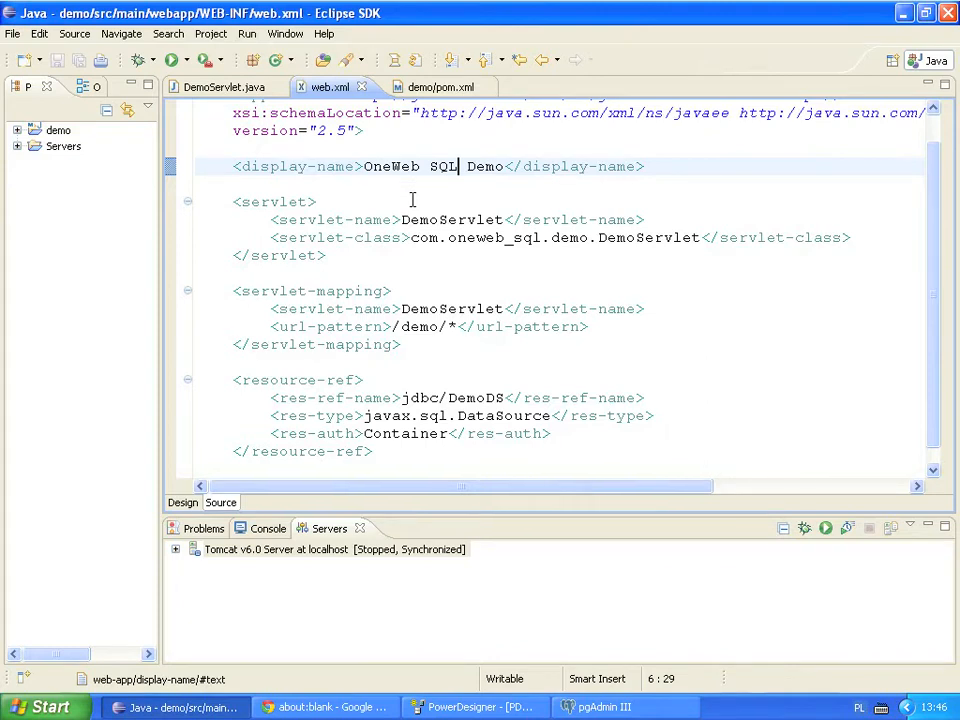
mouse_move(316, 236)
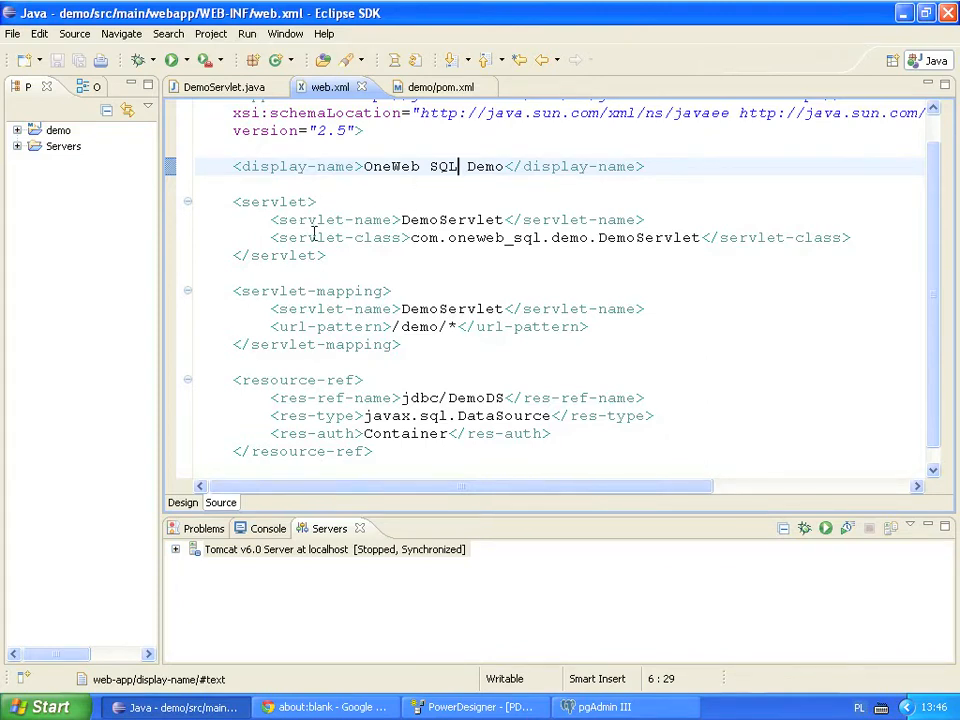
mouse_move(344, 228)
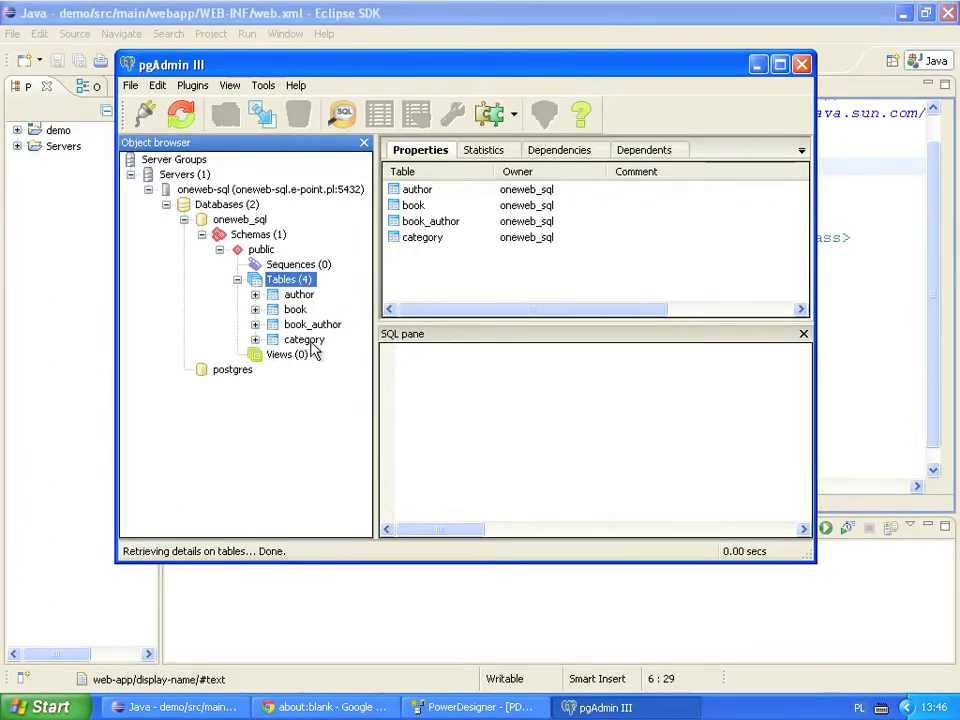
- View the author table's rows in pgAdmin, then return to web.xml in Eclipse
left_click(298, 294)
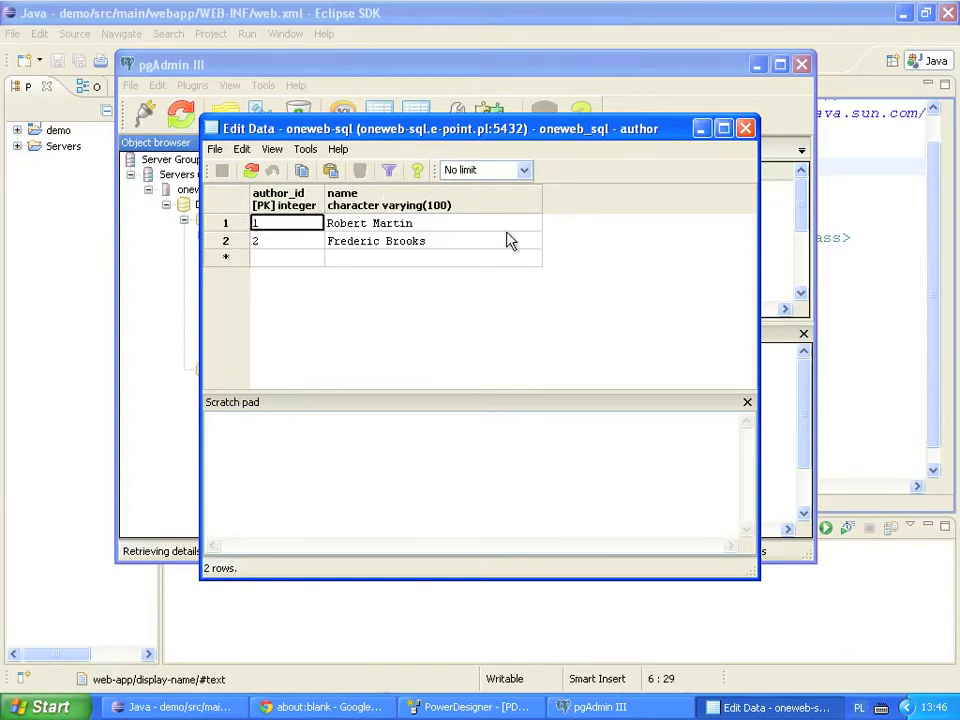
left_click(740, 128)
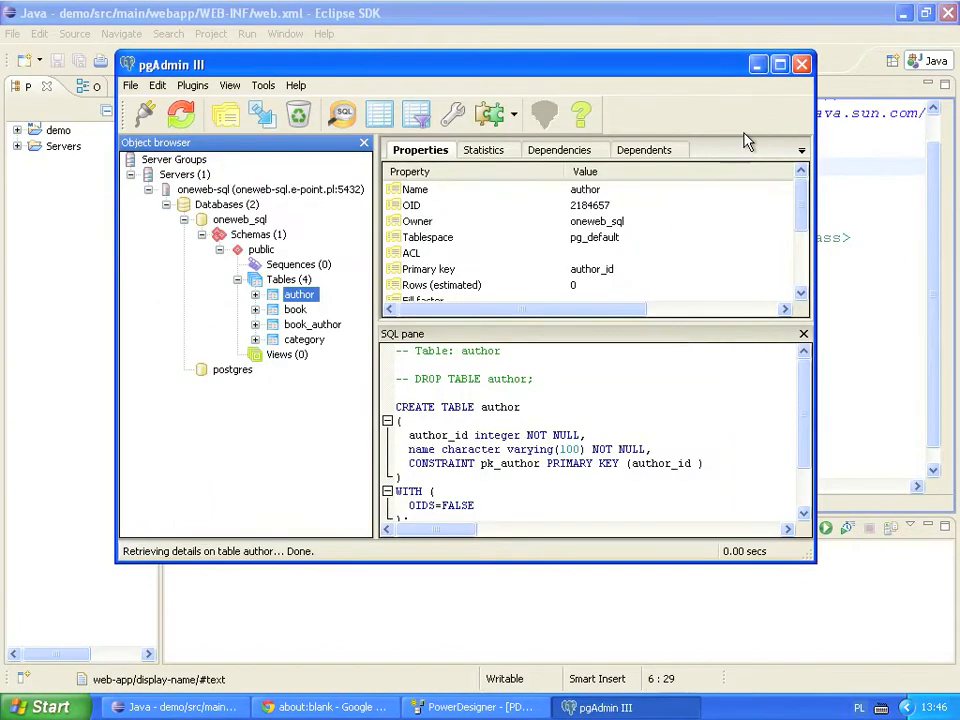
left_click(170, 704)
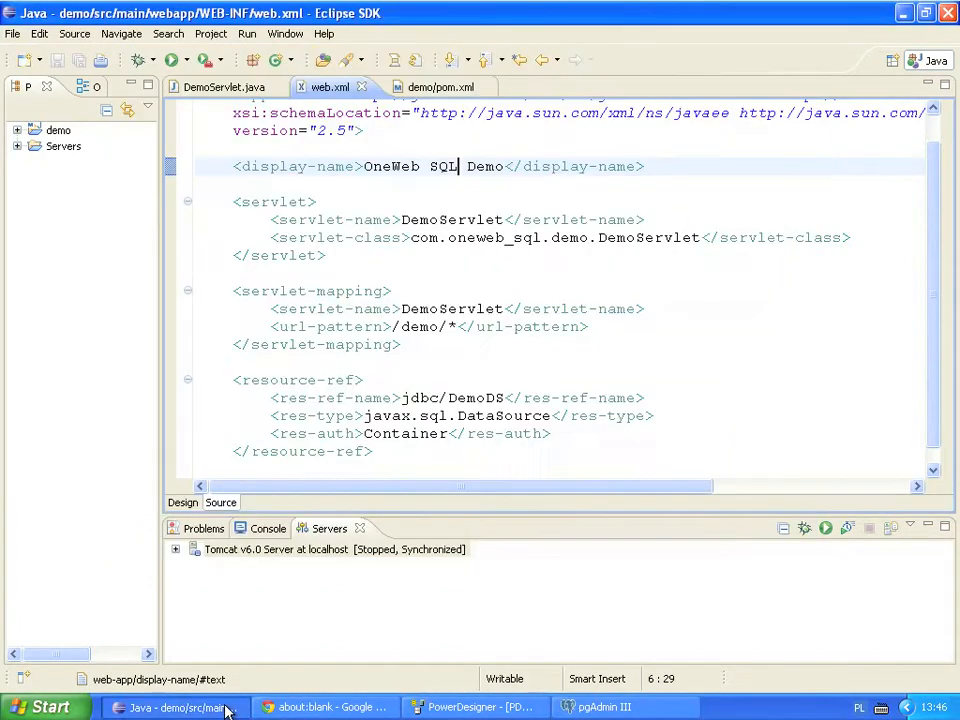
- Show demo/pom.xml scrolled to the oneweb-sql plugin configuration
left_click(440, 86)
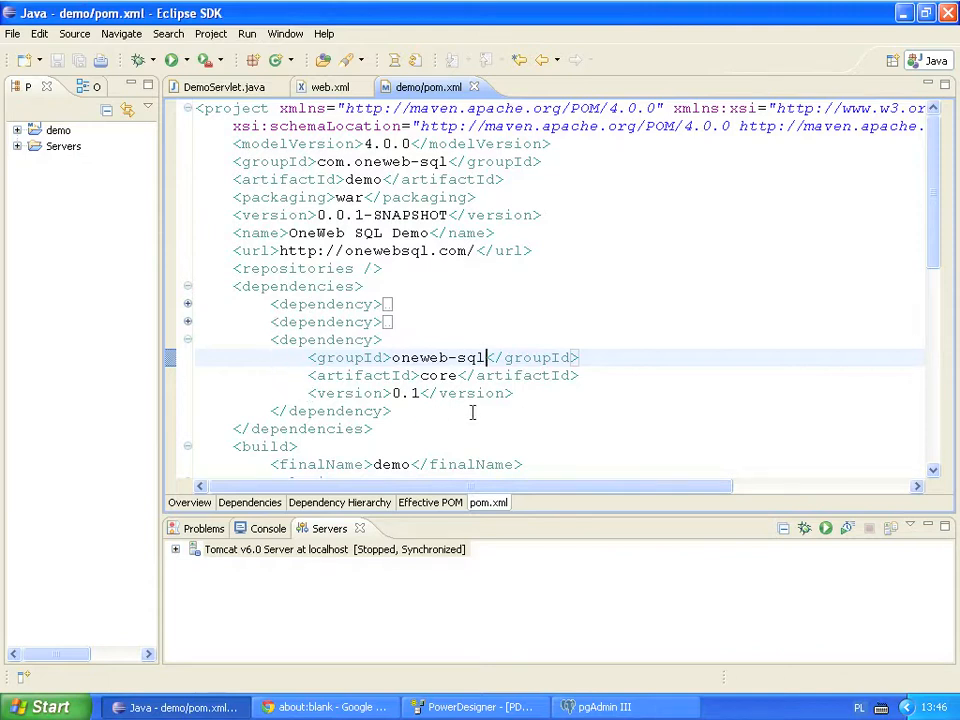
mouse_move(576, 468)
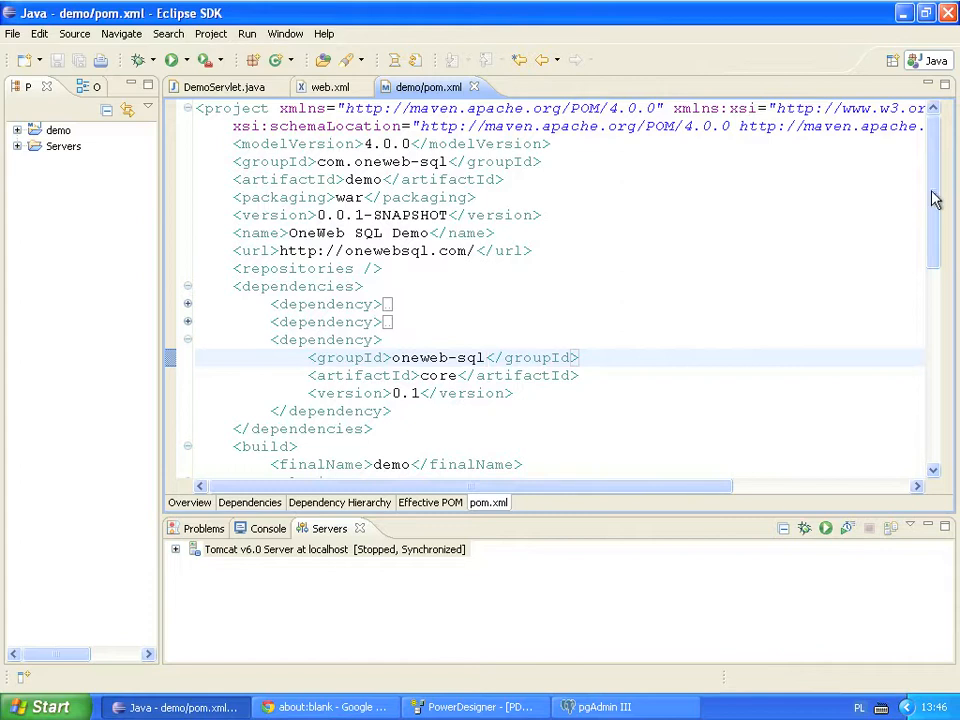
scroll("down", 3)
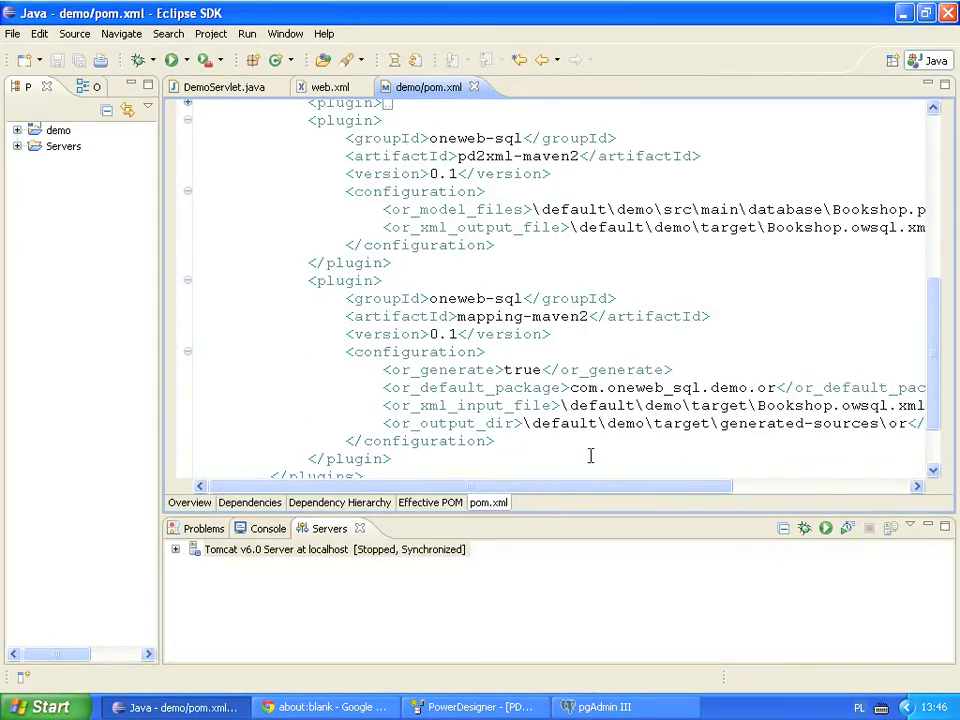
mouse_move(294, 144)
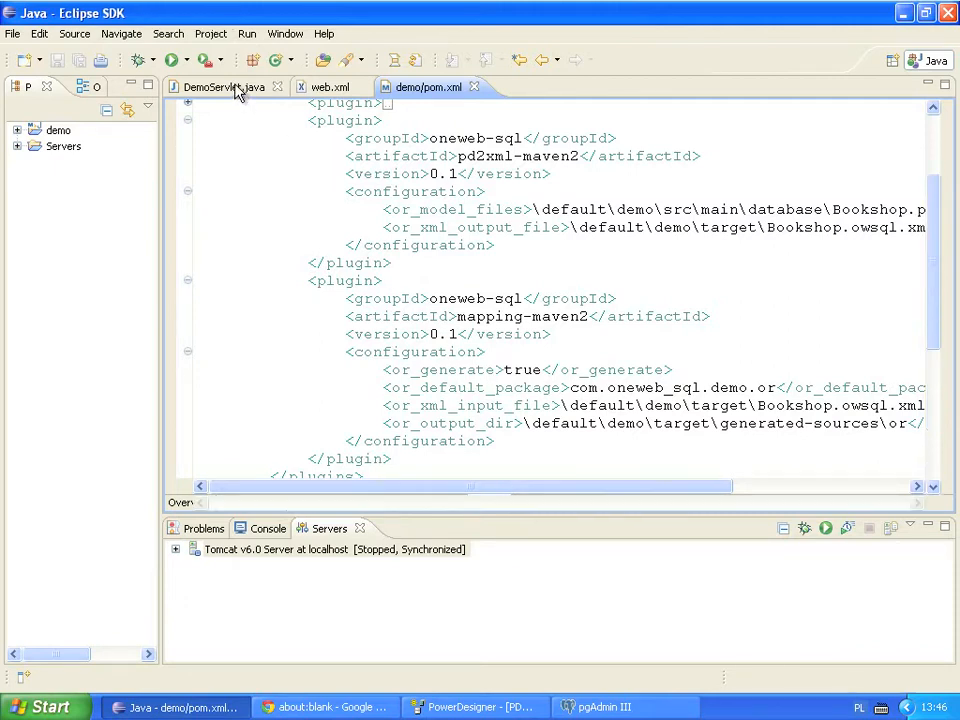
- Review DemoServlet.java's doGet that prints the Authors table via AuthorDAO
left_click(218, 88)
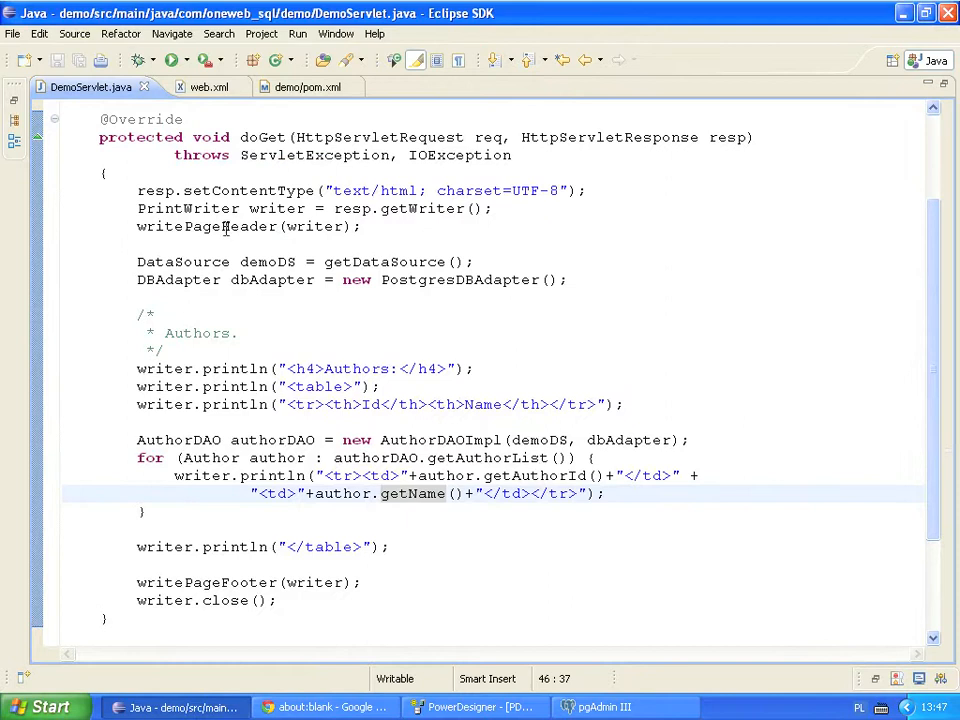
left_click(226, 226)
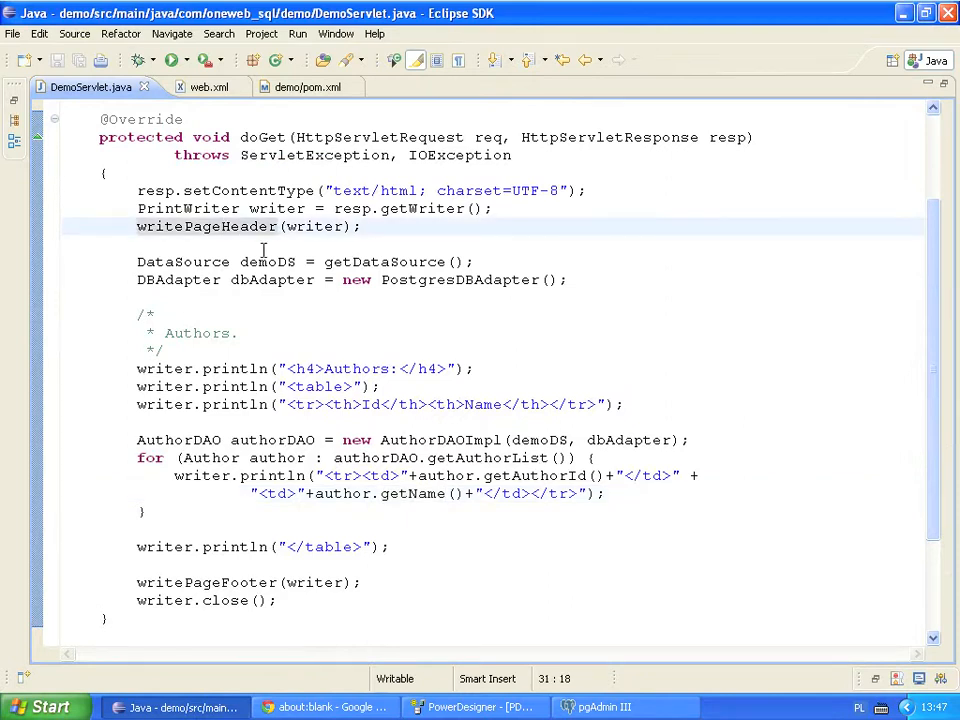
mouse_move(180, 440)
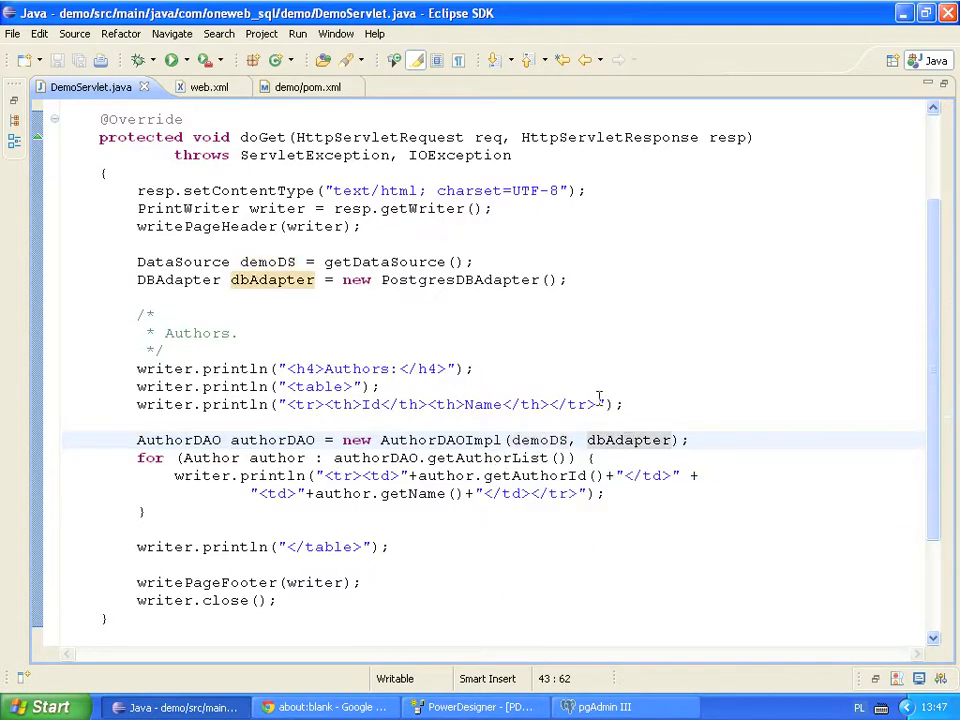
mouse_move(428, 280)
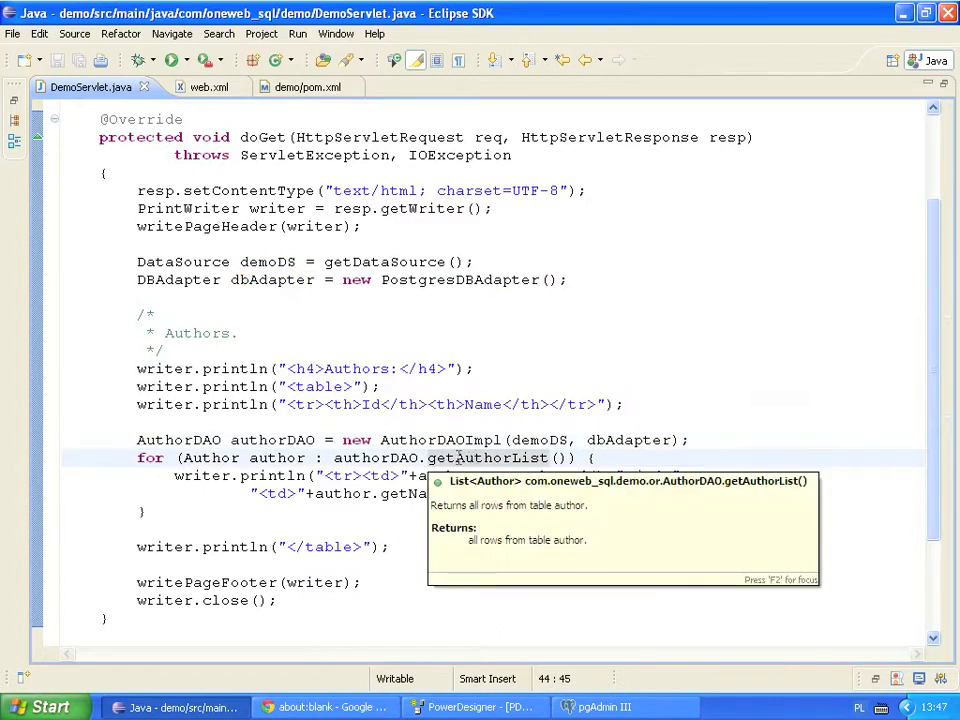
mouse_move(212, 458)
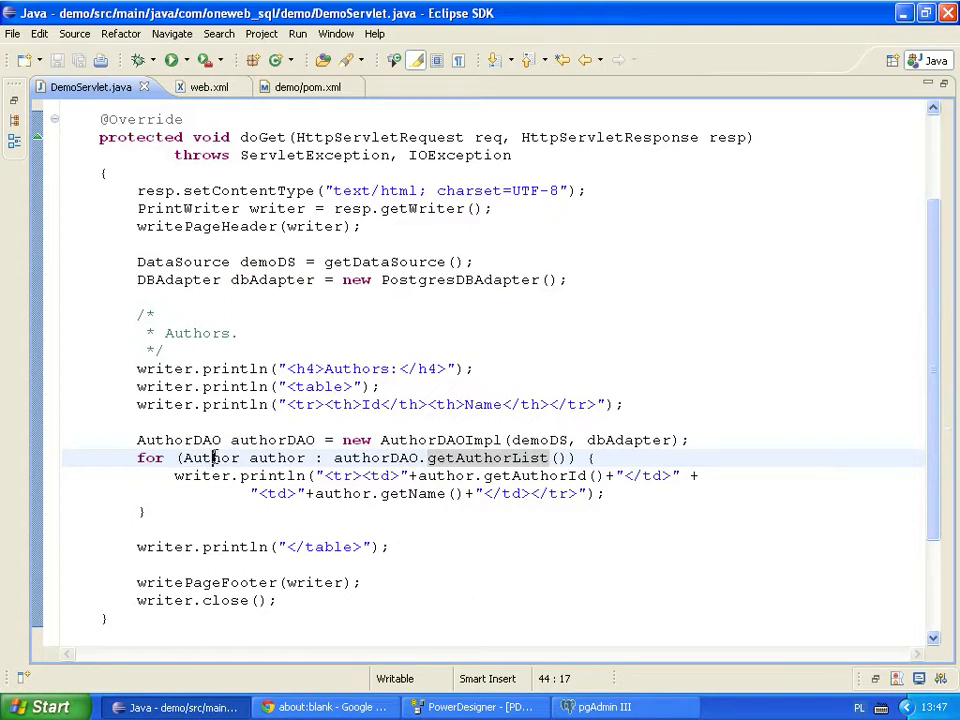
mouse_move(210, 456)
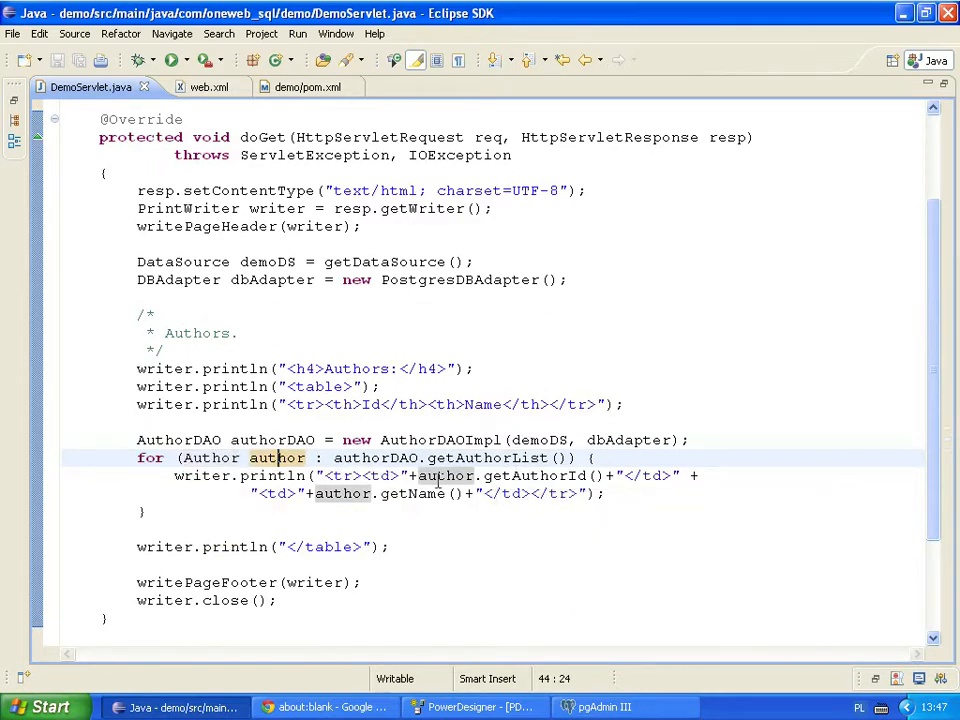
mouse_move(408, 492)
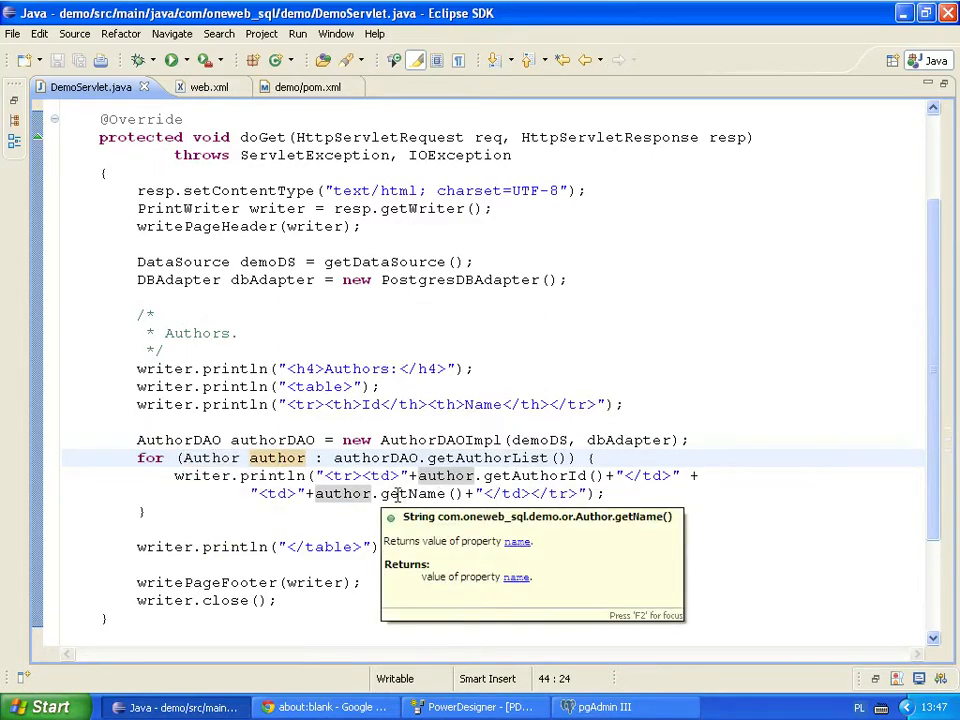
mouse_move(384, 492)
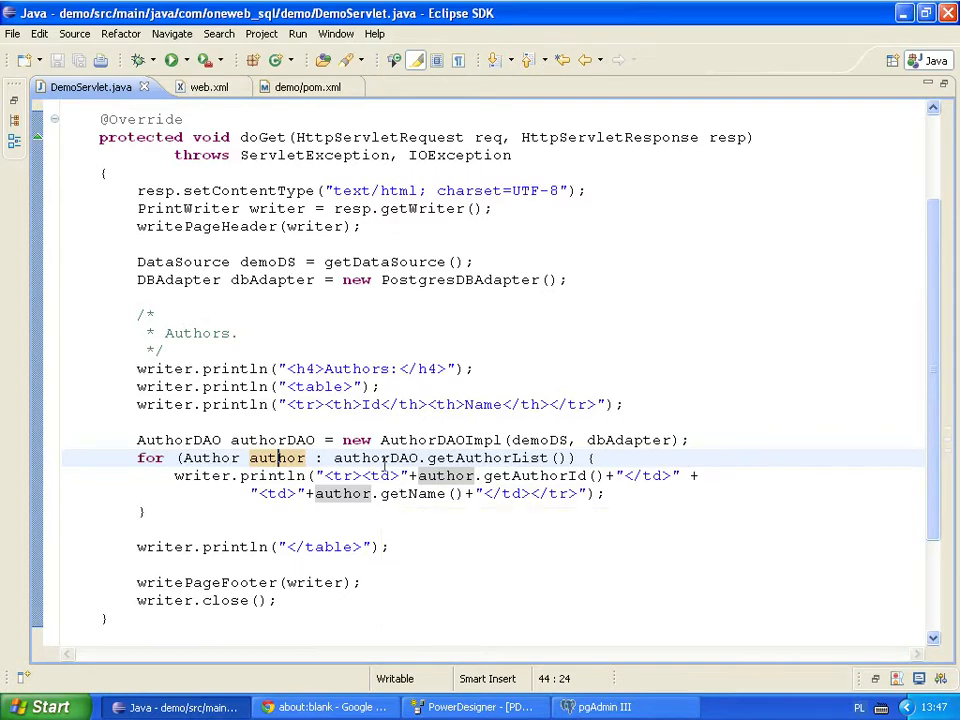
mouse_move(192, 498)
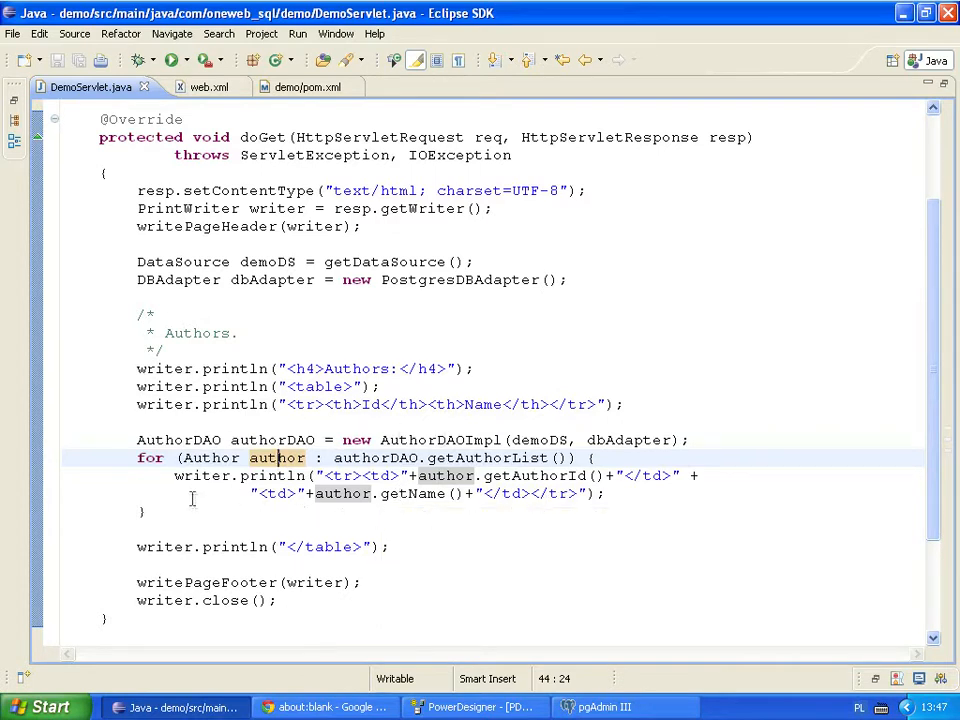
mouse_move(190, 526)
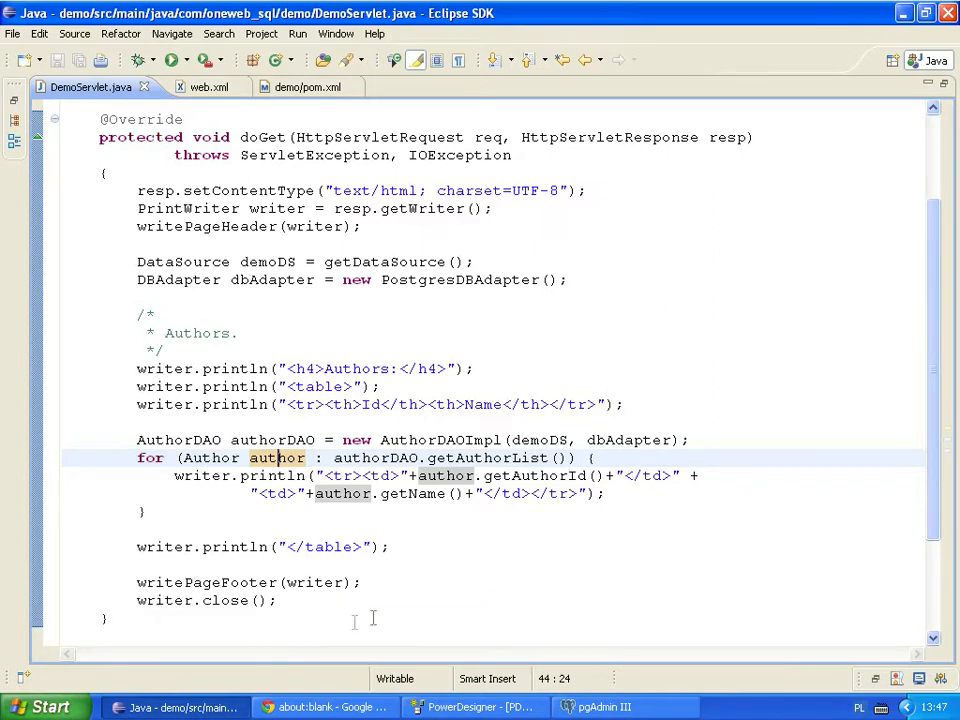
mouse_move(304, 708)
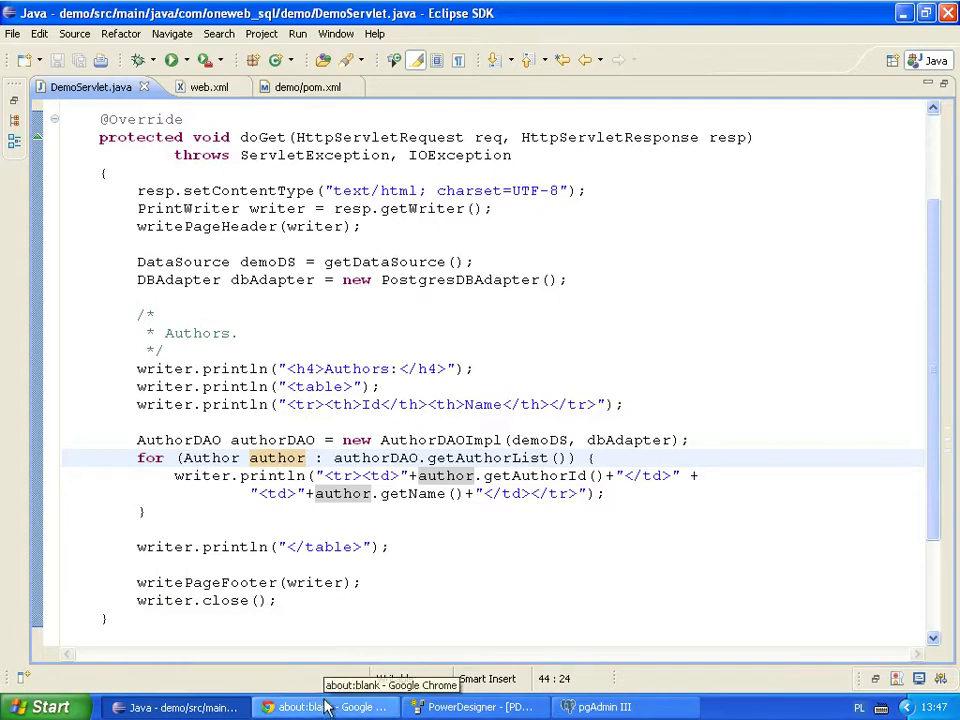
- Add Donald Knuth as a third author row in pgAdmin and reload the demo page in Chrome
left_click(320, 706)
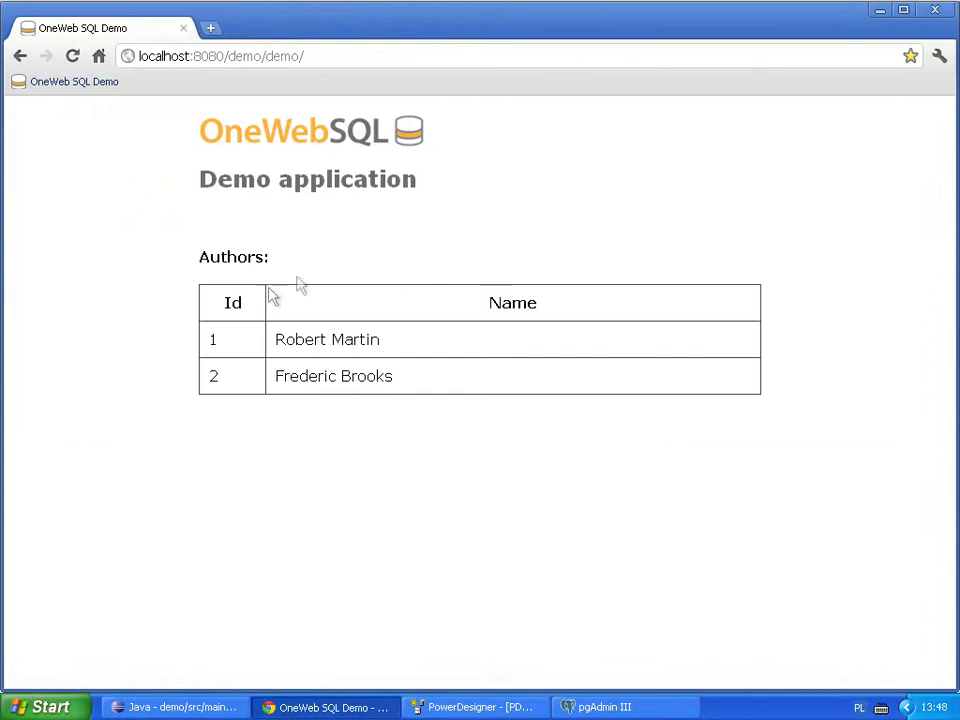
mouse_move(322, 256)
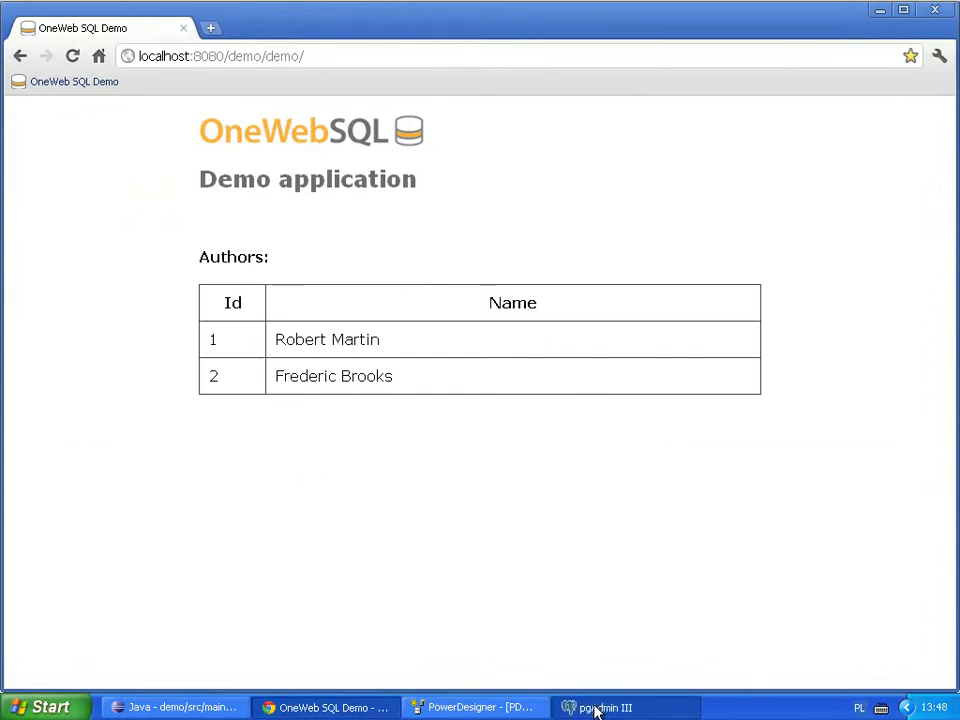
left_click(592, 706)
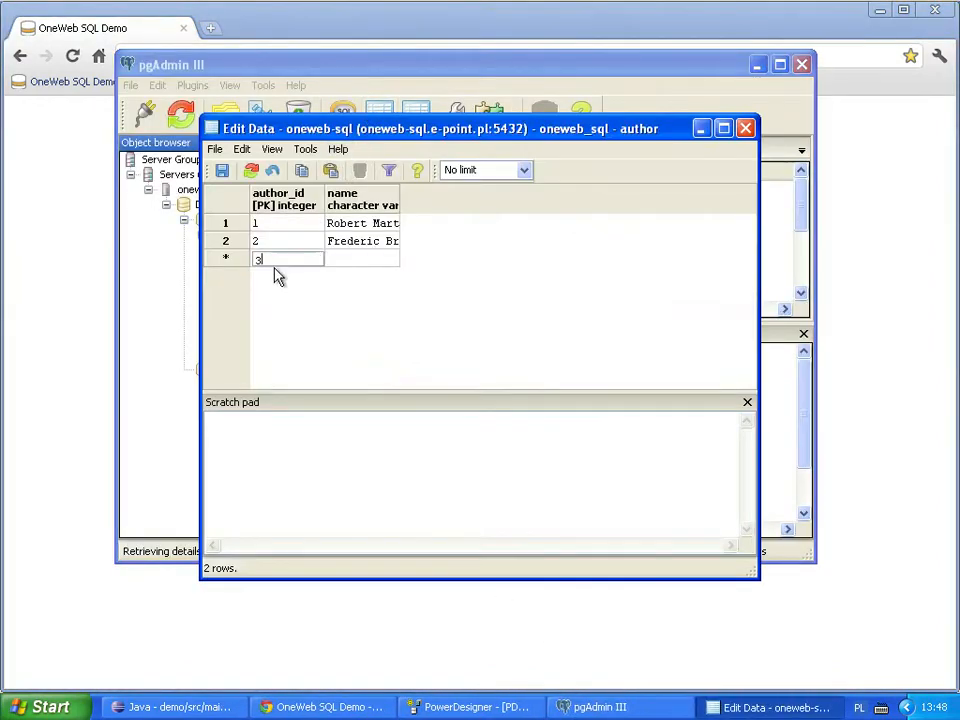
type("Donald Knuth")
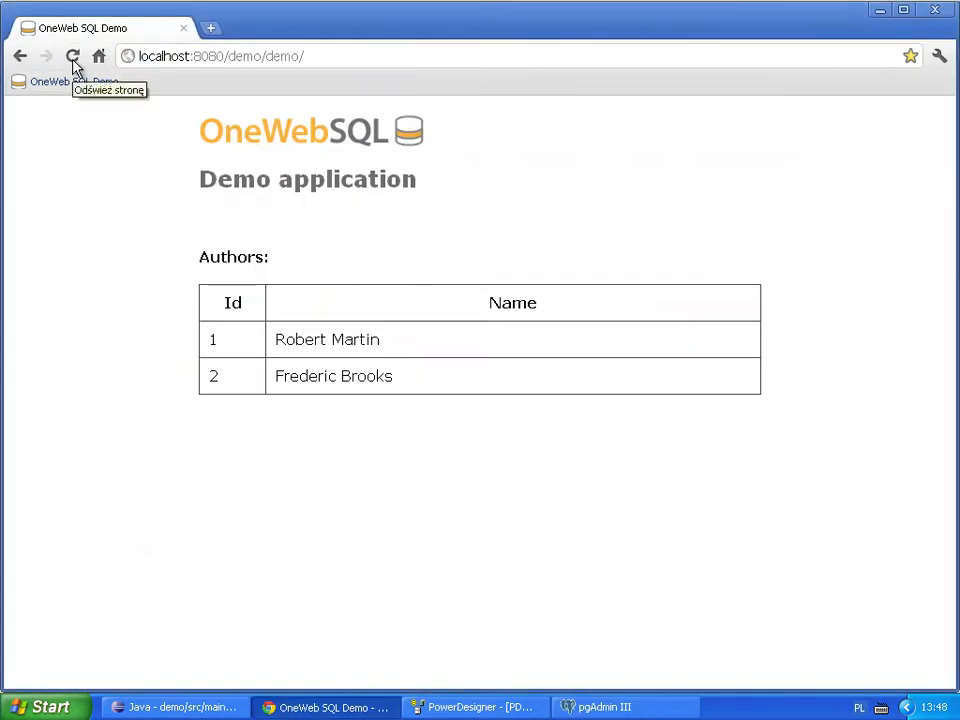
left_click(76, 54)
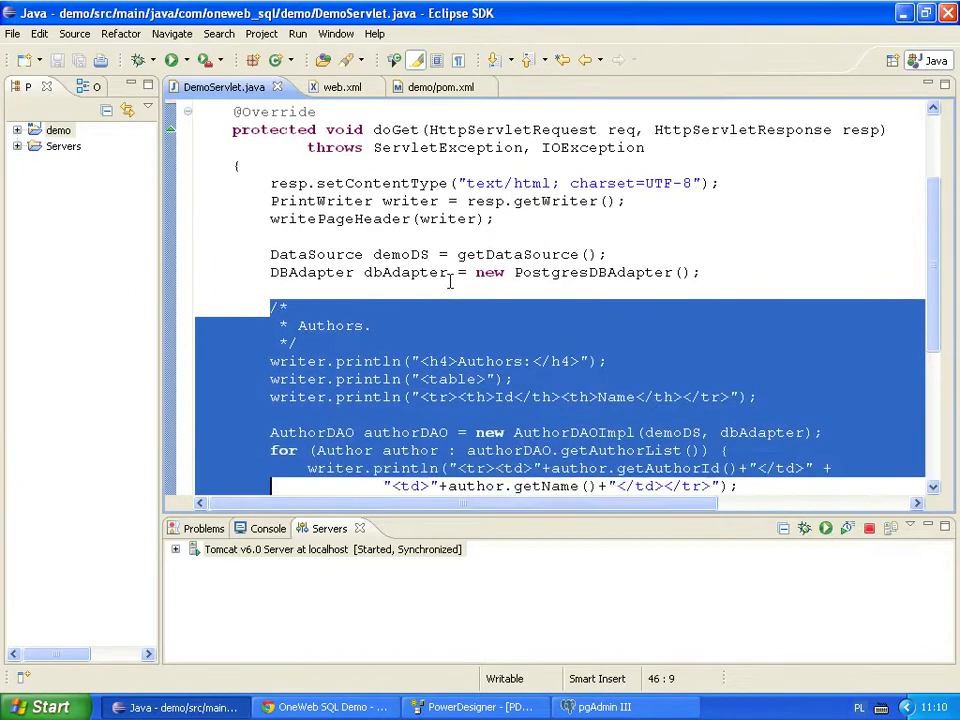
- Duplicate the Authors output block and retitle its comment and heading to Books
scroll("down", 3)
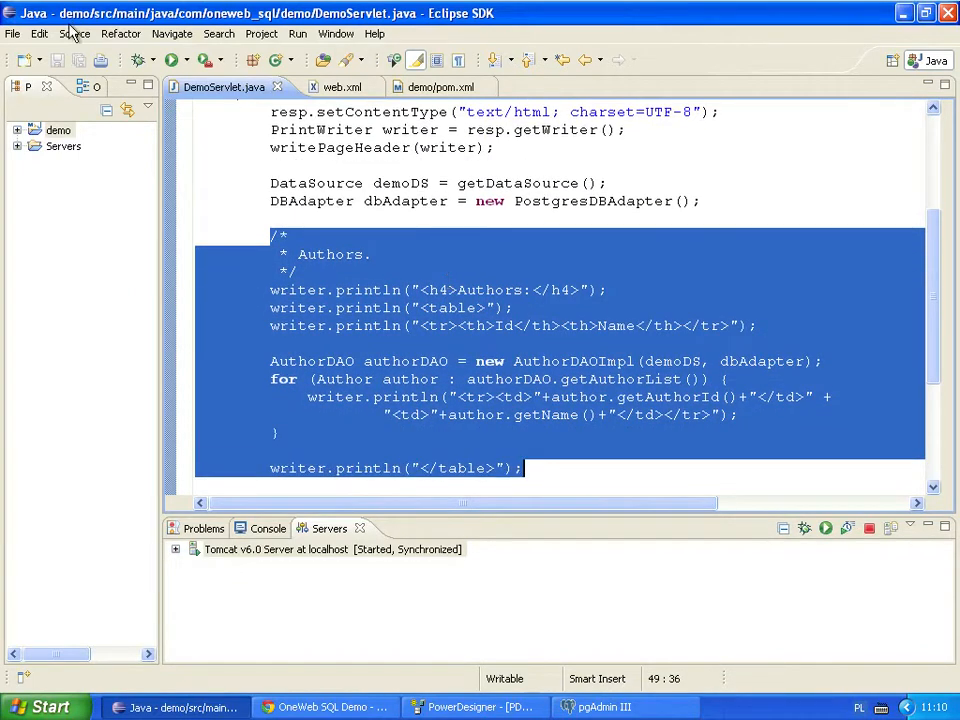
left_click(572, 476)
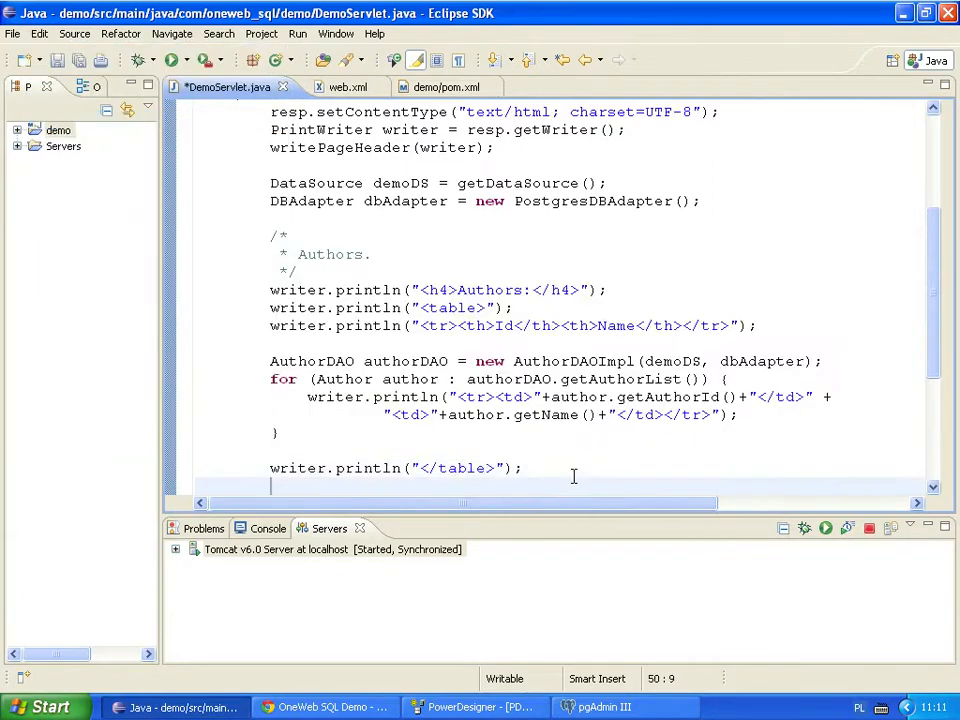
left_click(36, 32)
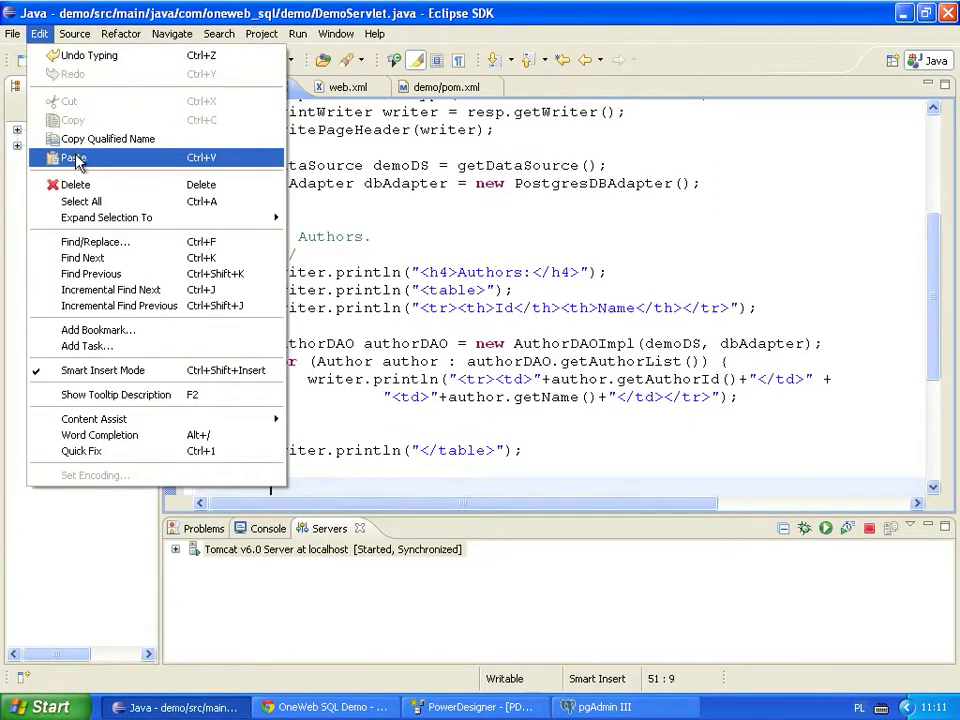
left_click(72, 158)
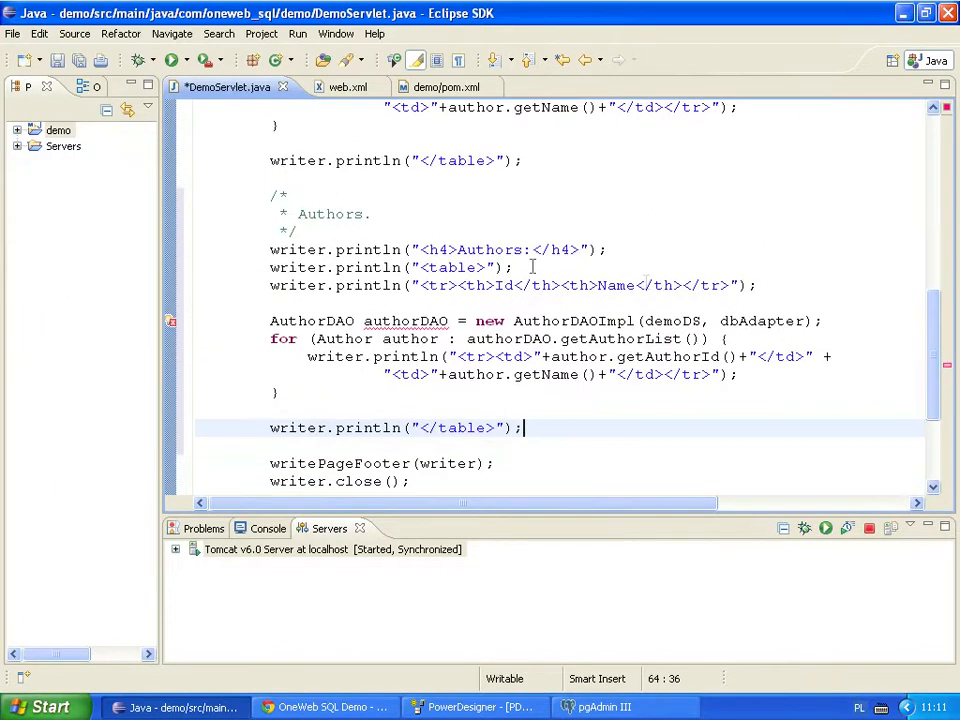
type("Books.")
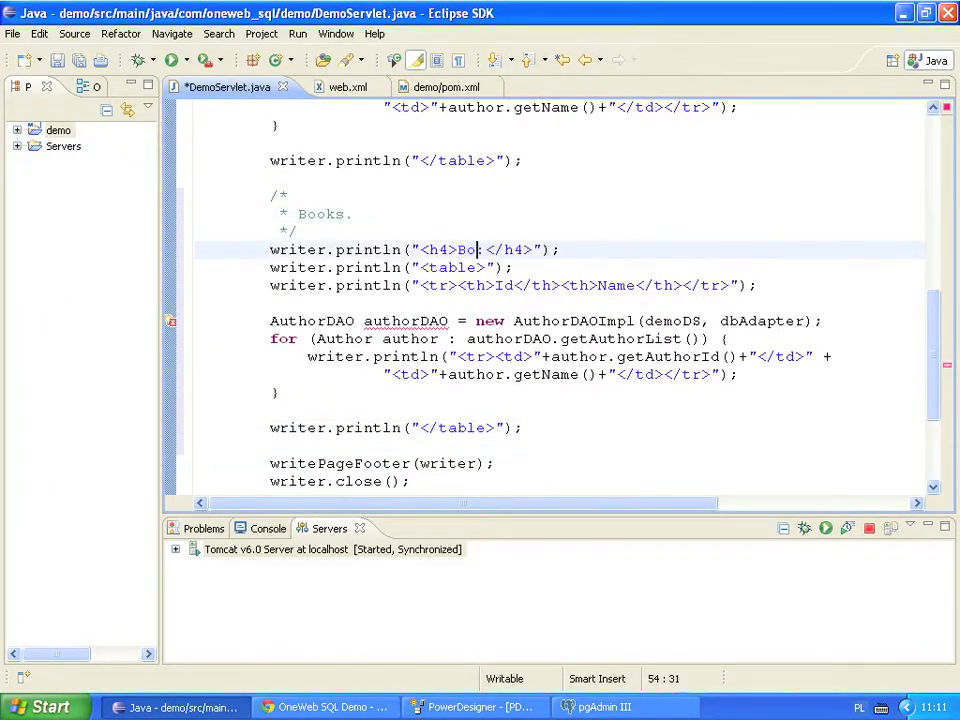
type("oks:")
left_click(560, 320)
type("B")
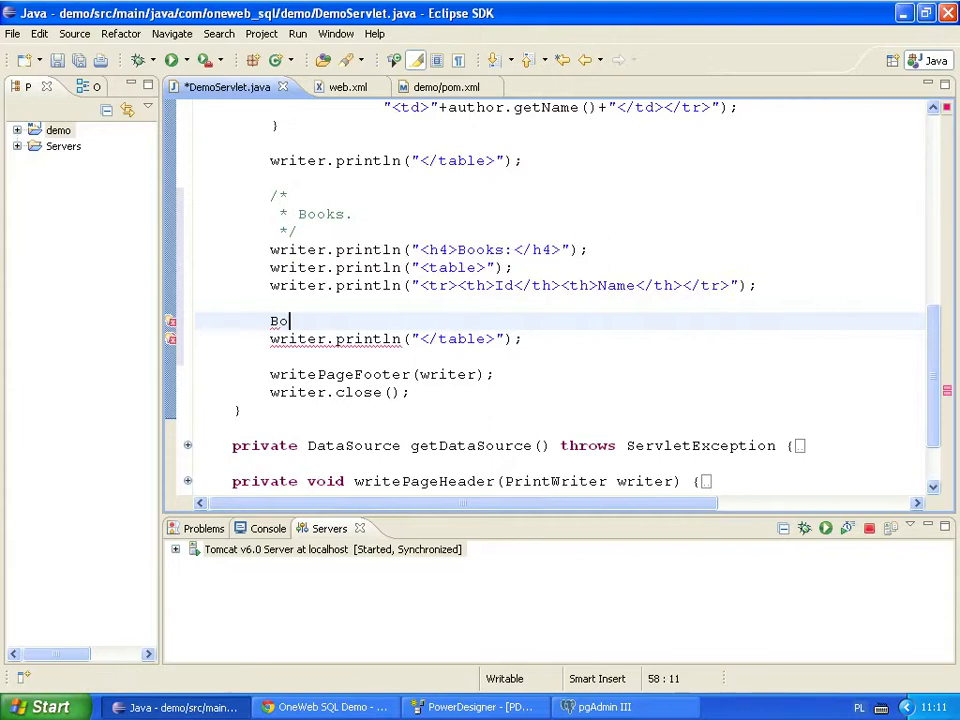
- Create a BookDAO and start a loop over bookDAO.getBookList()
type("okDAO b")
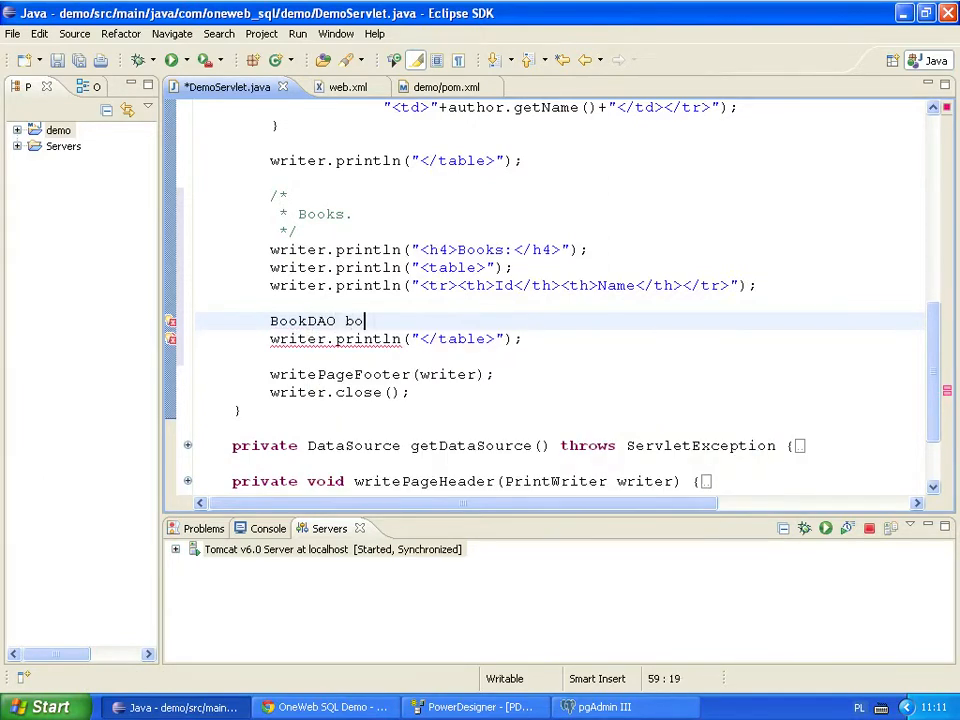
type("okDAO = n")
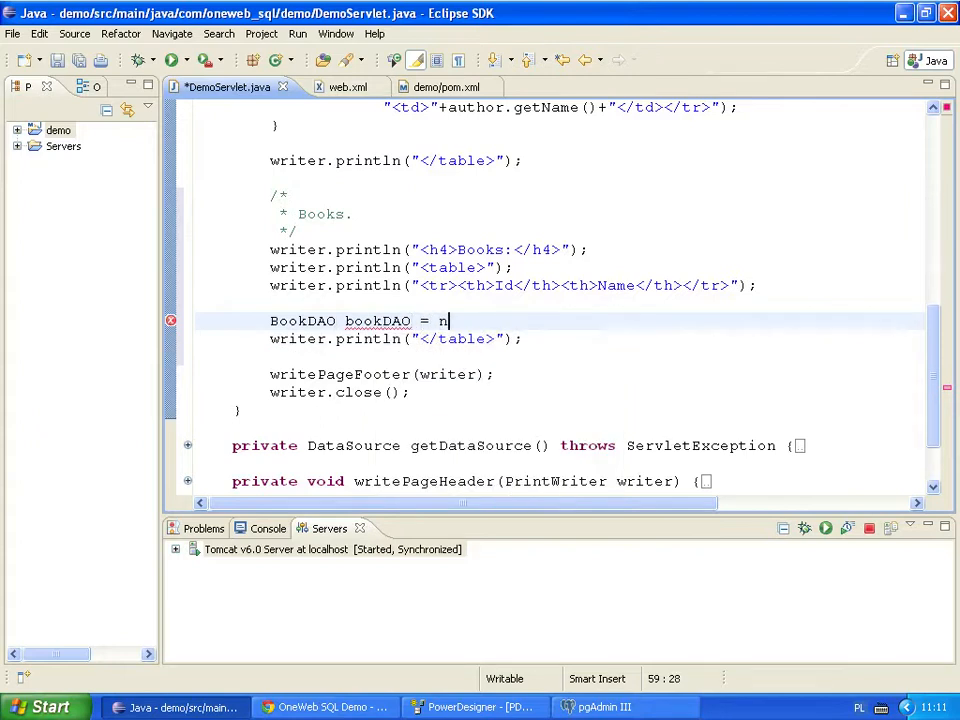
type("ew Book")
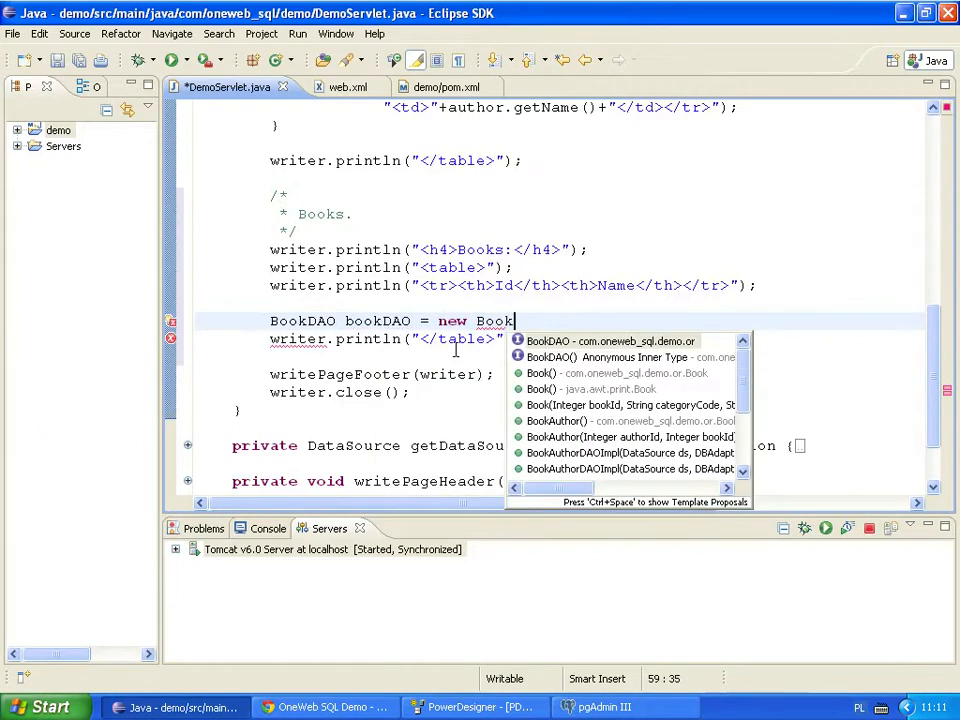
type("DAOImpl(demoDS, dbAdapter);")
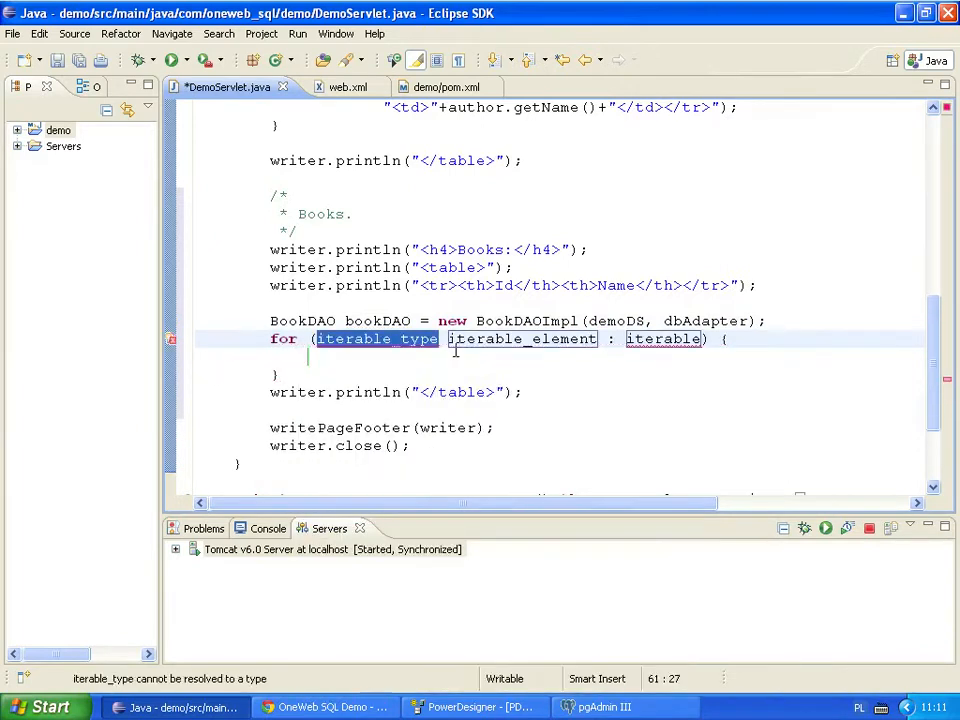
type("Book book : boo) {")
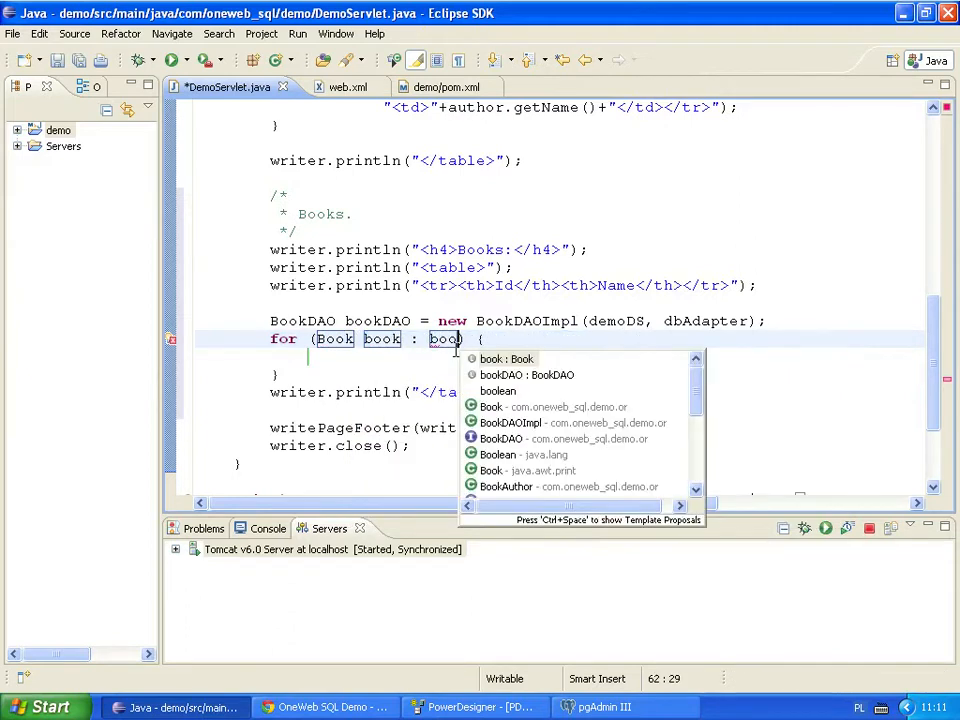
type("DAO.getBookList(")
left_click(560, 356)
type("wri")
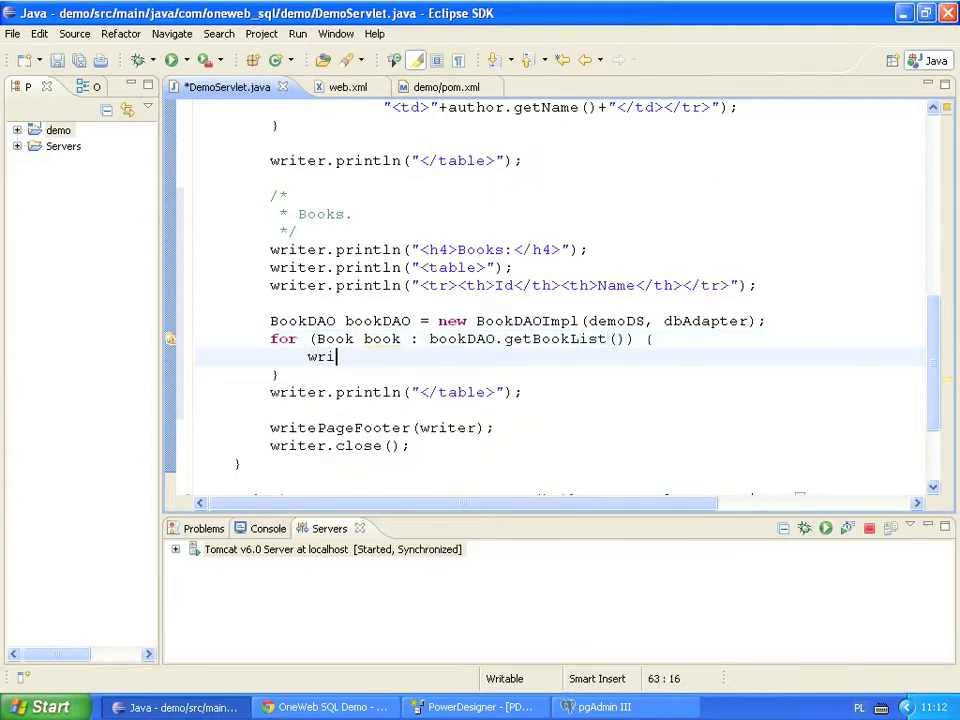
- Print each book's getBookId() and getTitle() as a table row in the Books section
type("ter.print")
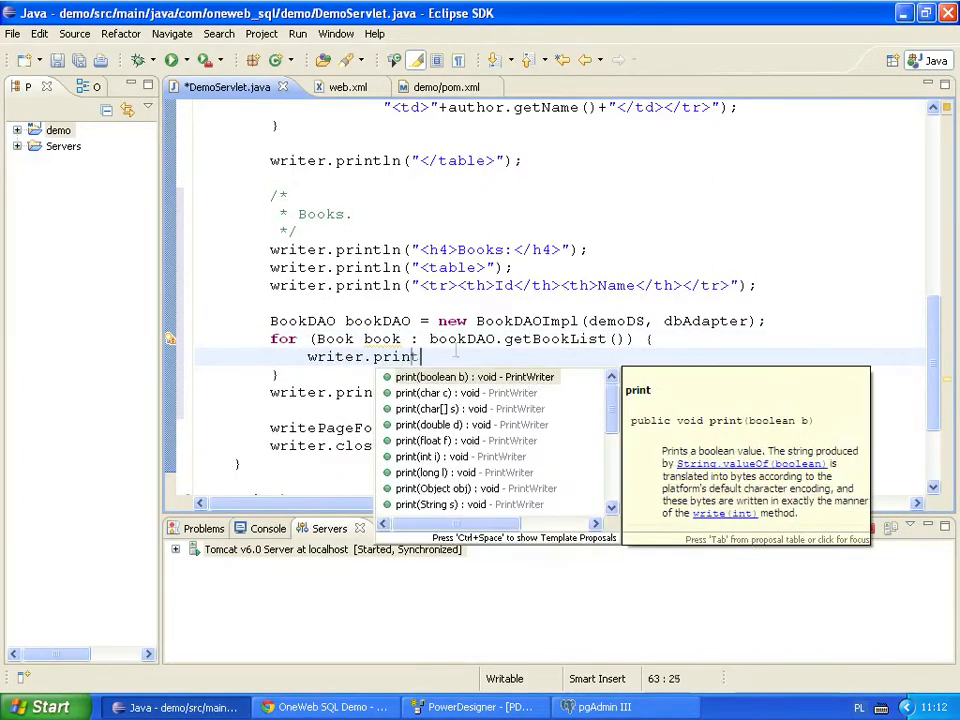
type("ln(\"<tr>\"")
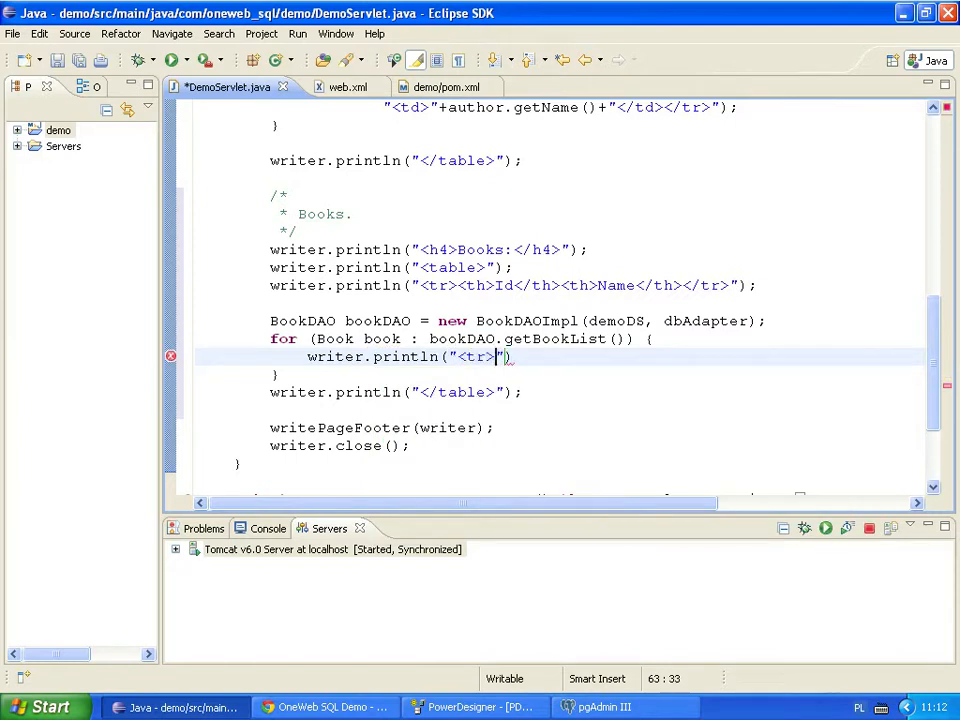
type("<td>")
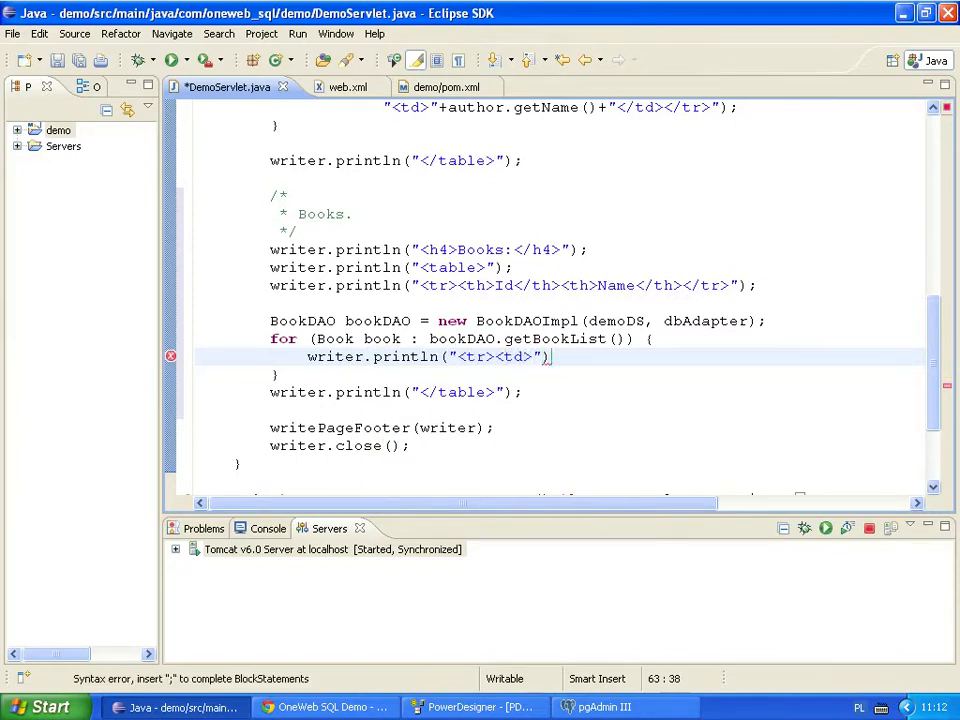
type("+book")
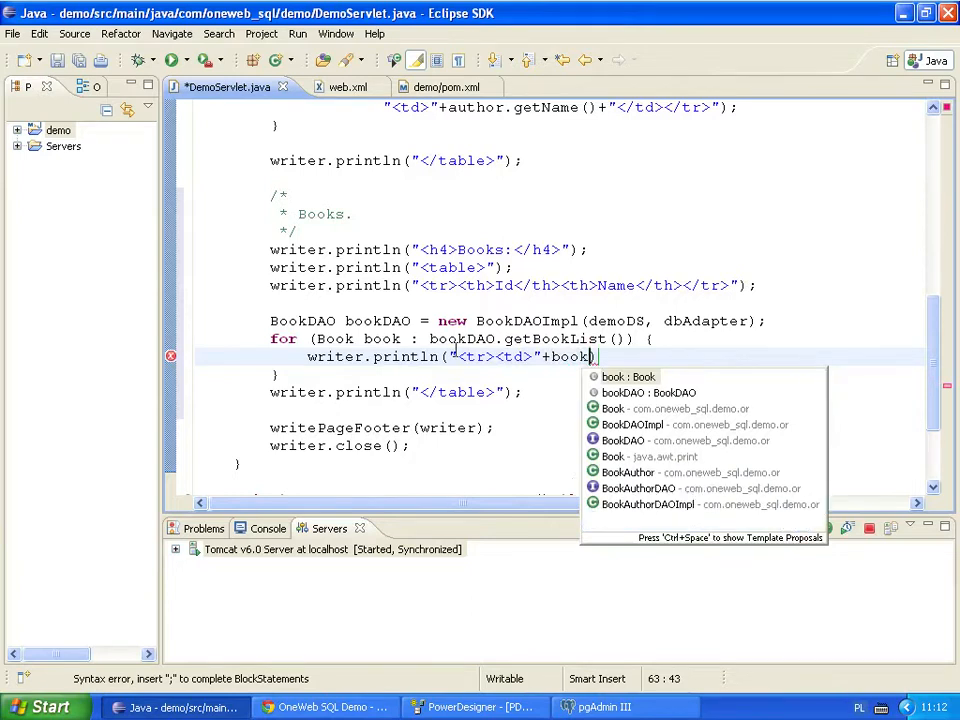
type(".getBookId(")
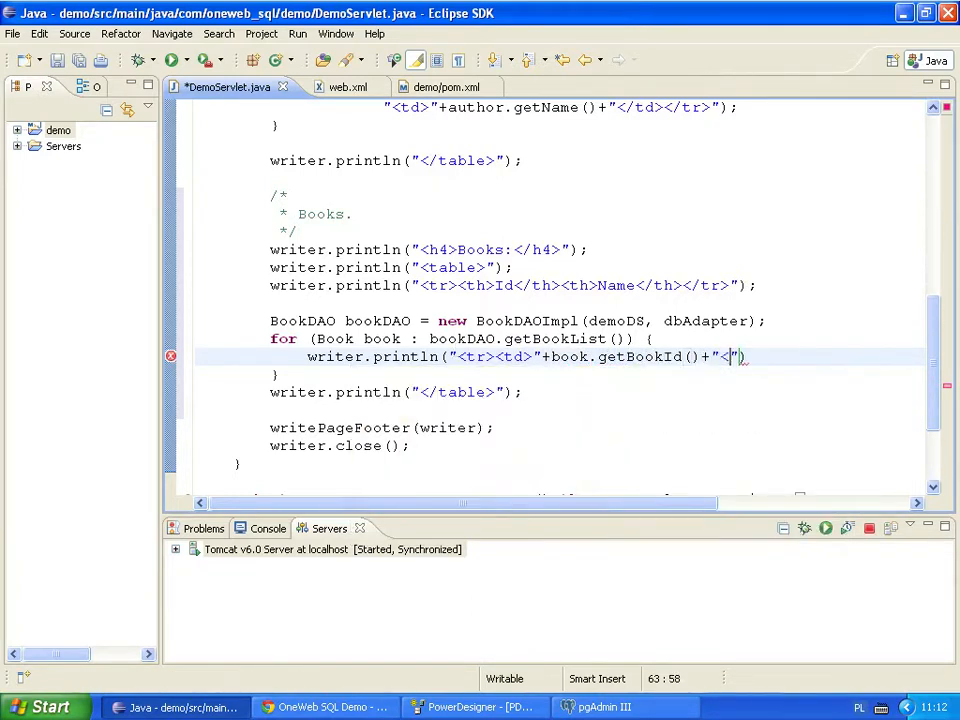
type("/td><")
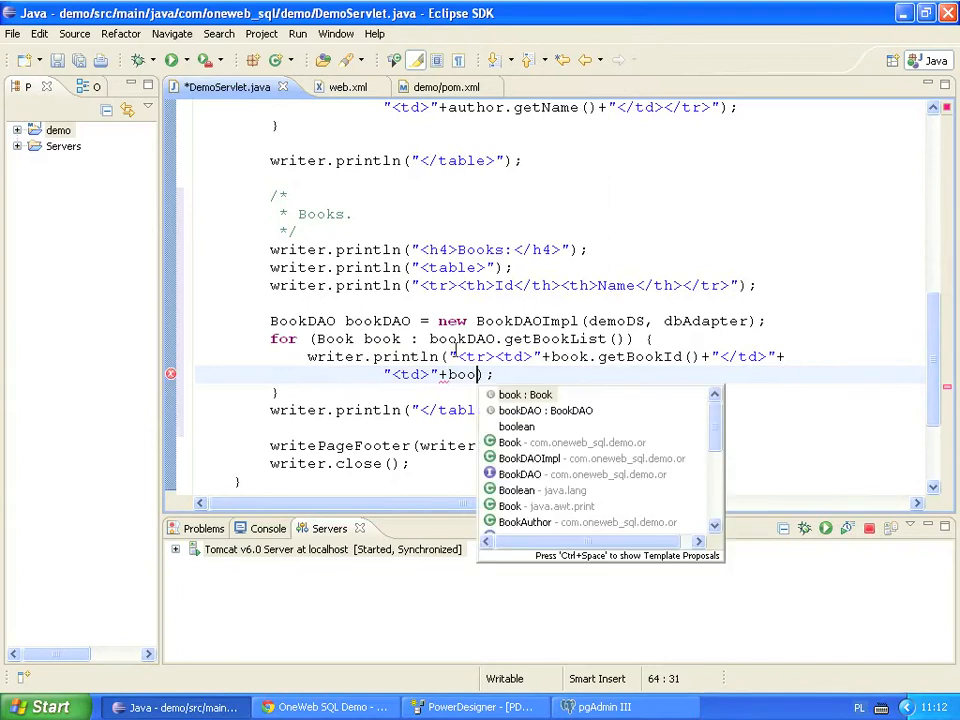
type(".get")
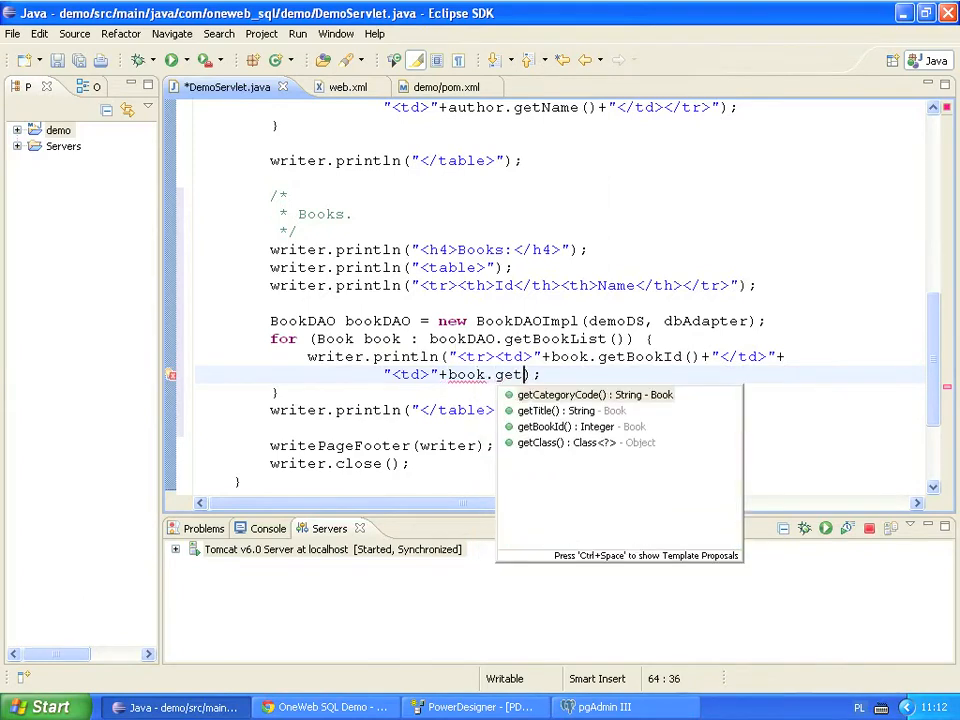
type("T")
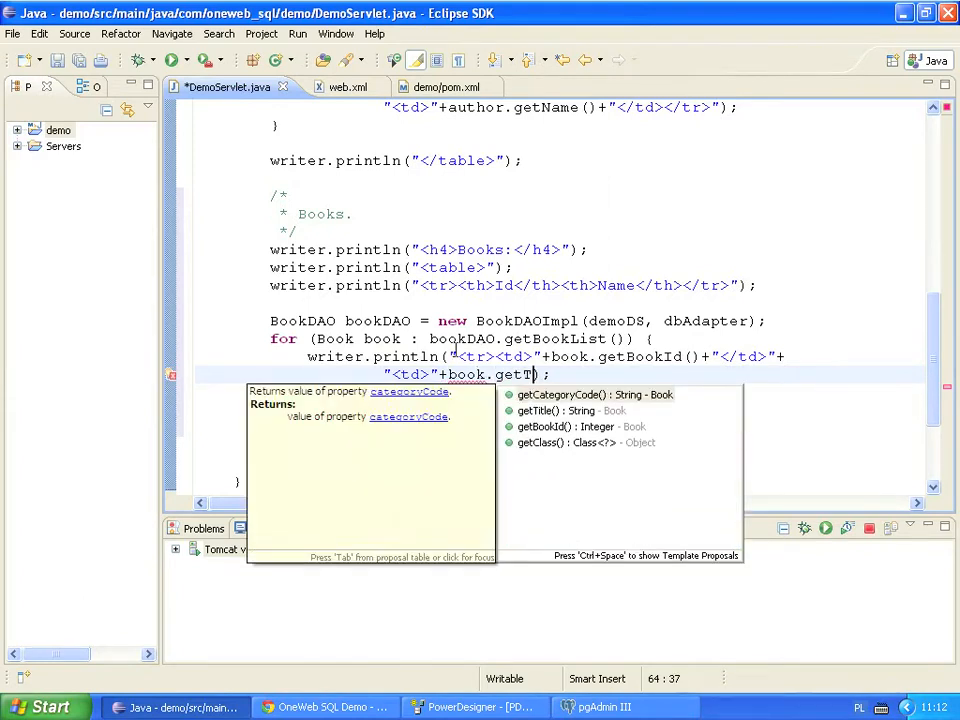
left_click(548, 410)
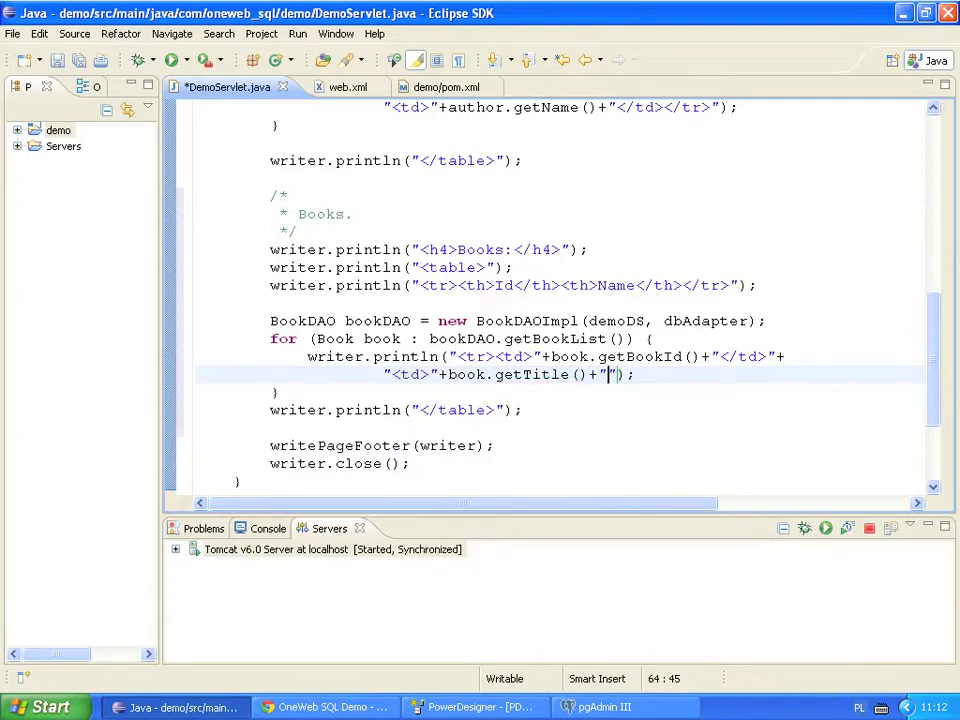
type("</td></tr>\");")
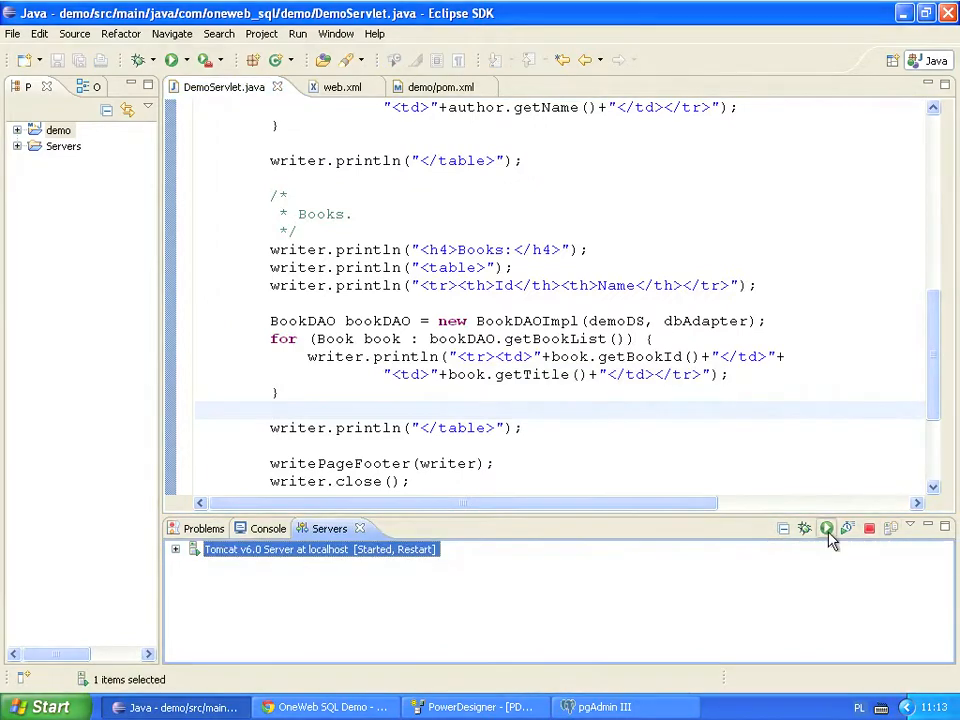
- Restart the server and reload the demo page to show the Books table with three titles
left_click(826, 528)
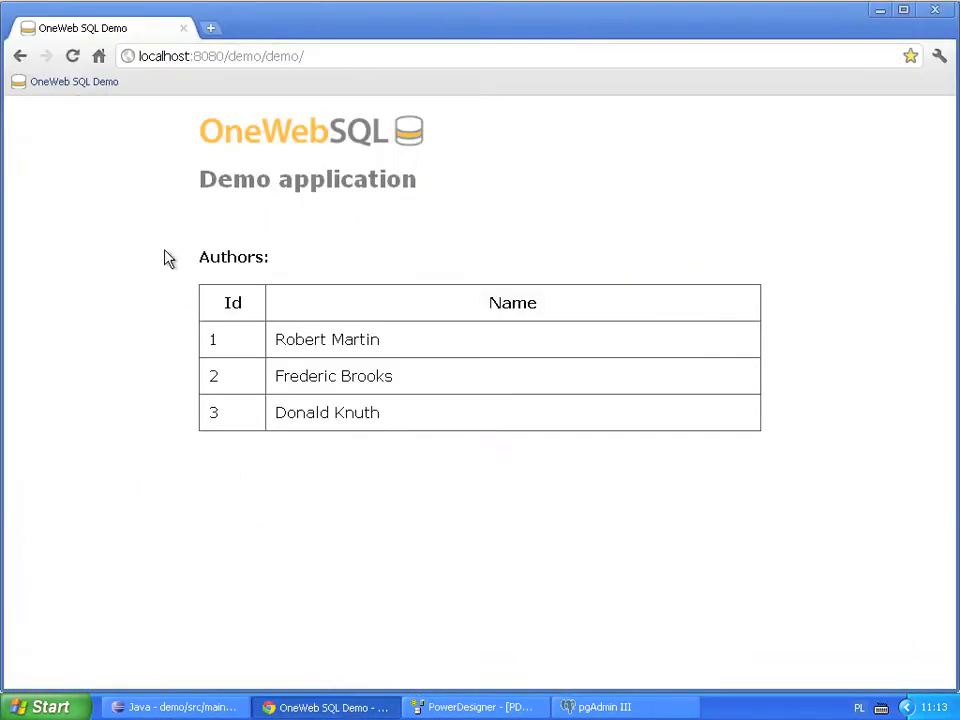
left_click(66, 74)
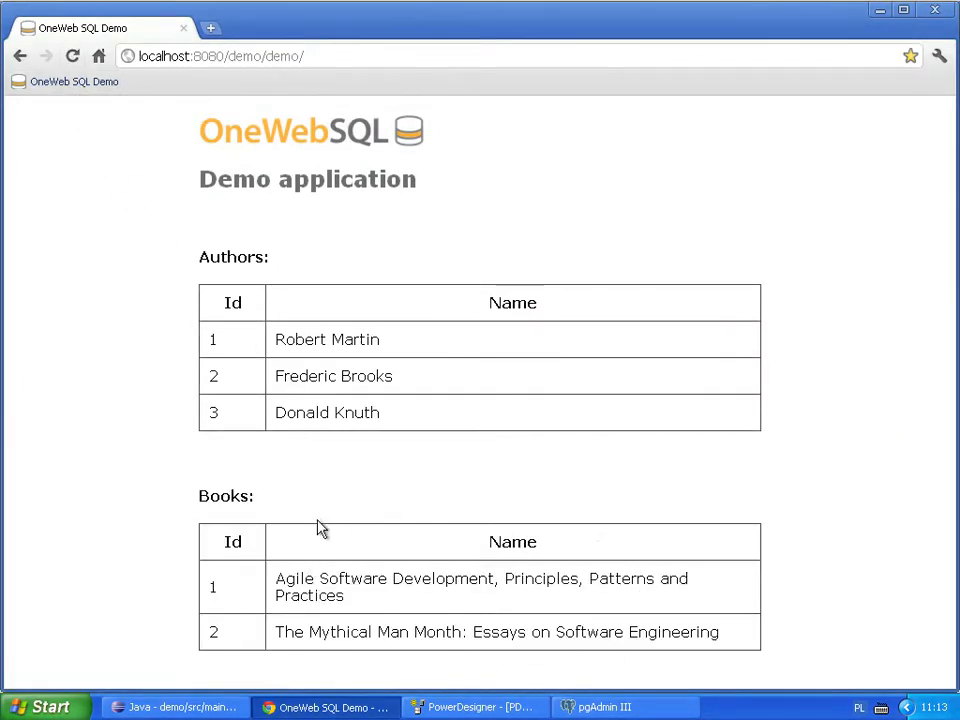
mouse_move(348, 536)
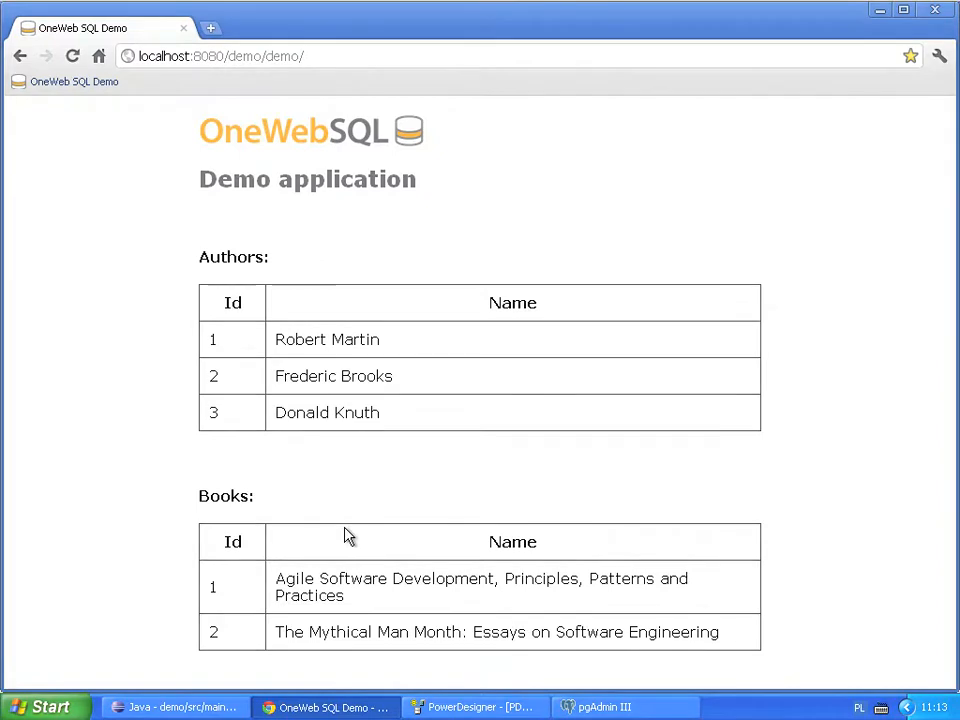
left_click(612, 708)
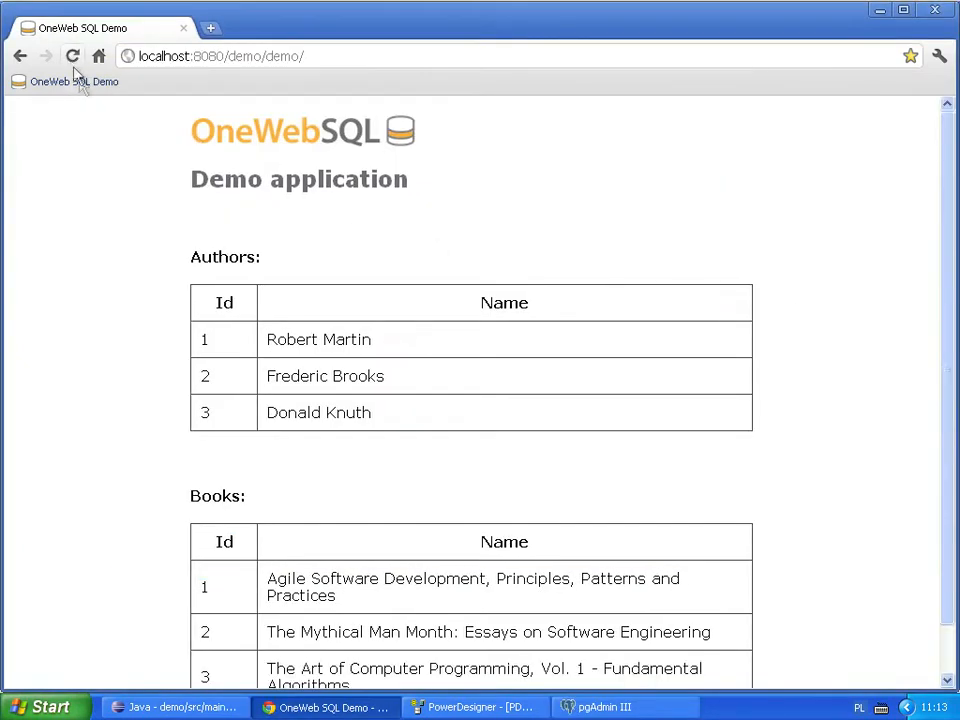
scroll("down", 3)
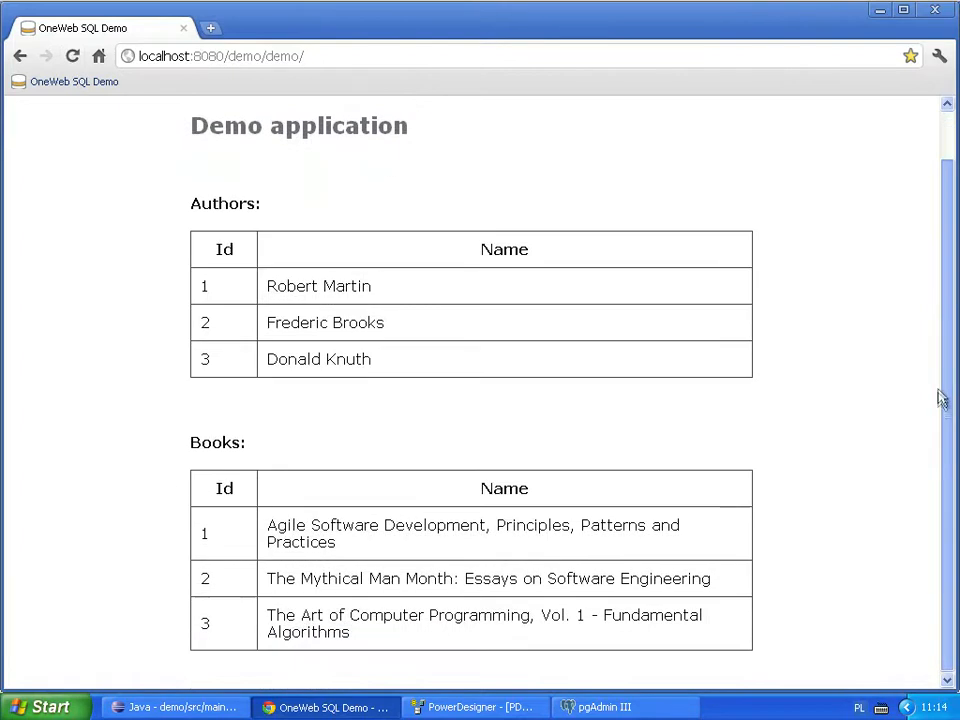
mouse_move(504, 494)
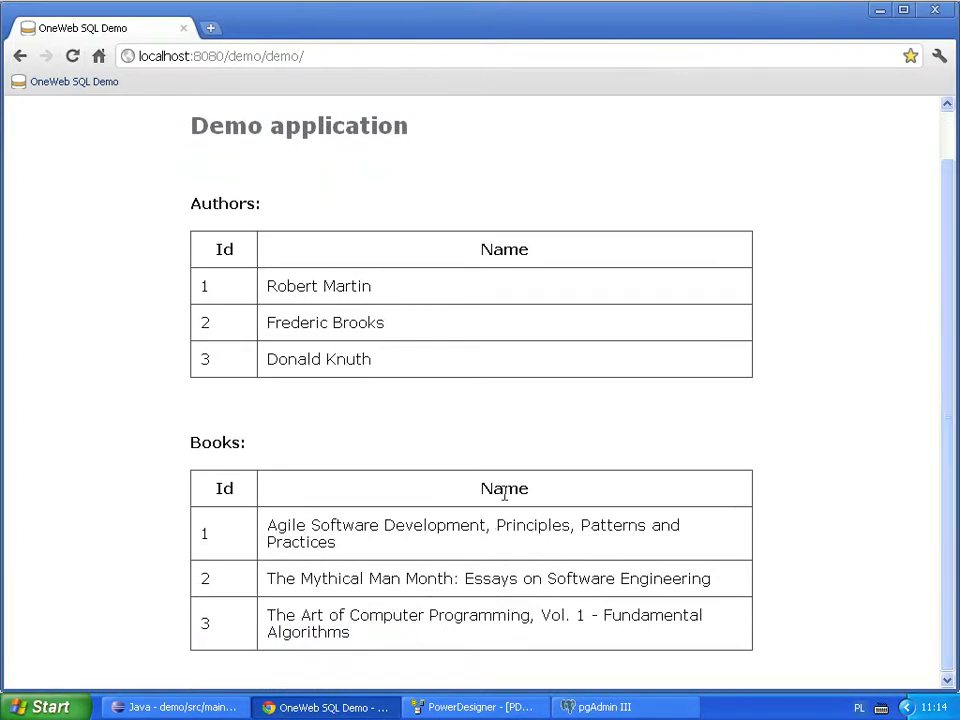
mouse_move(188, 708)
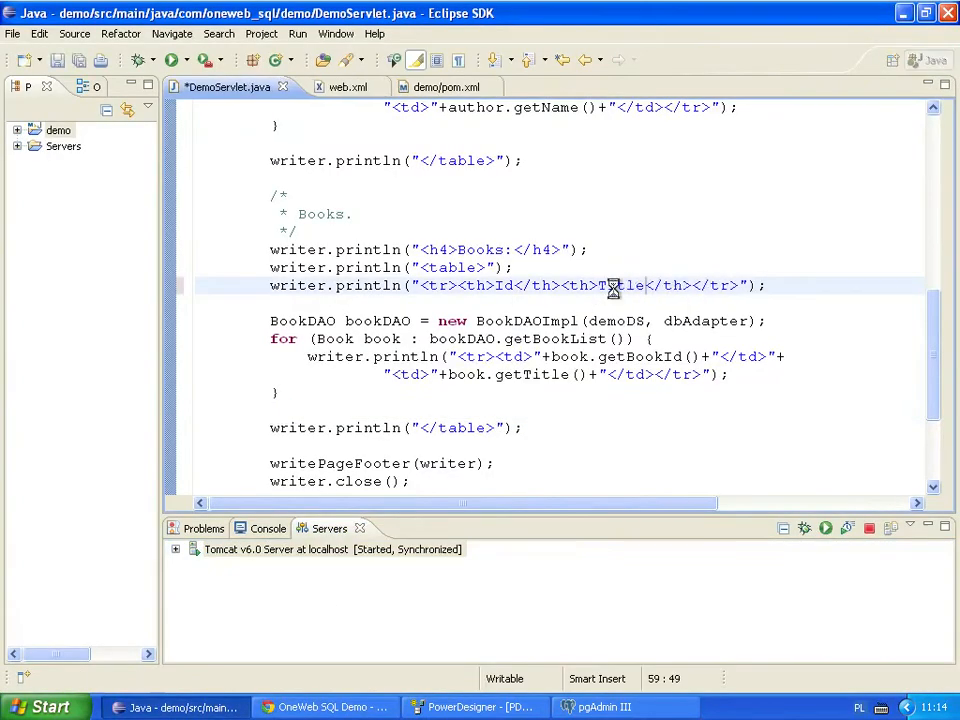
- Show the Books table heading renamed from Name to Title on the reloaded page
left_click(320, 706)
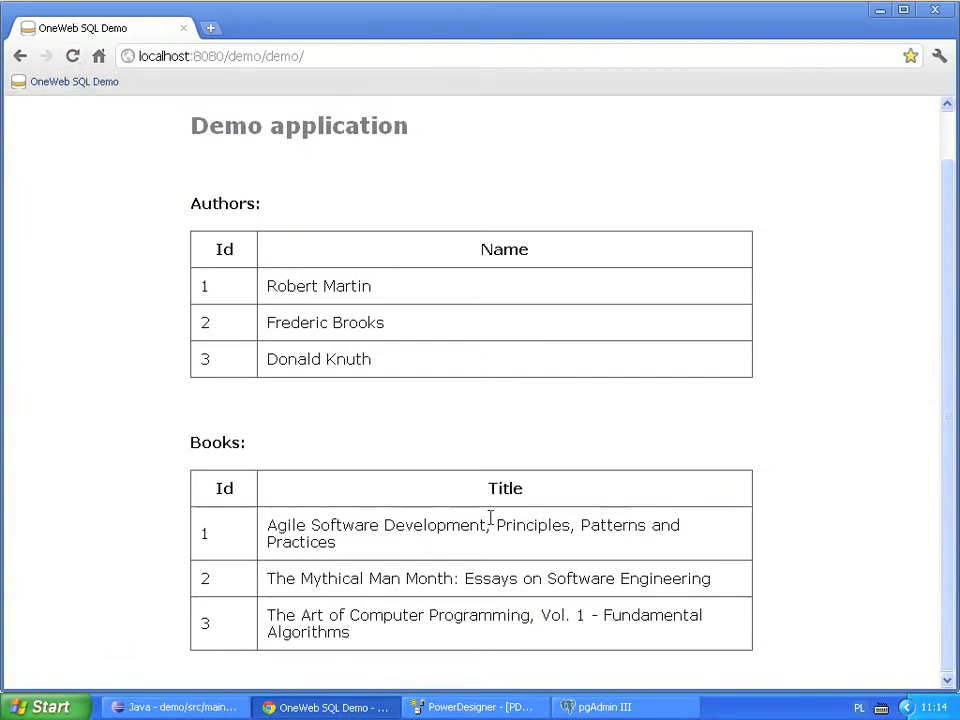
mouse_move(452, 432)
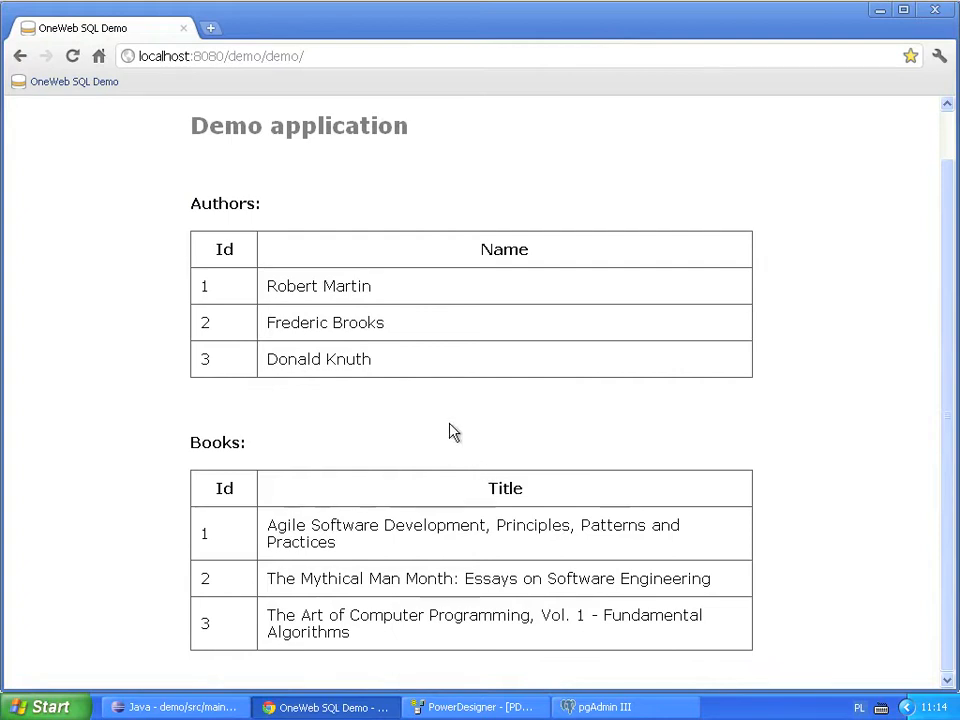
mouse_move(408, 424)
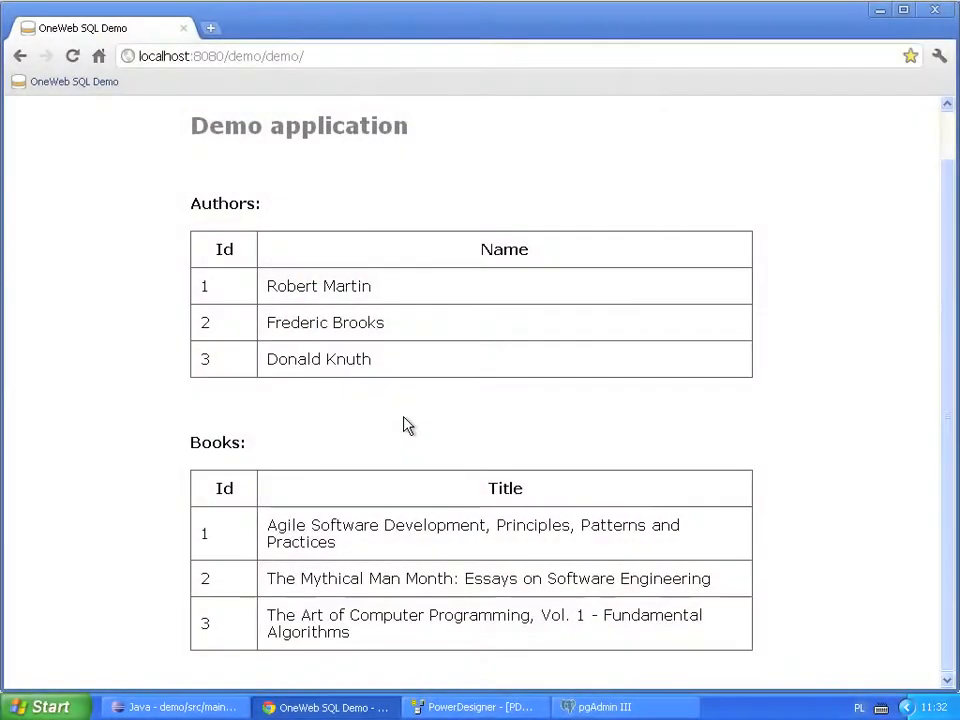
mouse_move(436, 428)
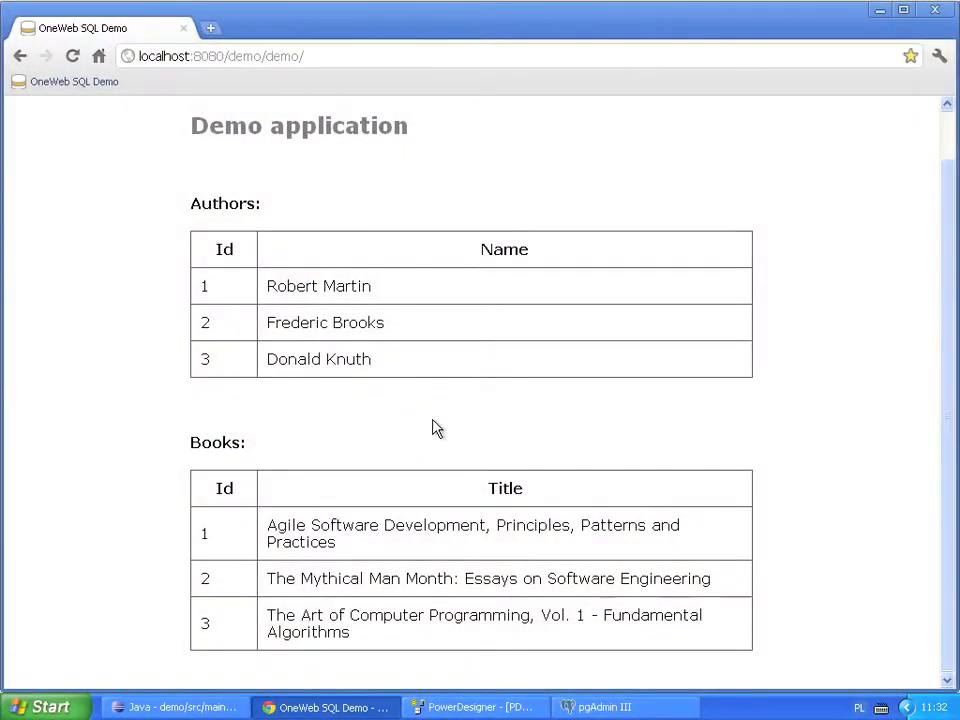
mouse_move(424, 428)
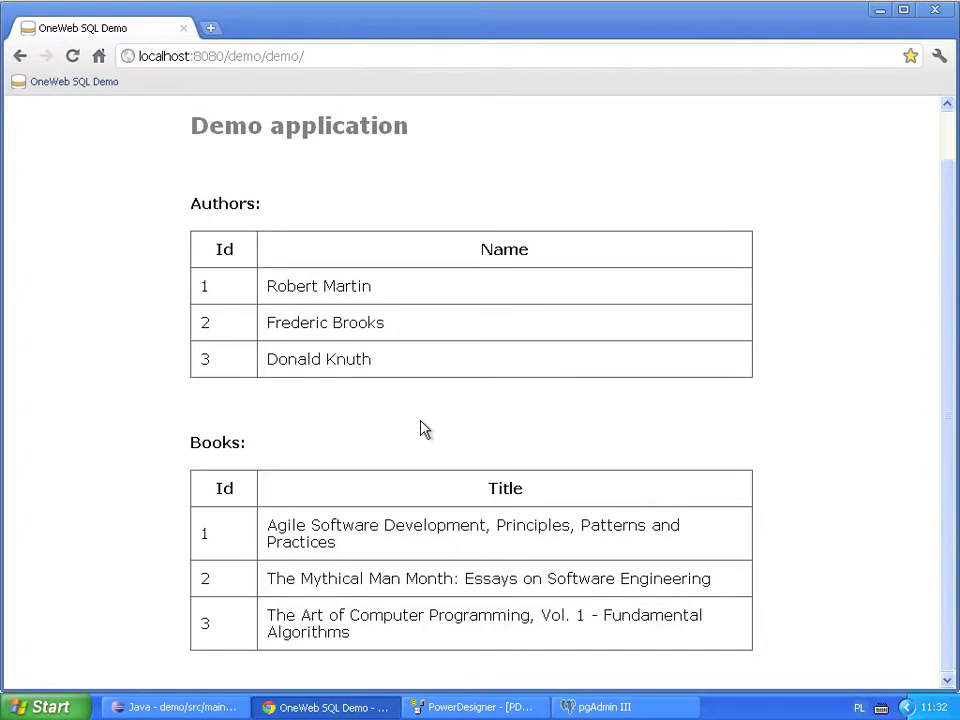
mouse_move(180, 708)
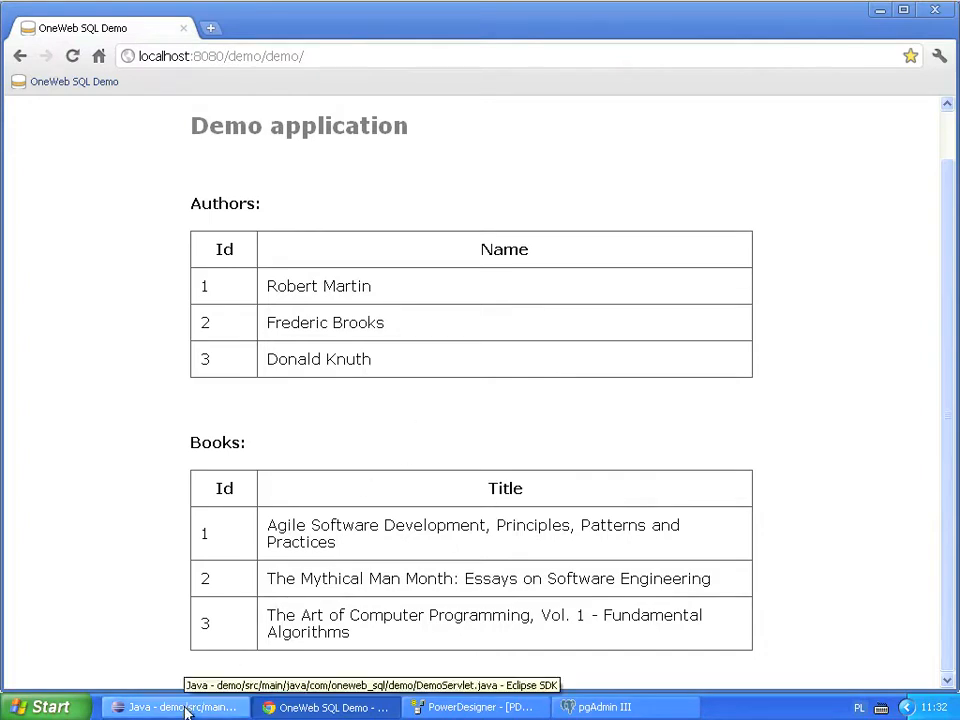
- Expand demo's generated-sources package to Book.java and list BookDAOImpl.java's methods
left_click(168, 708)
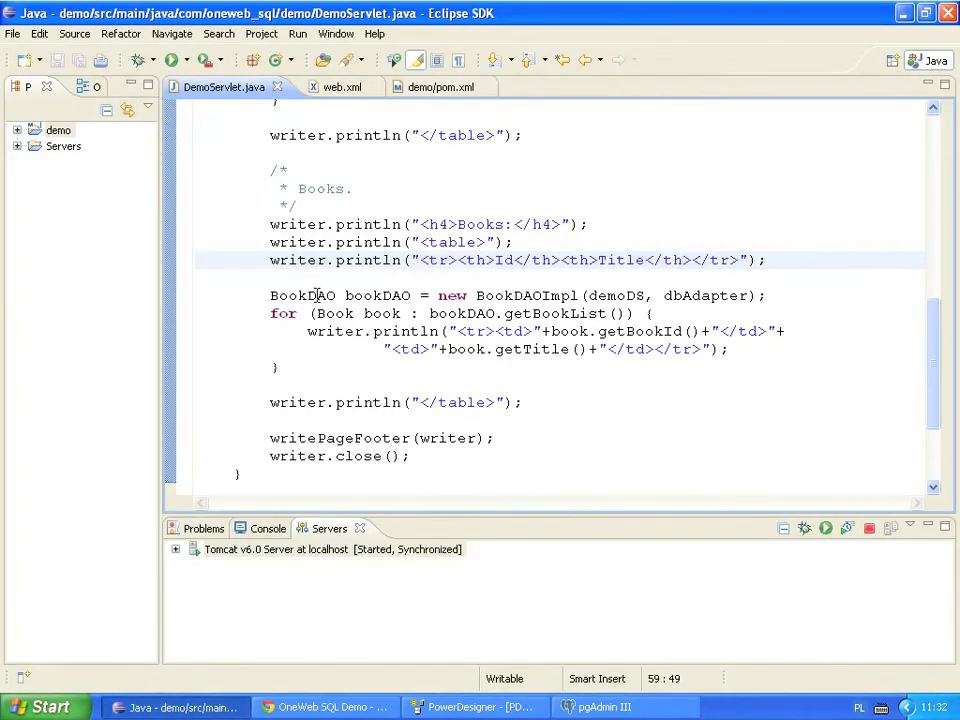
mouse_move(318, 296)
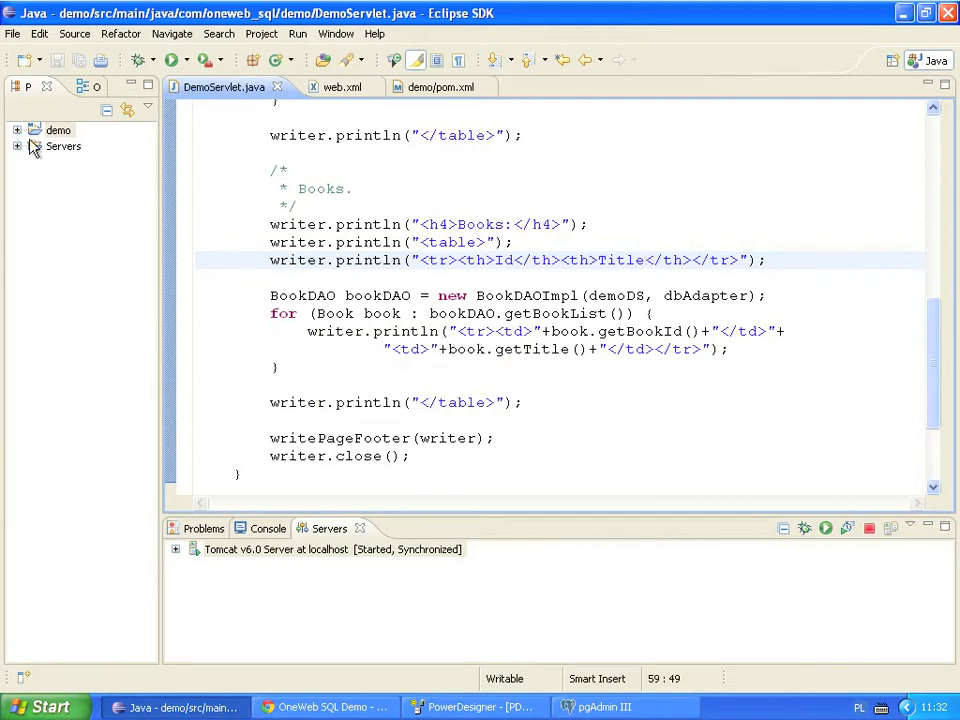
left_click(16, 130)
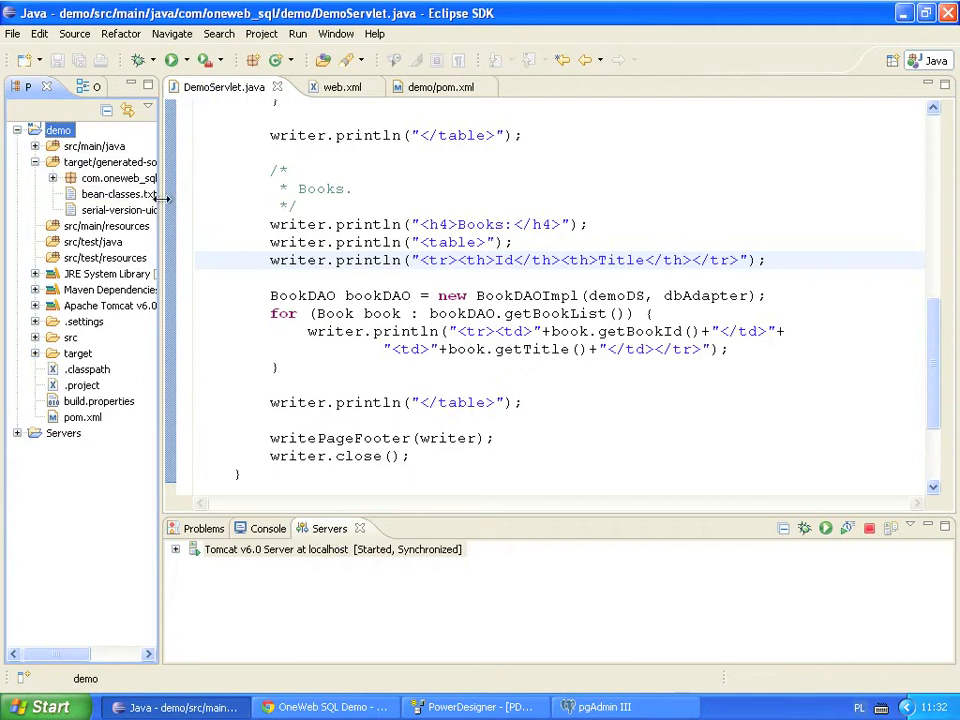
left_click_drag(160, 200, 250, 200)
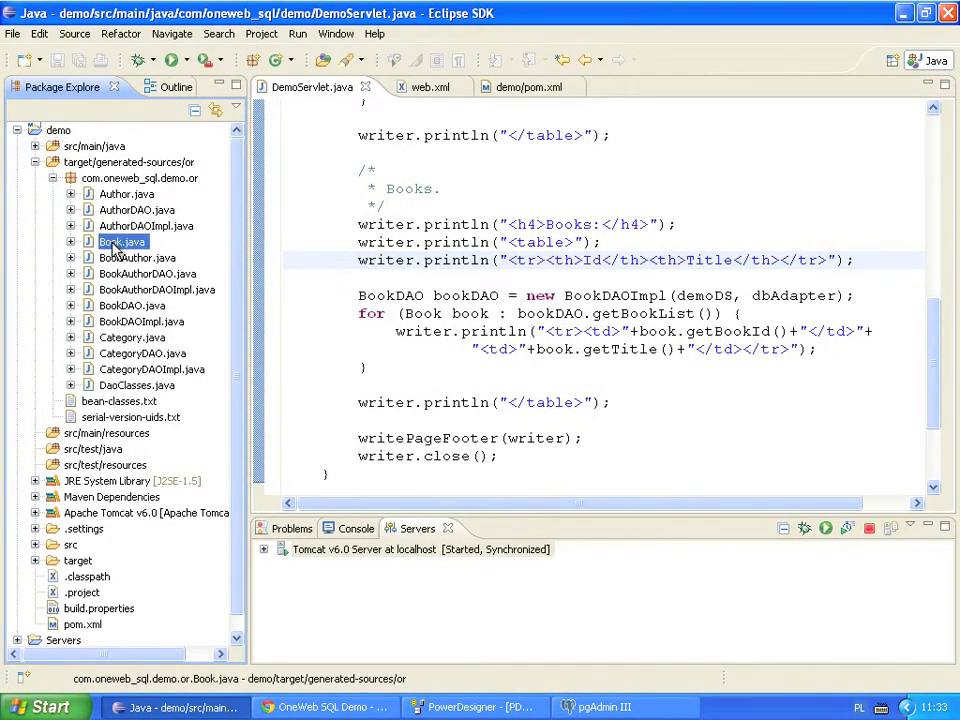
left_click(132, 304)
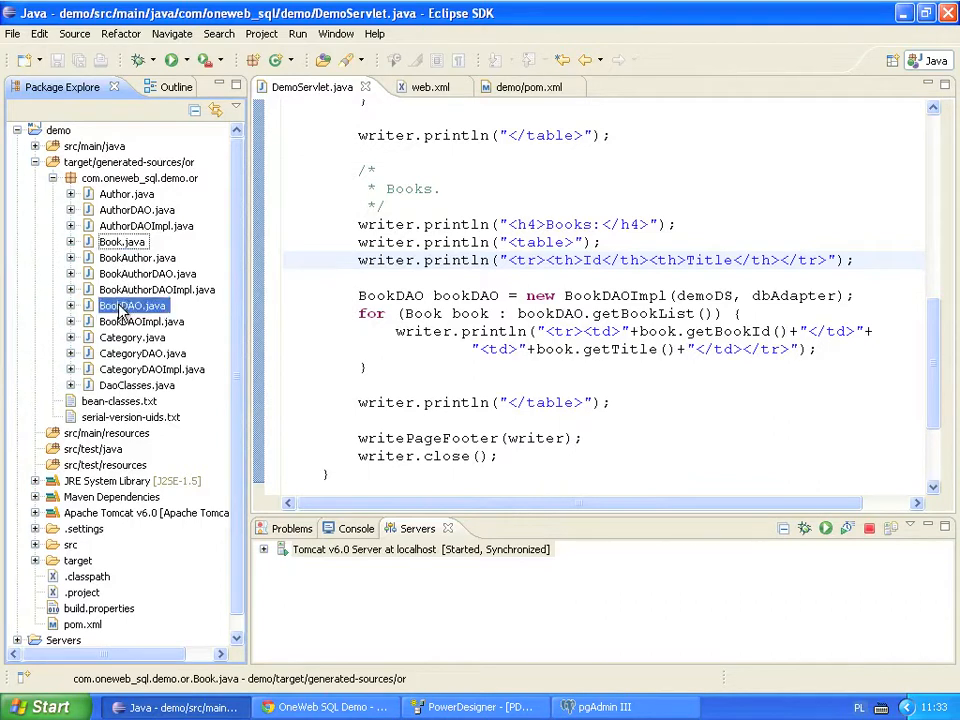
left_click(140, 320)
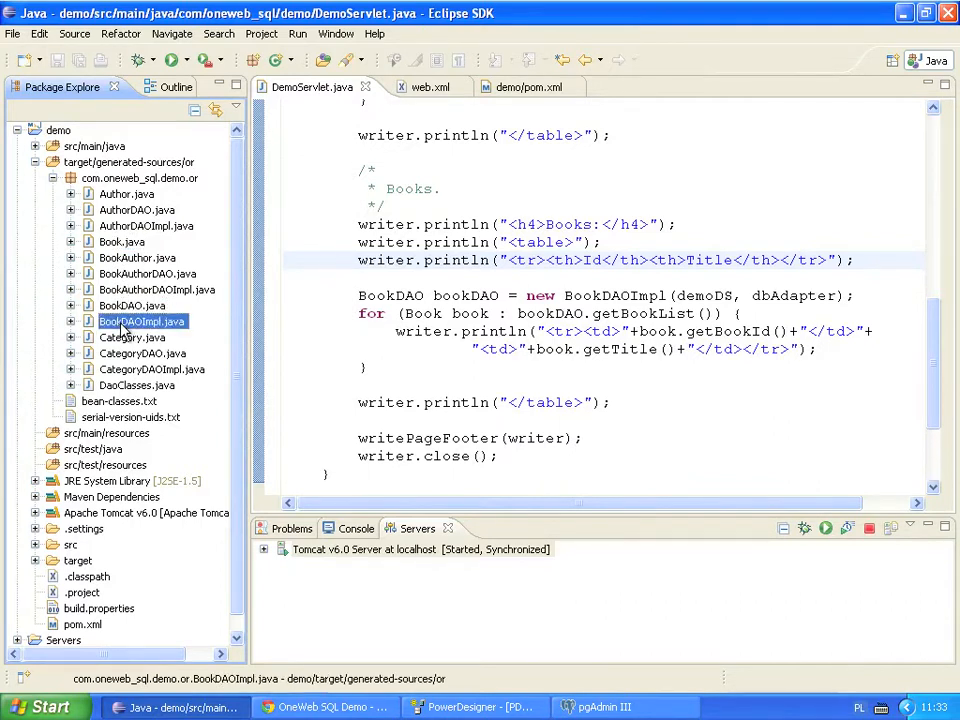
left_click(72, 304)
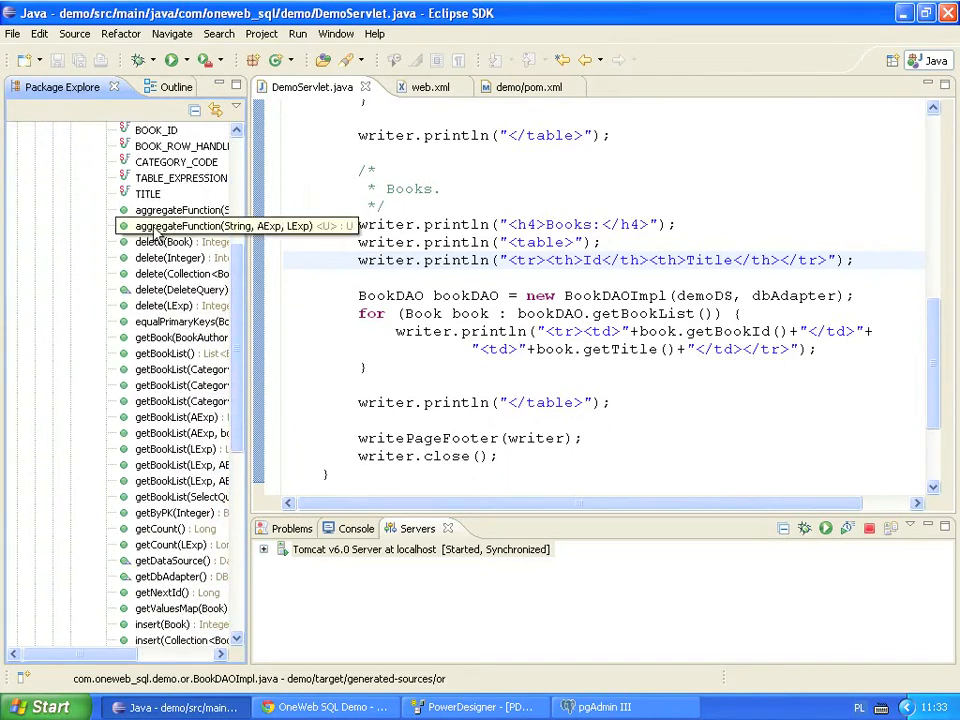
mouse_move(180, 384)
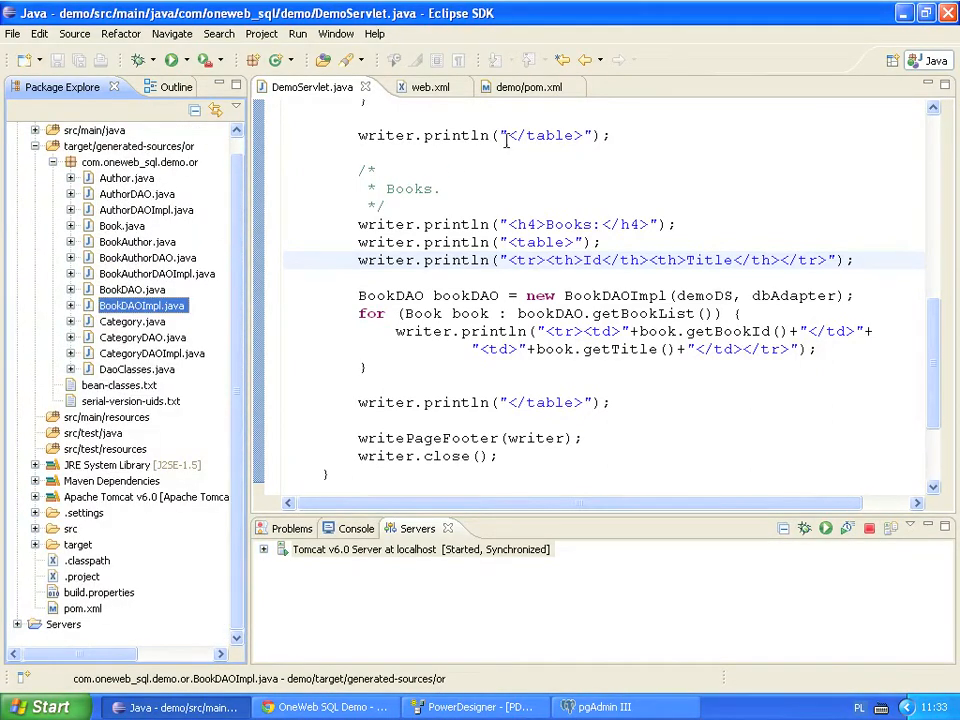
- Show the pom's or_model_files path src\main\database\Bookshop.pdm and expand src/main/database
left_click(520, 86)
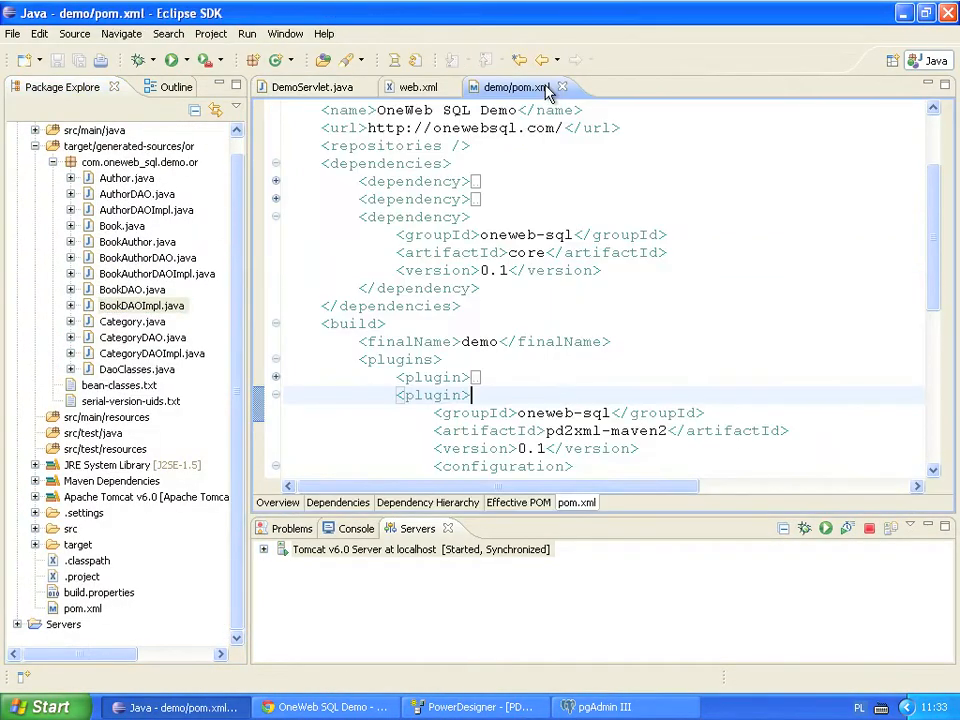
scroll("down", 3)
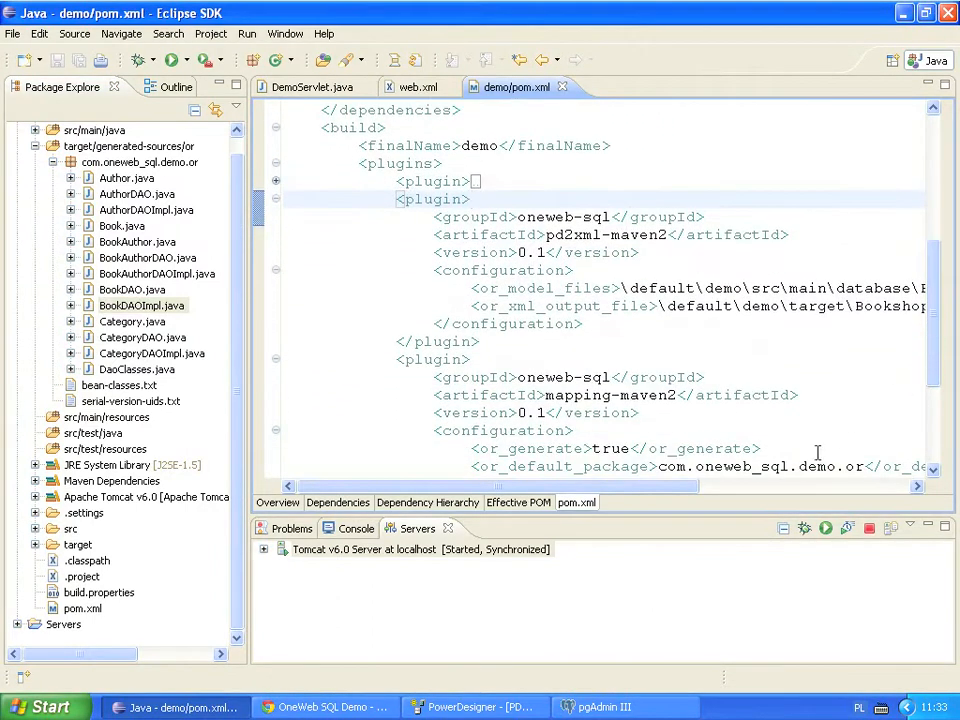
scroll("right", 3)
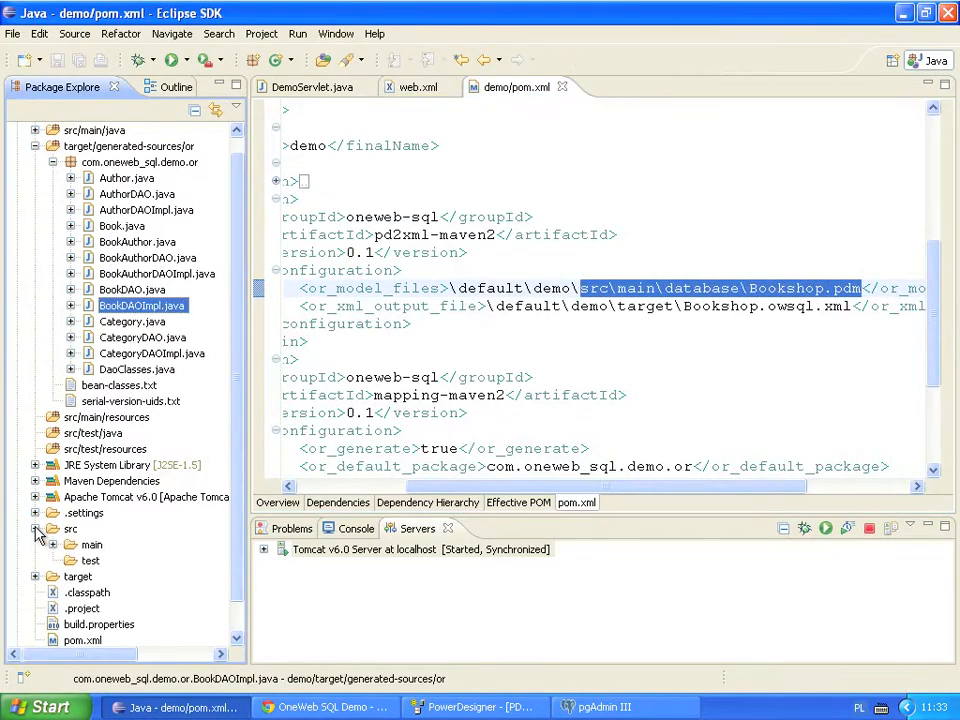
left_click(52, 544)
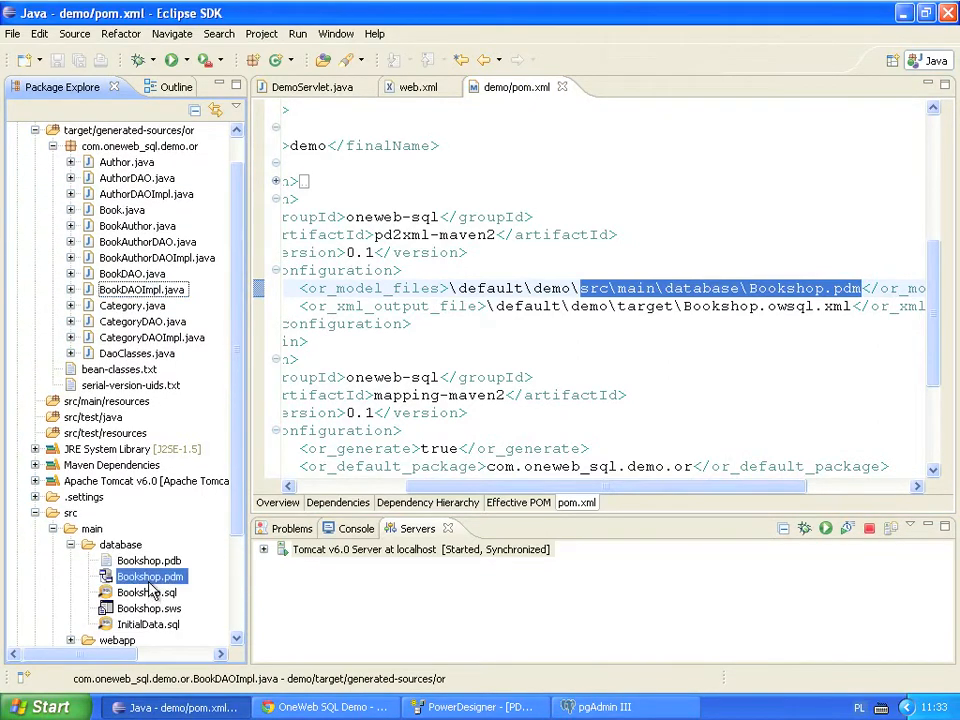
left_click(148, 576)
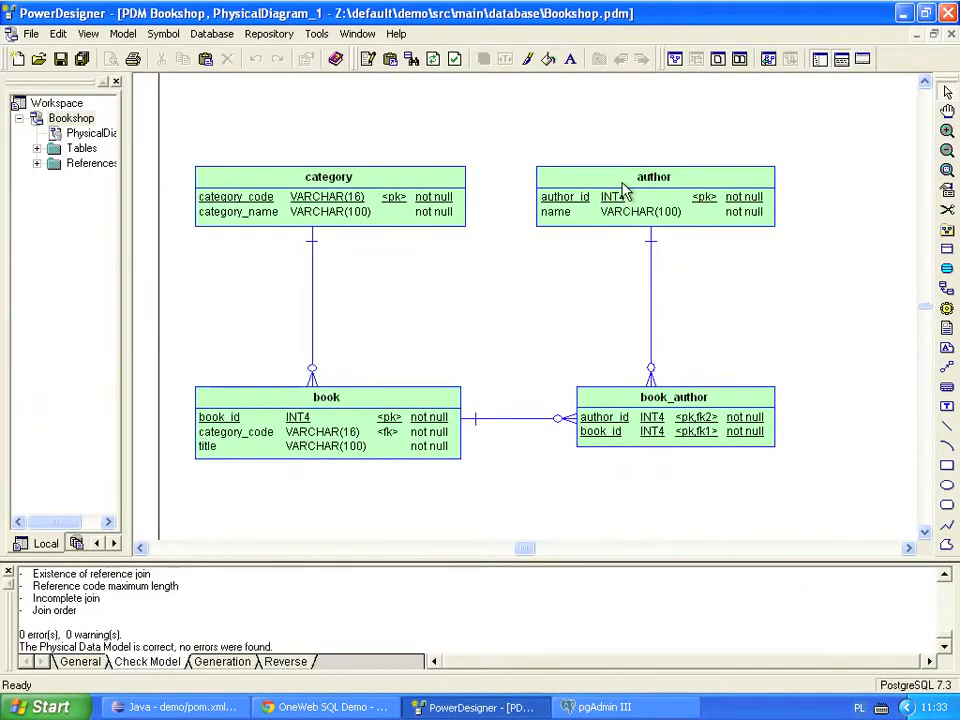
- Launch Database > Generate Database to produce the Bookshop.sql creation script from the model
left_click(326, 396)
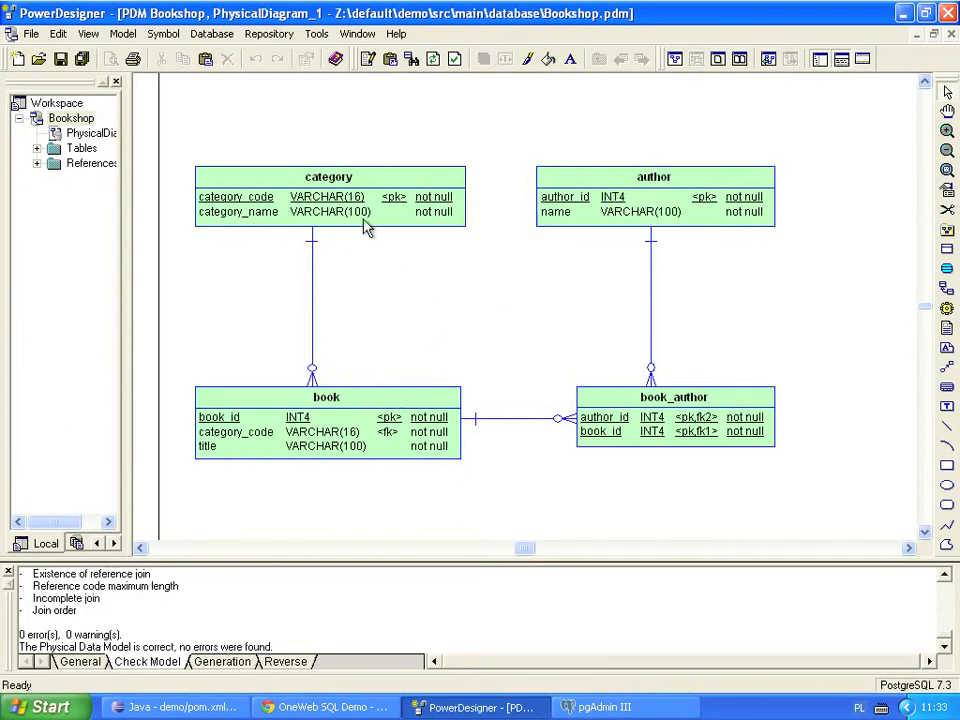
left_click(234, 32)
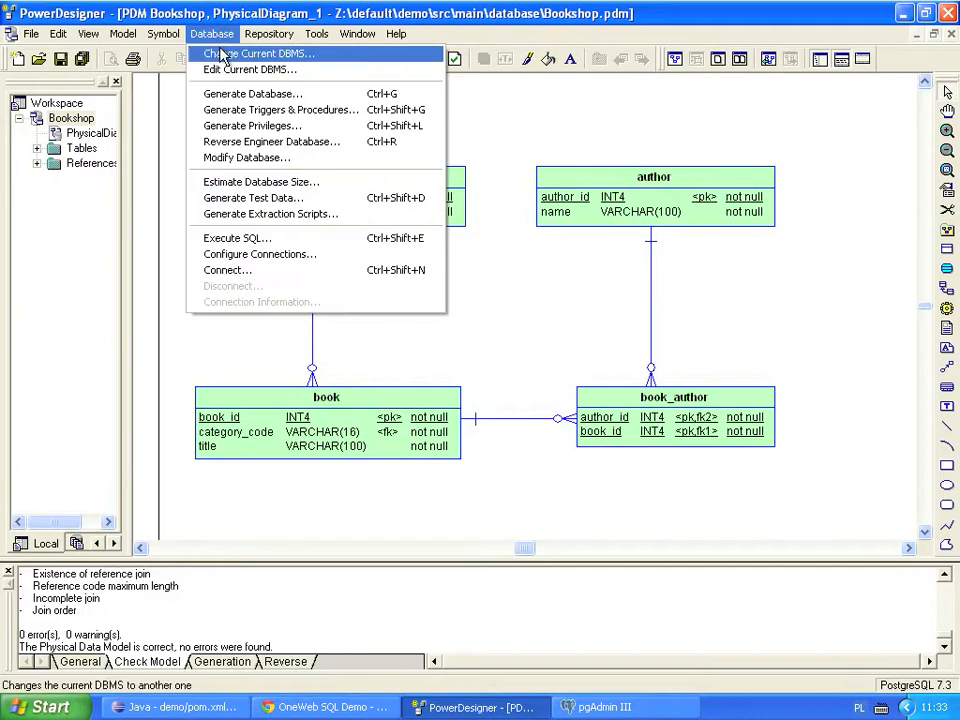
left_click(256, 108)
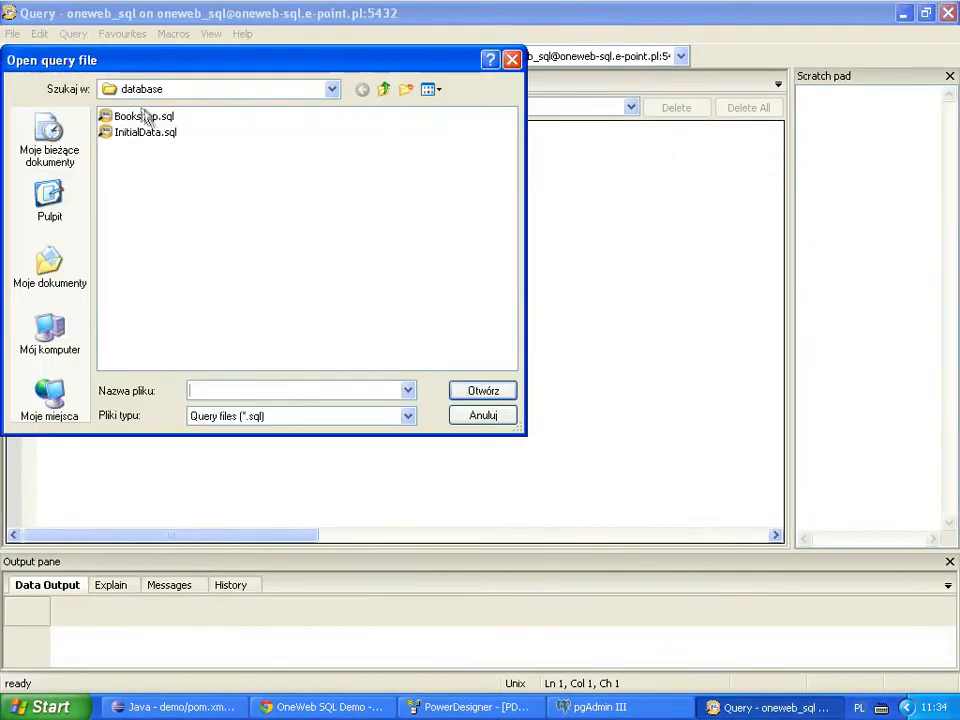
- Load Bookshop.sql into the query window to review its create table statements, then return to PowerDesigner
double_click(140, 108)
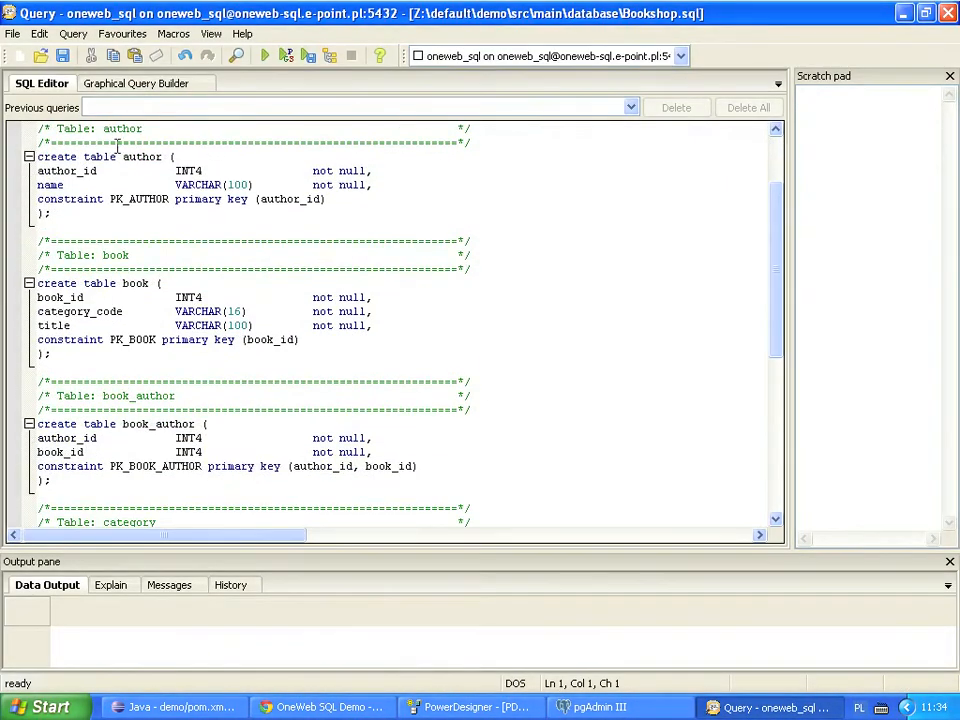
mouse_move(96, 296)
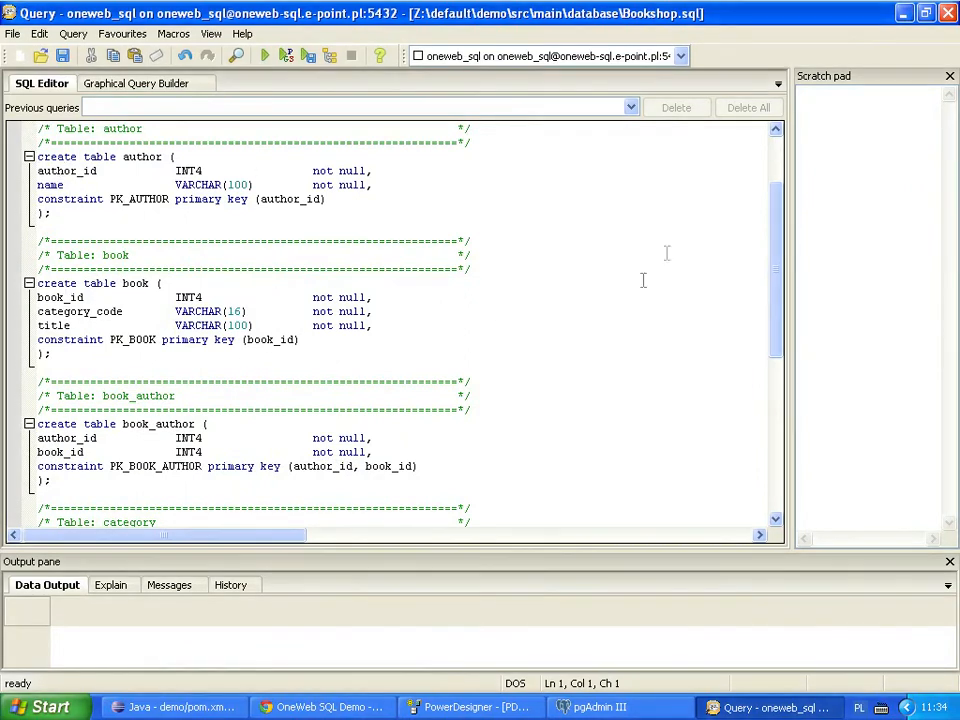
left_click(470, 708)
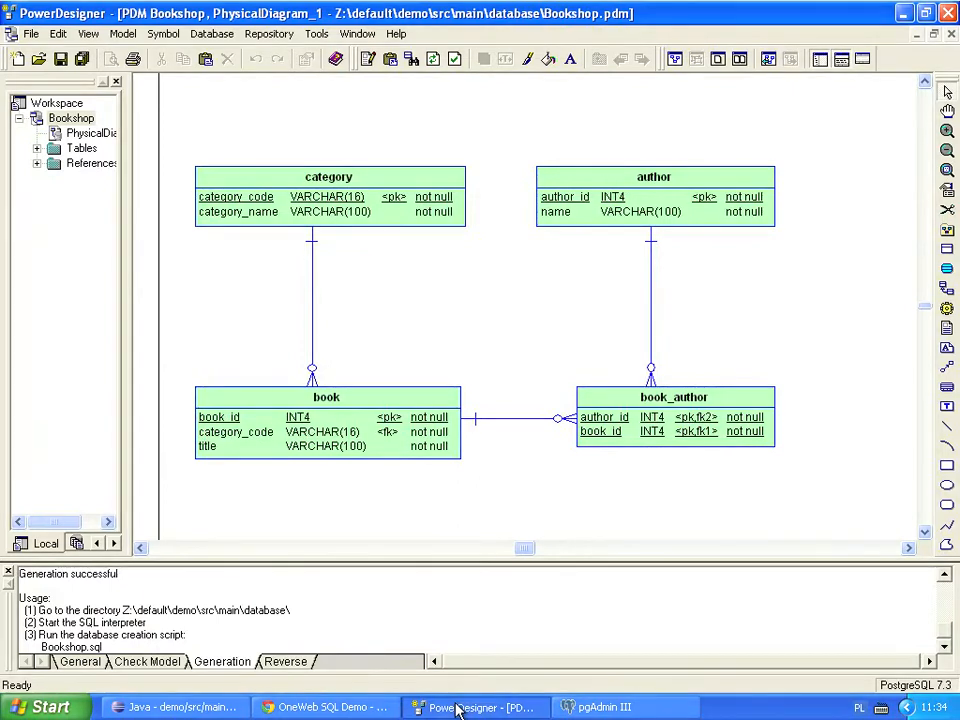
left_click(16, 32)
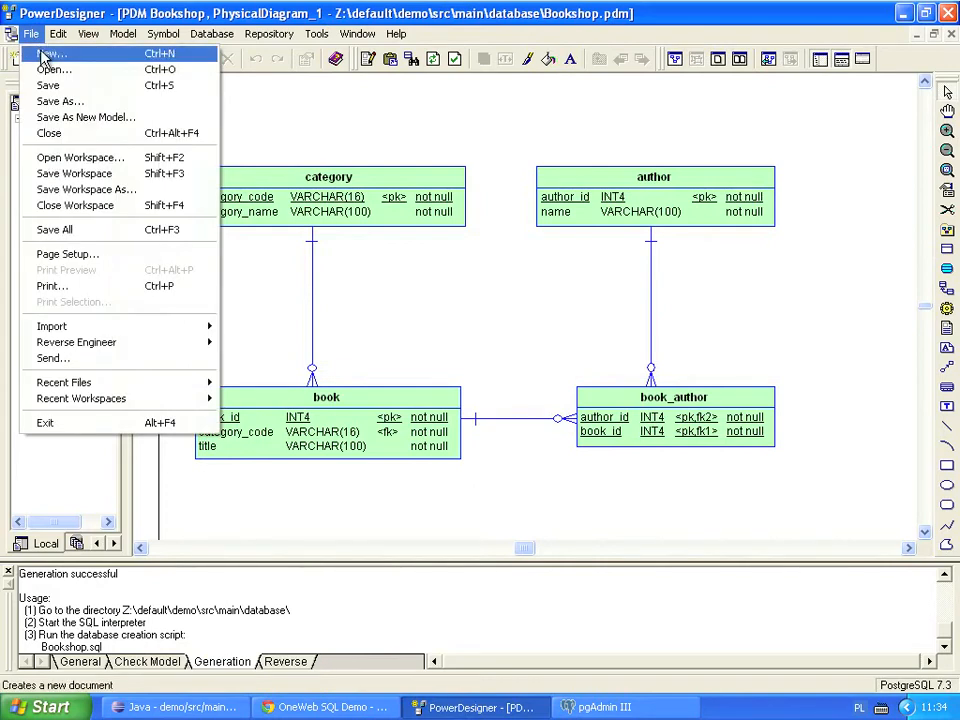
- Save the model as an Archived PDM named Bookshop-before-author-refactoring
left_click(64, 100)
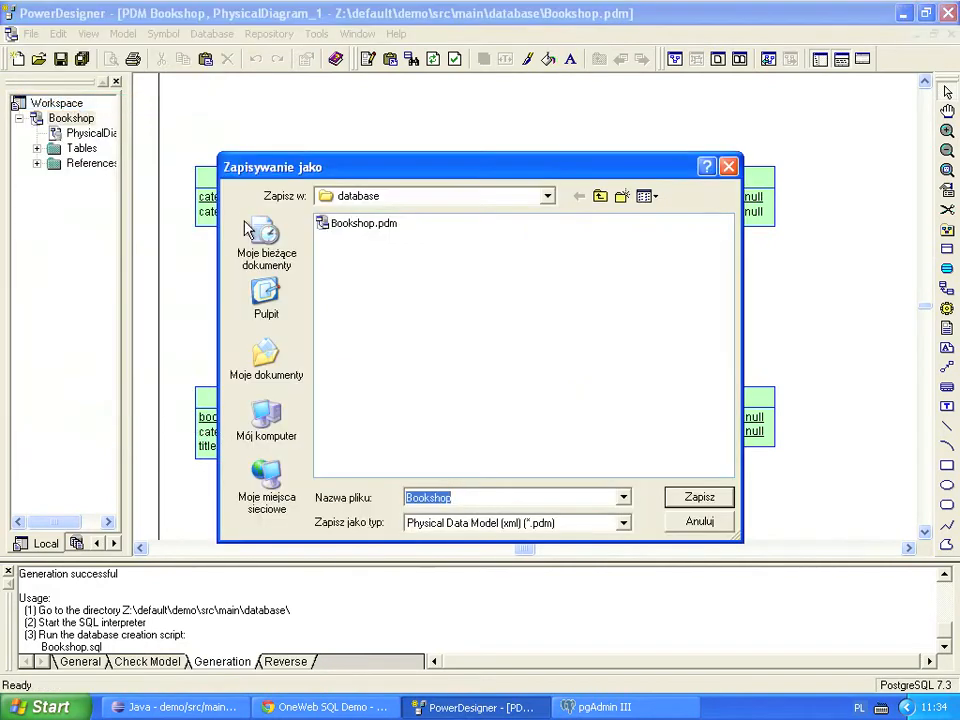
left_click(620, 524)
type("-before-author")
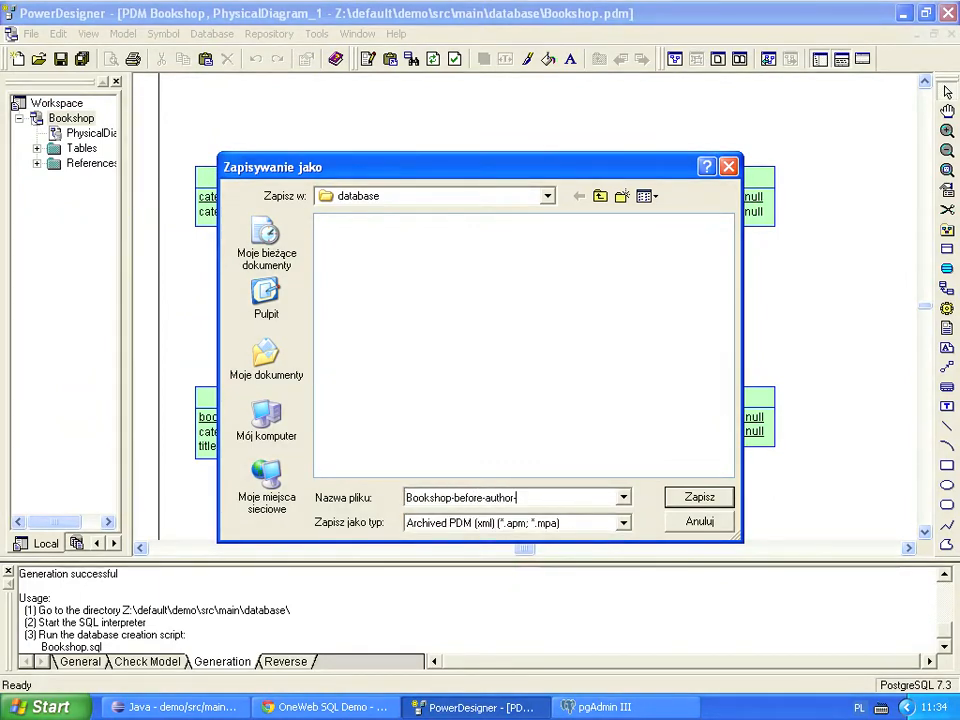
type("-refact")
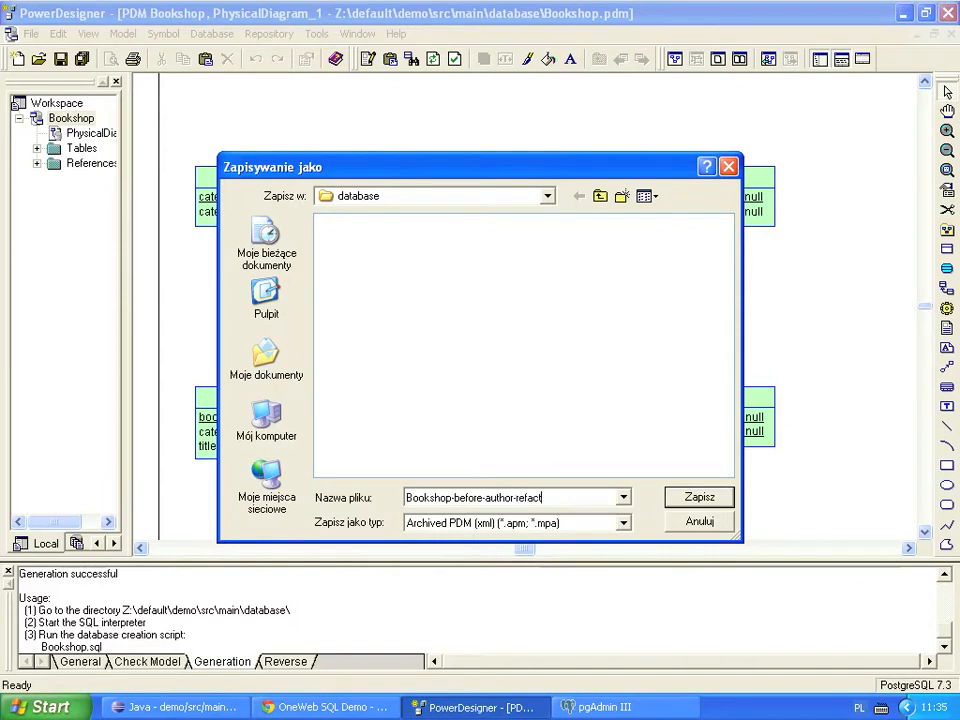
type("oring")
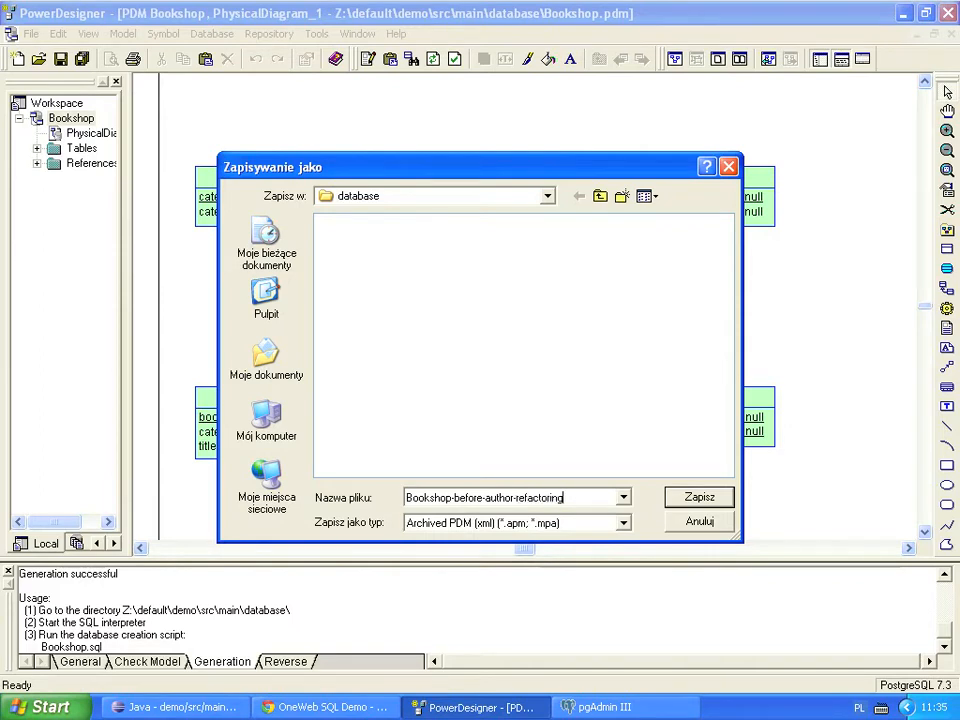
left_click(698, 496)
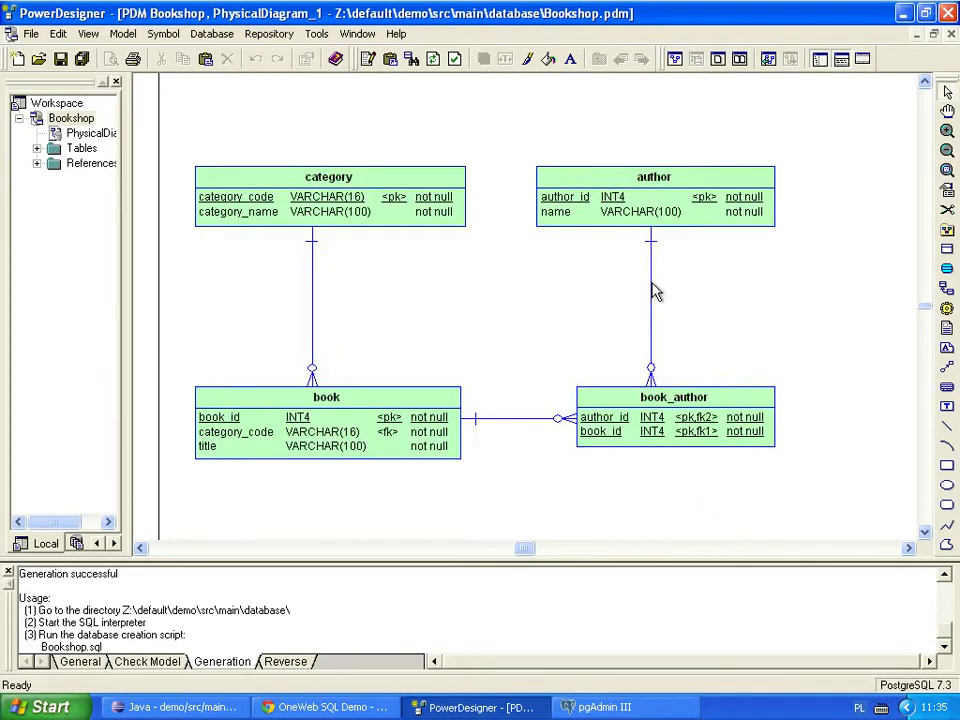
- In the author table, rename name to first_name and add last_name VARCHAR(100)
left_click(654, 196)
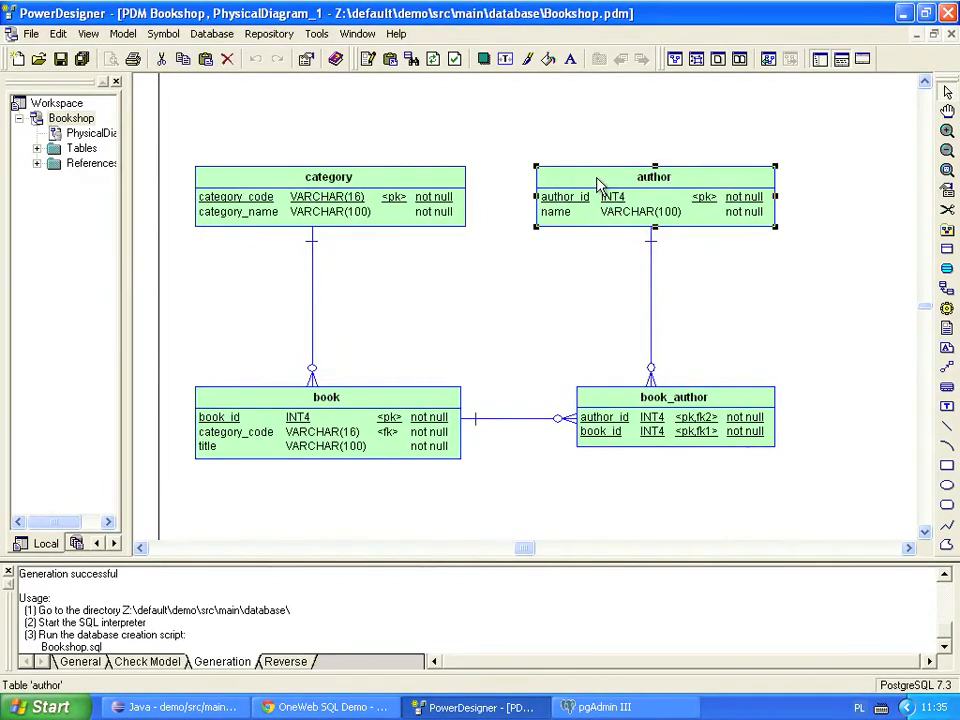
double_click(654, 176)
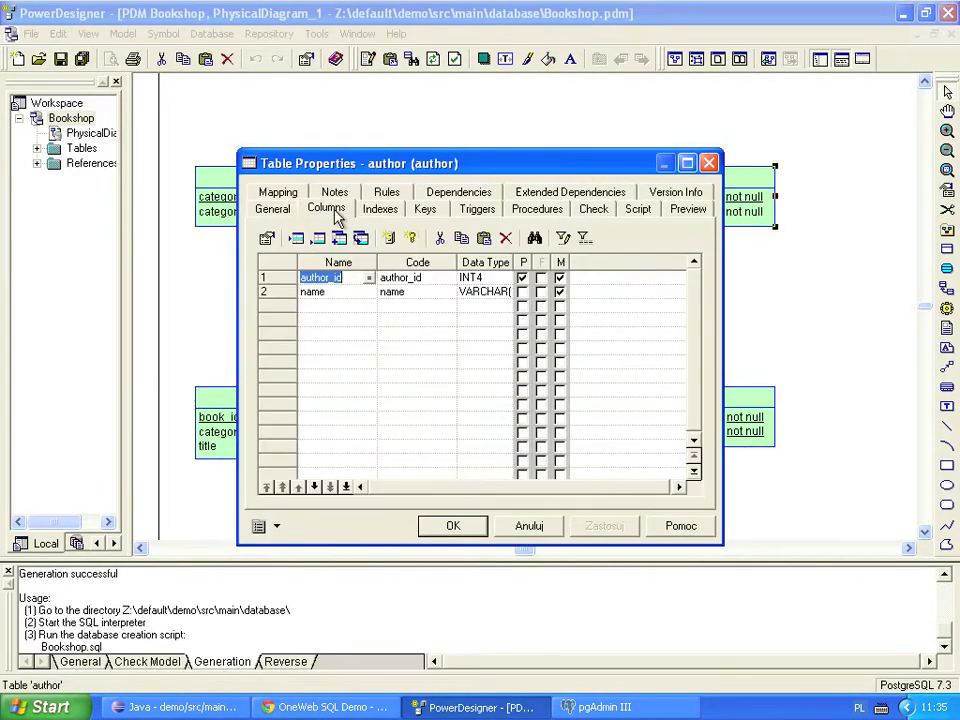
type("fname")
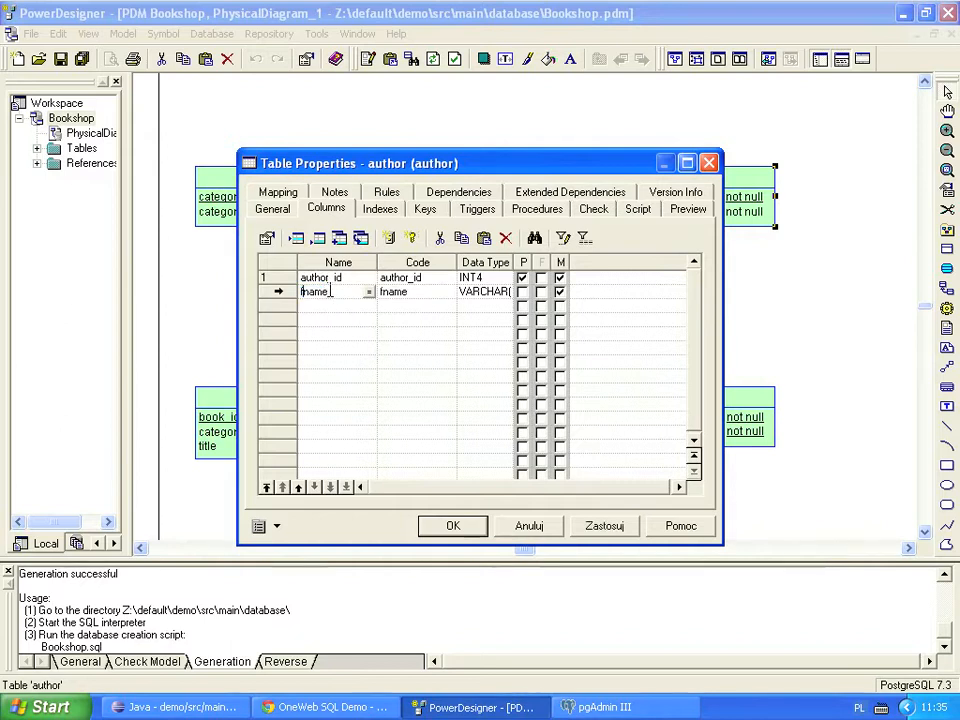
type("firstname")
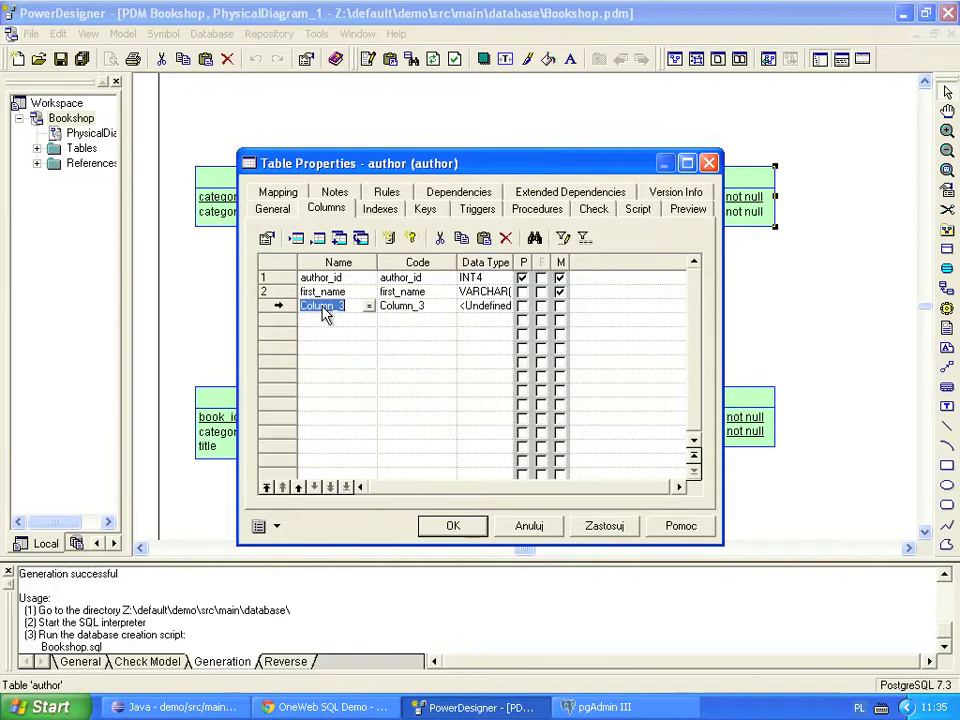
type("last_name")
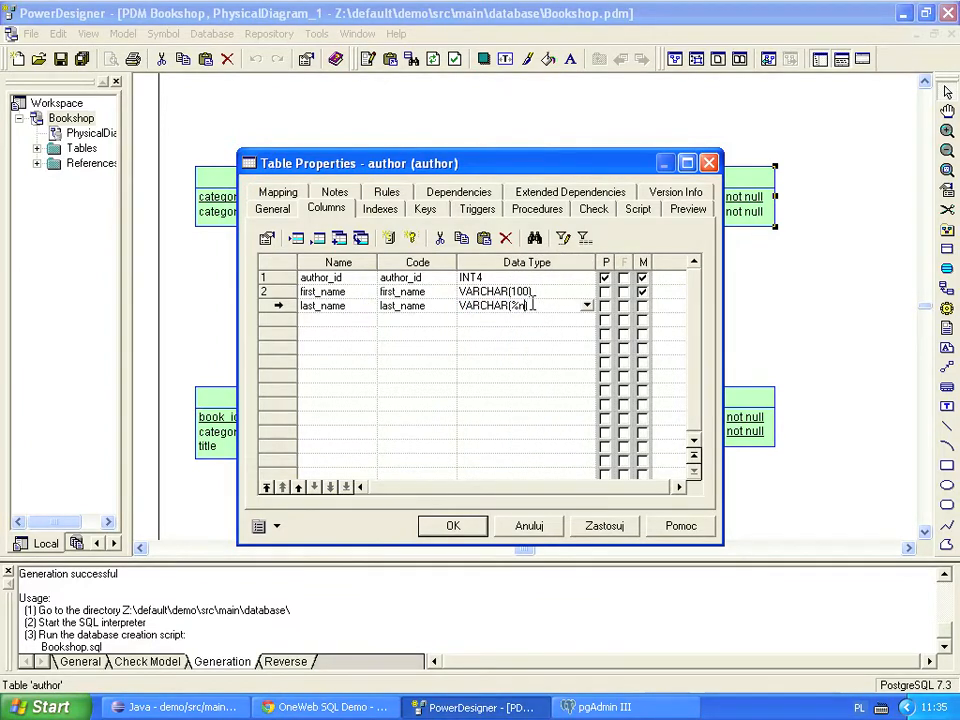
type("100")
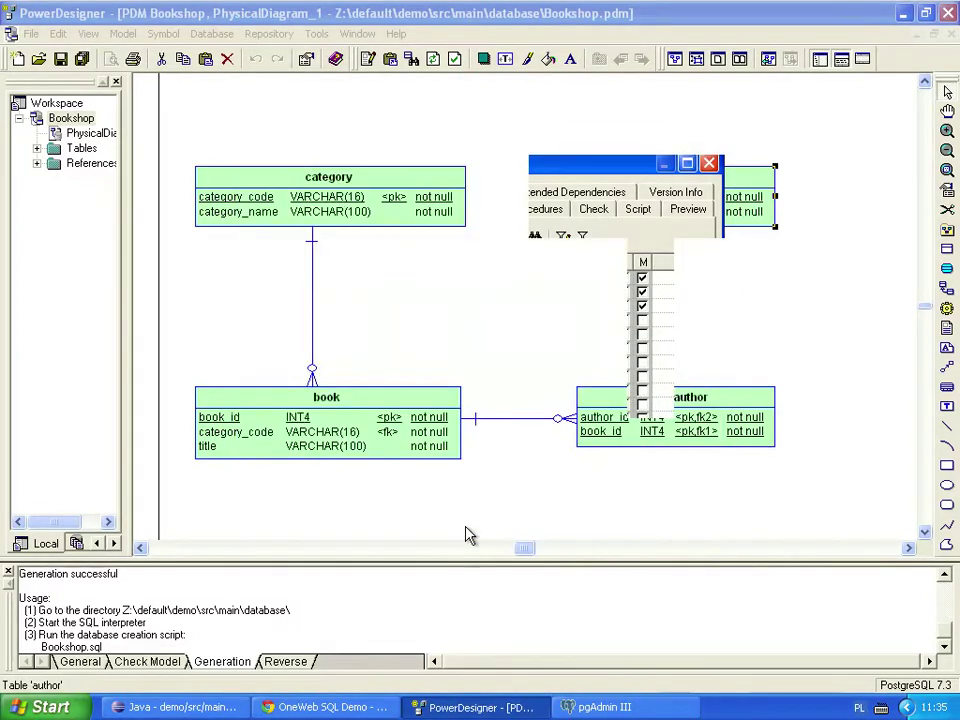
left_click(708, 164)
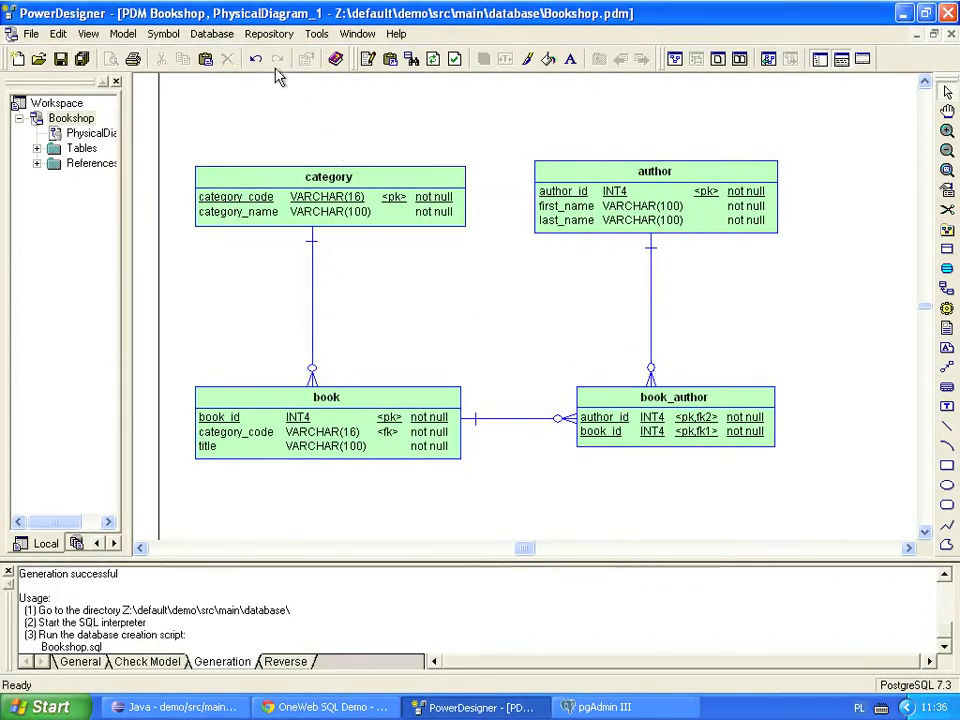
- Start Modify Database and pick the before-refactoring .apm archive as the comparison source
left_click(212, 36)
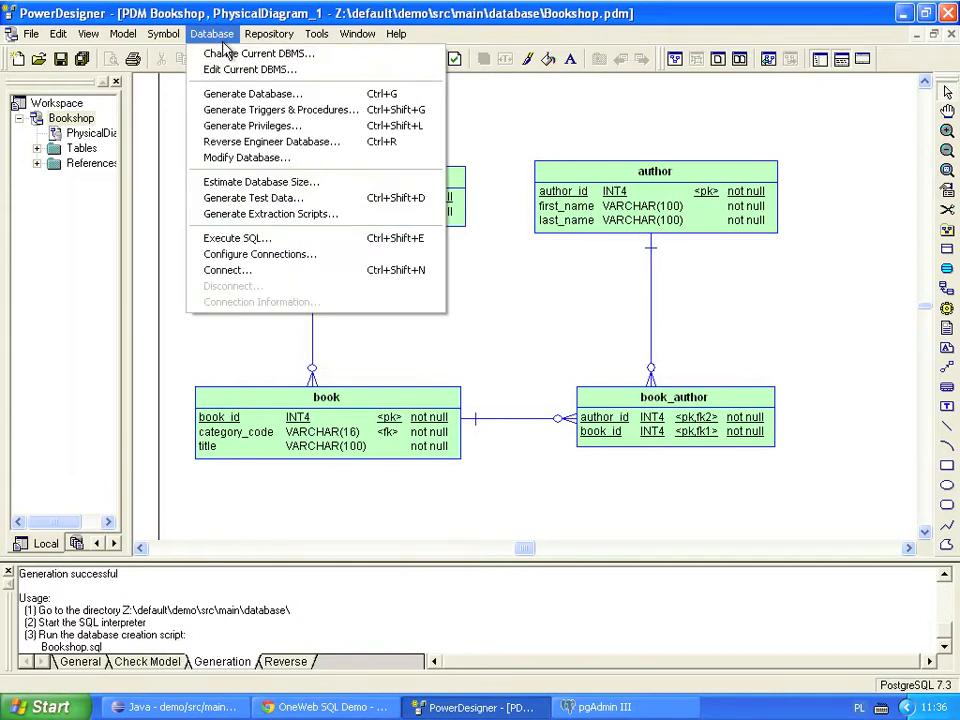
mouse_move(256, 156)
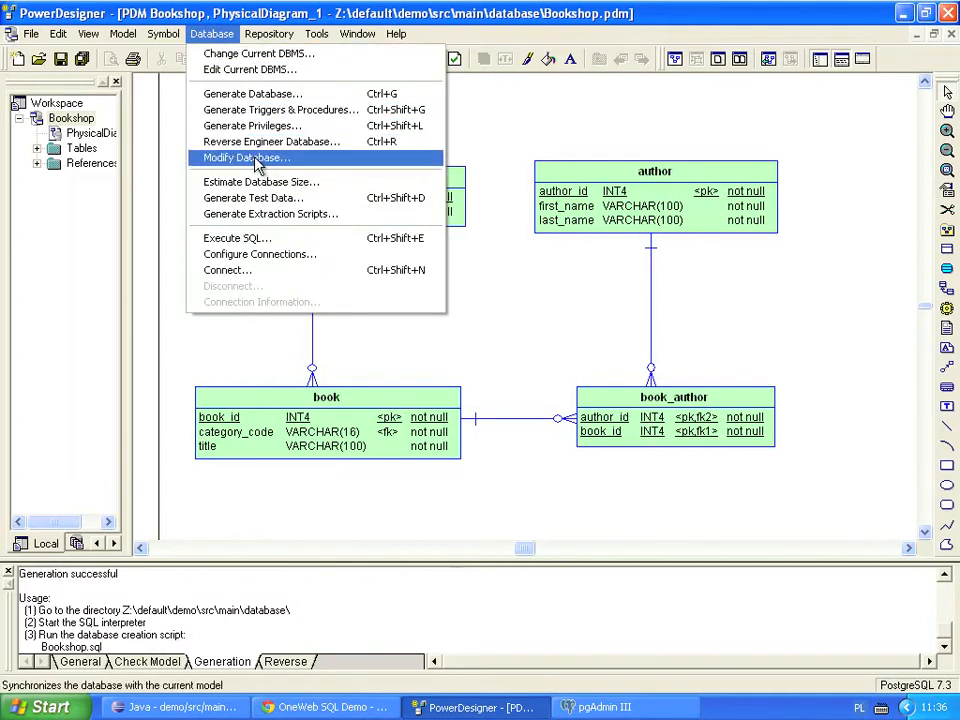
left_click(252, 156)
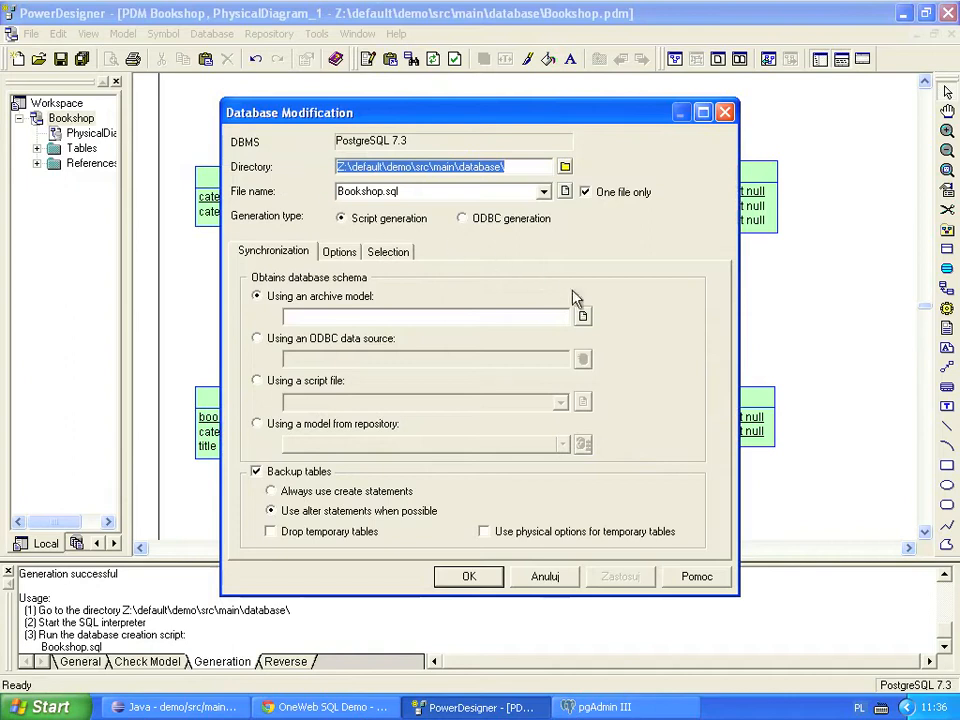
left_click(584, 316)
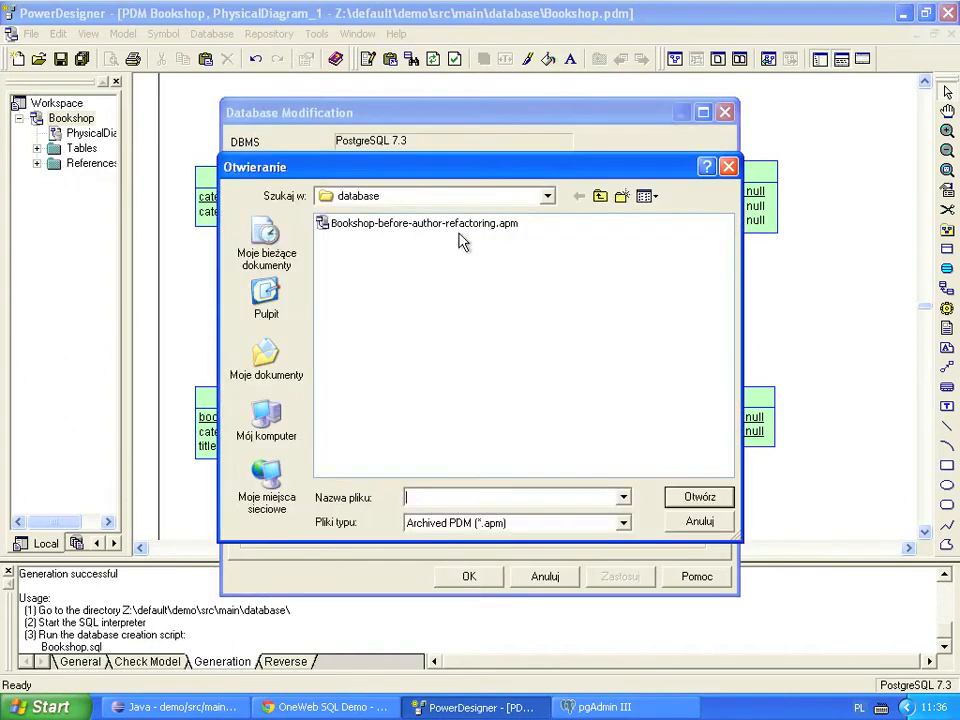
left_click(418, 224)
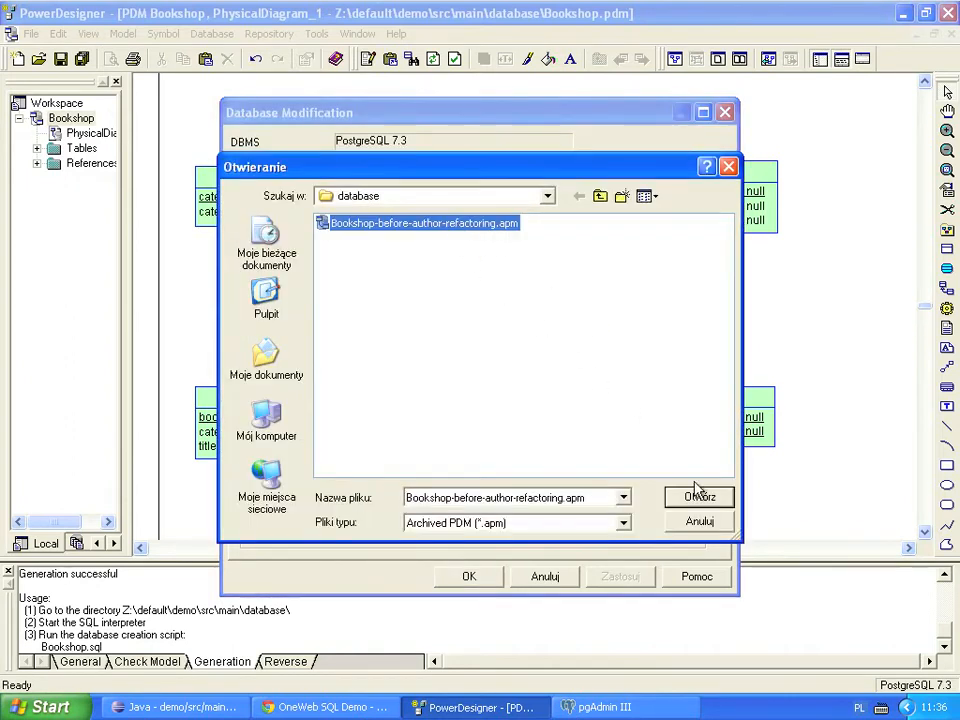
left_click(698, 496)
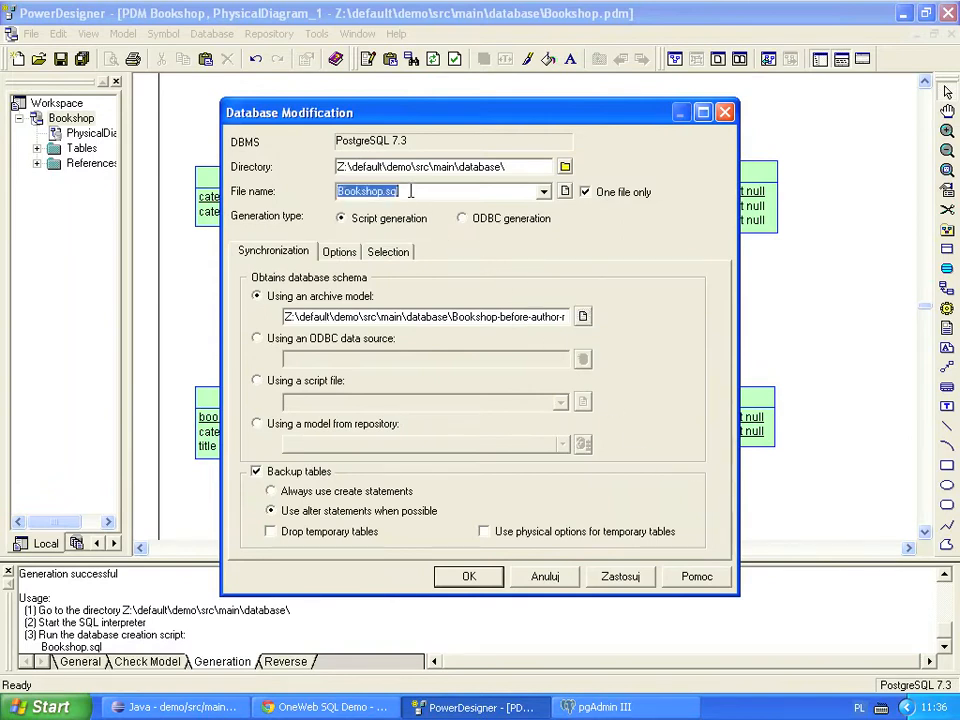
- Name the output script Bookshop-after.sql and run the comparison
type("Bookshop-after.sql")
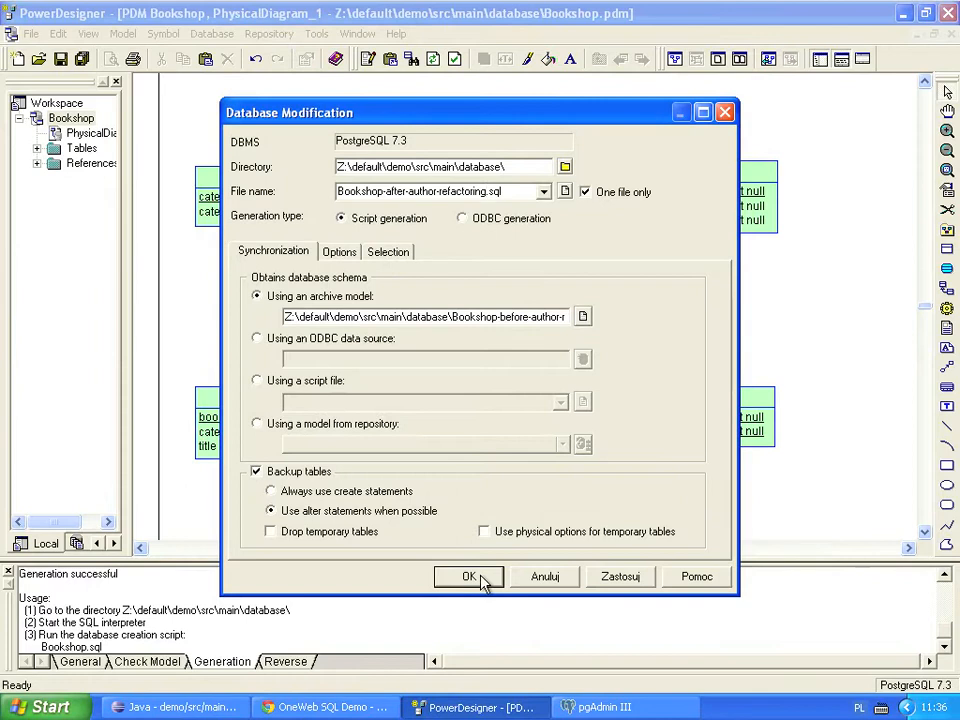
left_click(468, 576)
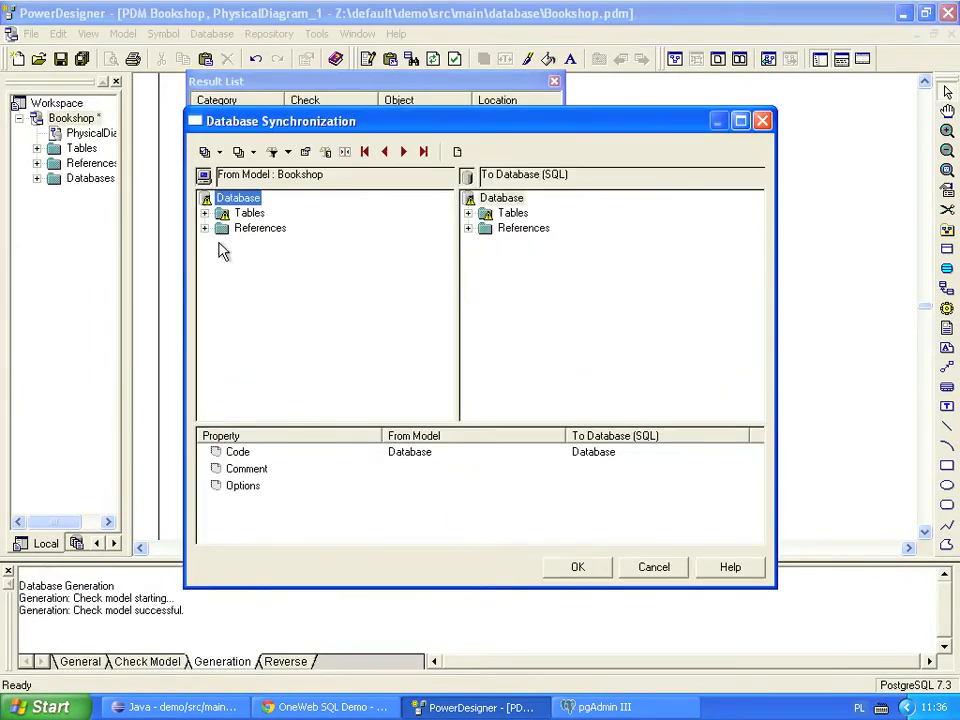
- Review the first_name and last_name mappings against the old name column and generate the modification script, dismissing the insert-order warning
left_click(204, 212)
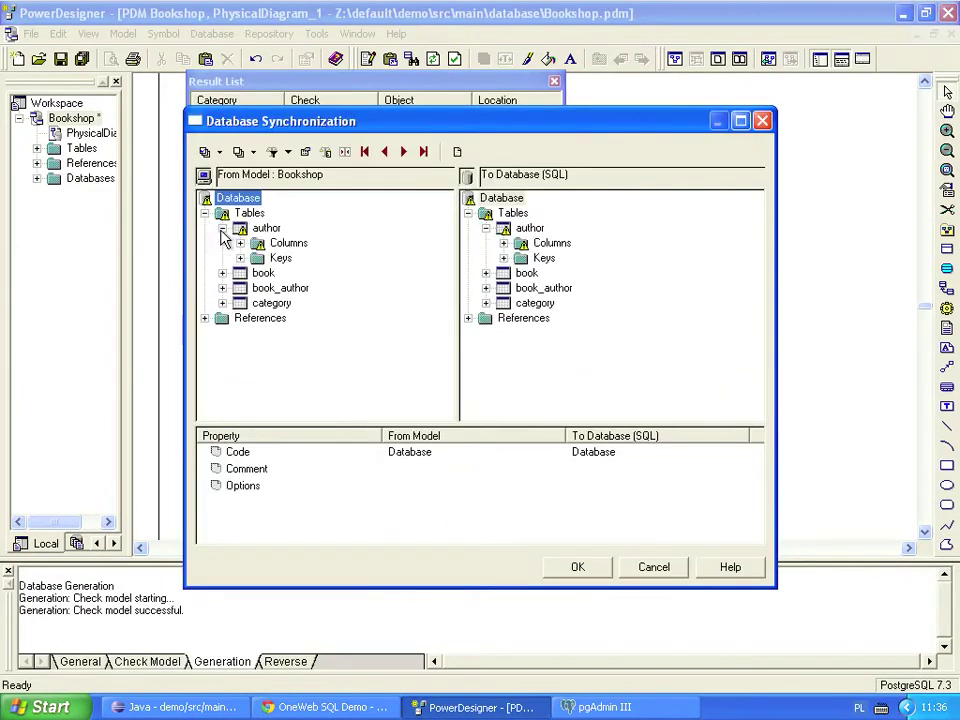
left_click(258, 242)
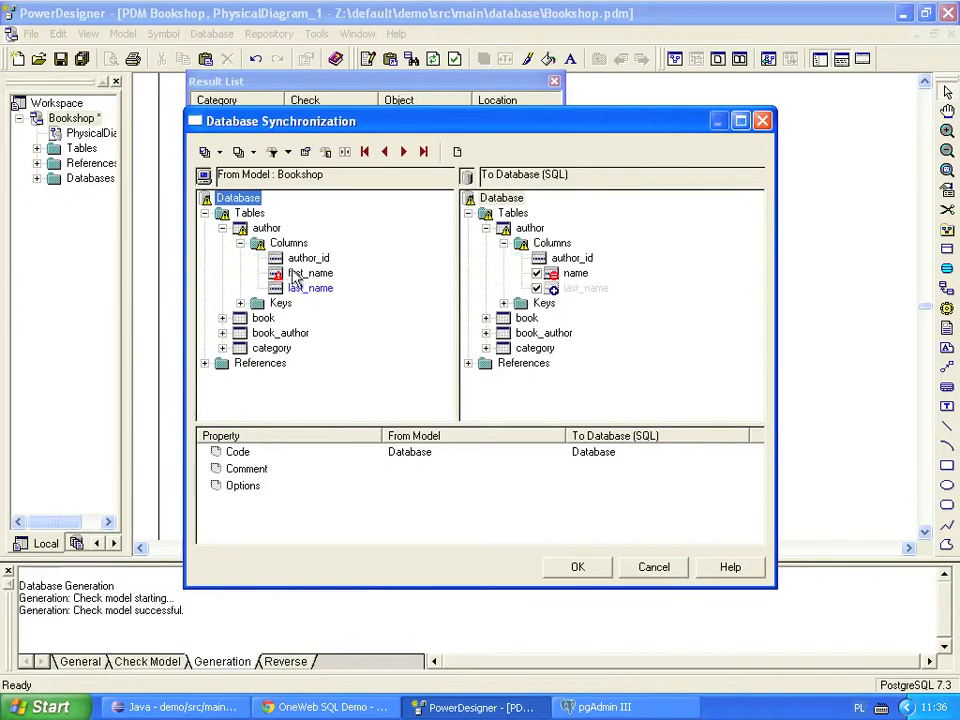
left_click(310, 272)
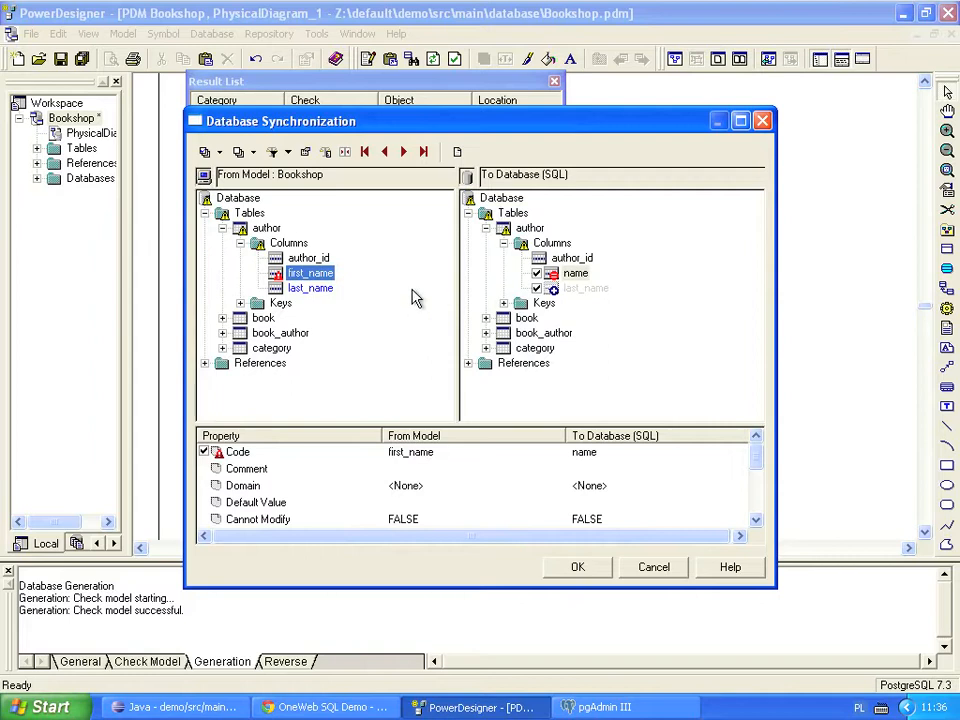
left_click(588, 288)
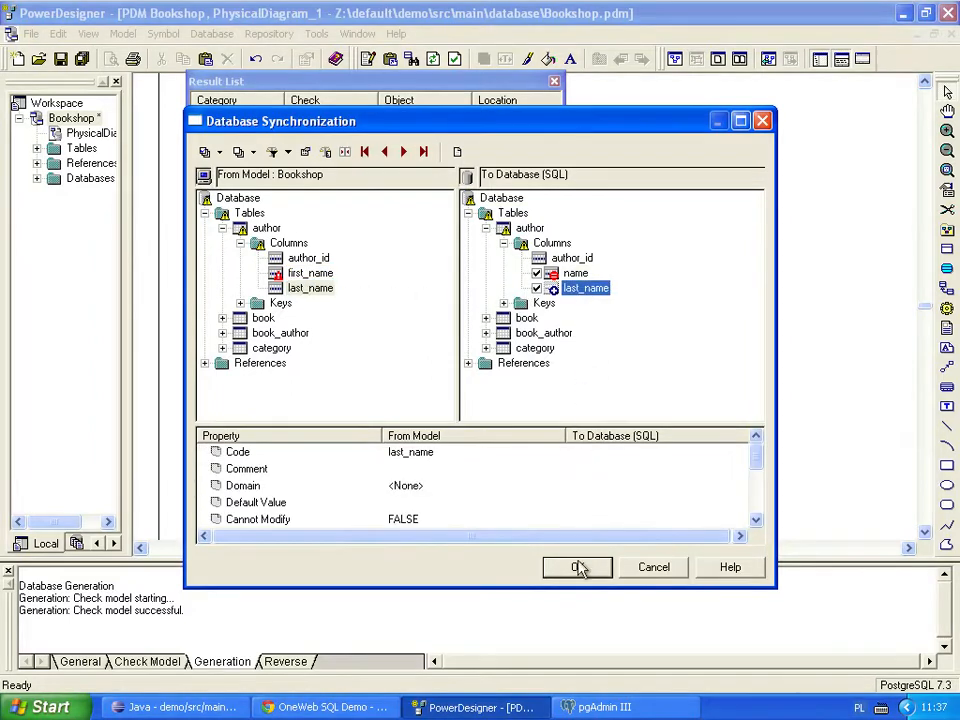
left_click(576, 568)
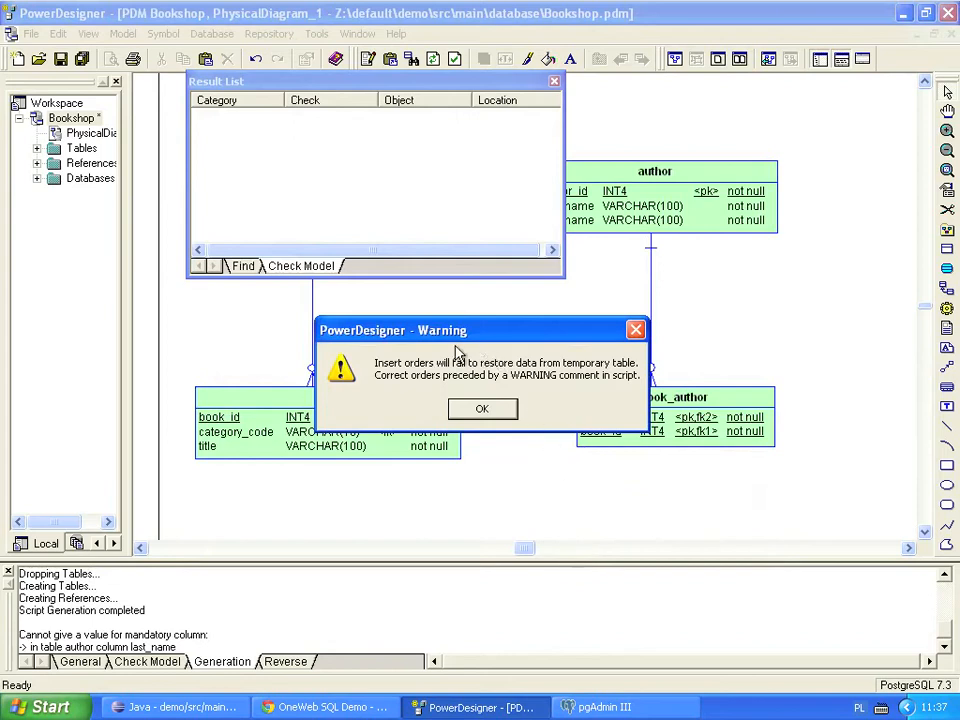
mouse_move(482, 408)
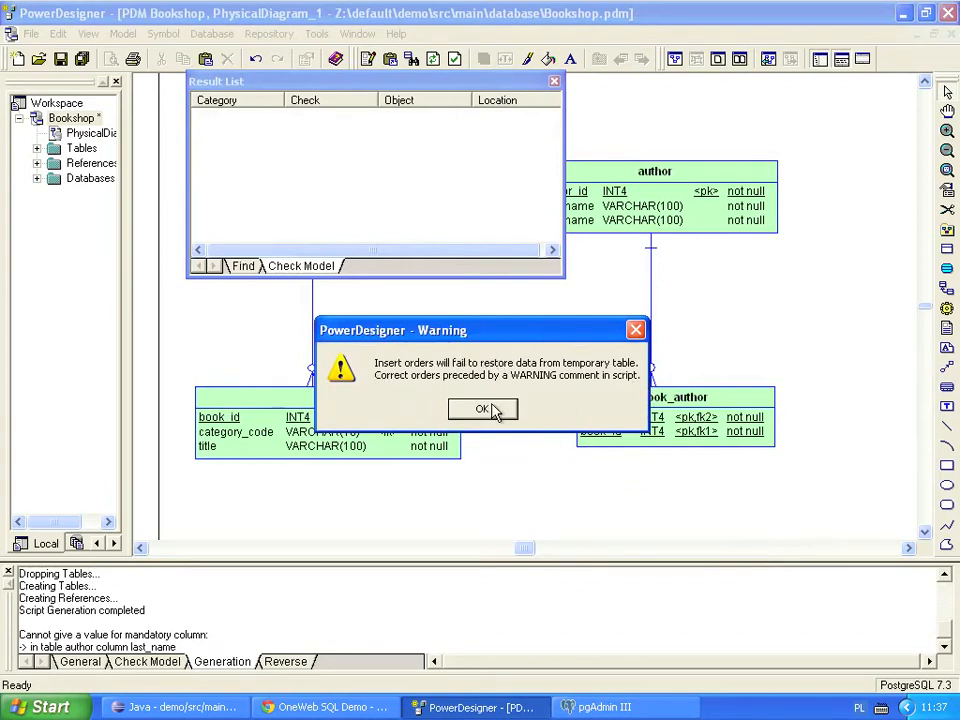
left_click(482, 408)
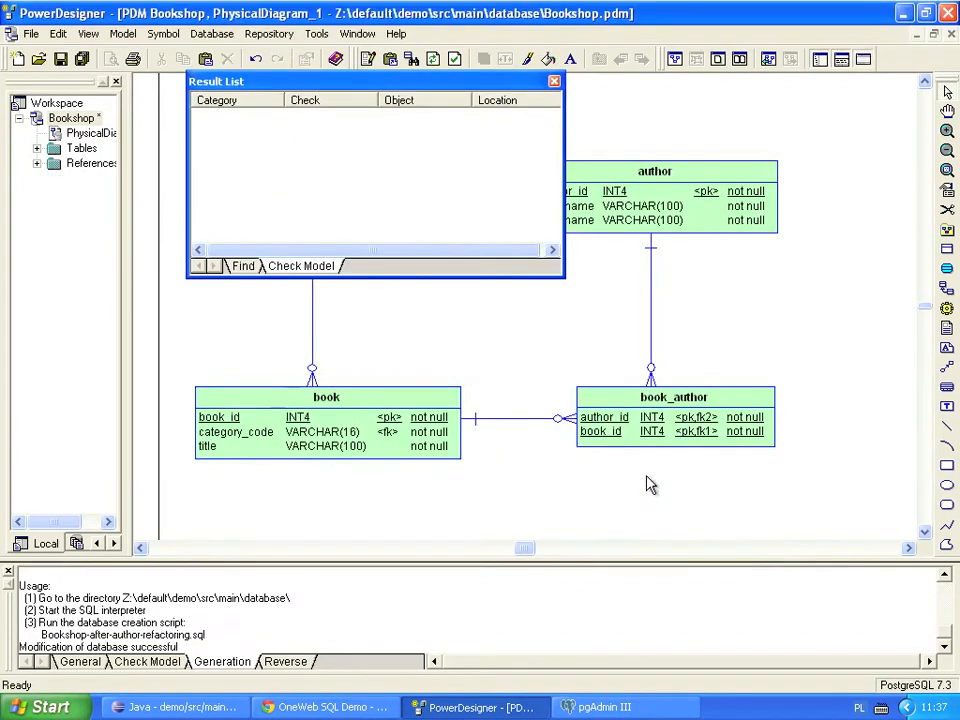
- Load Bookshop-after-author-refactoring.sql into a pgAdmin query window
left_click(548, 84)
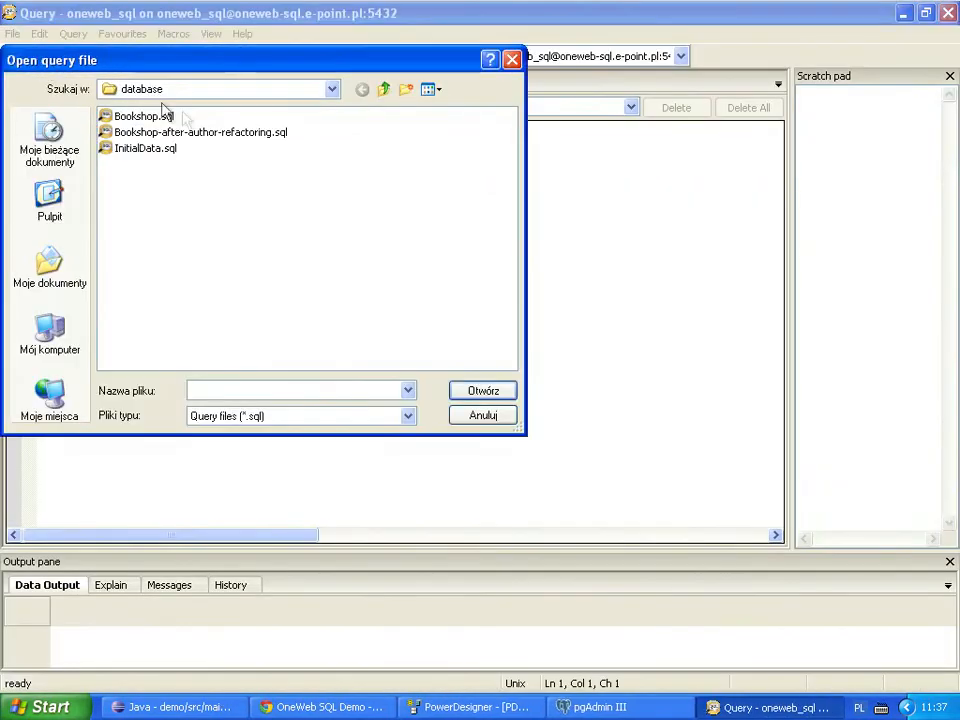
double_click(200, 132)
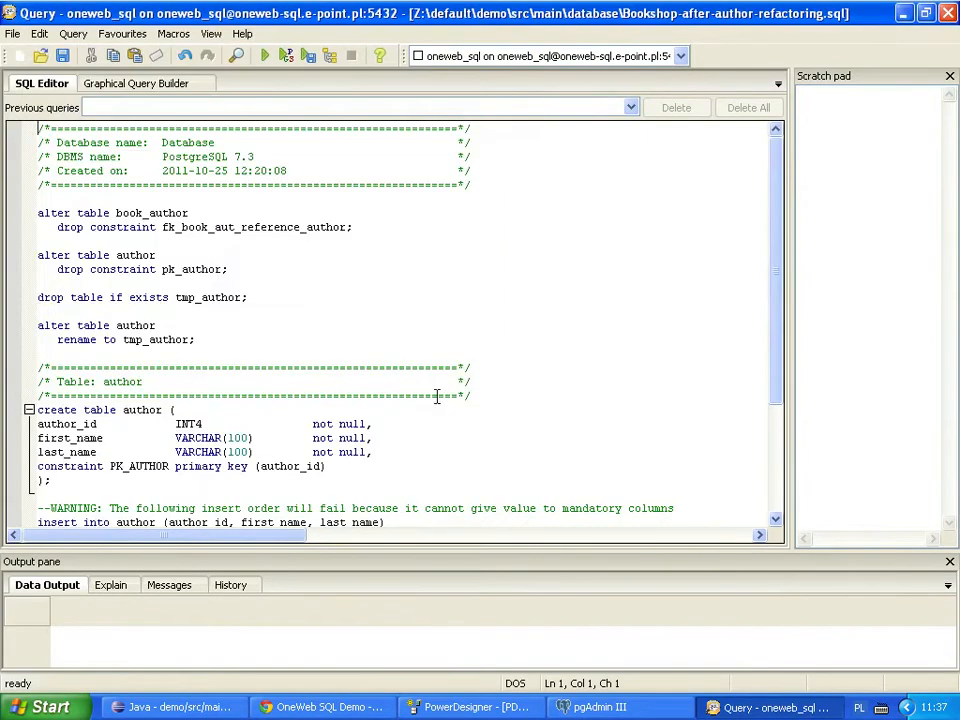
scroll("down", 3)
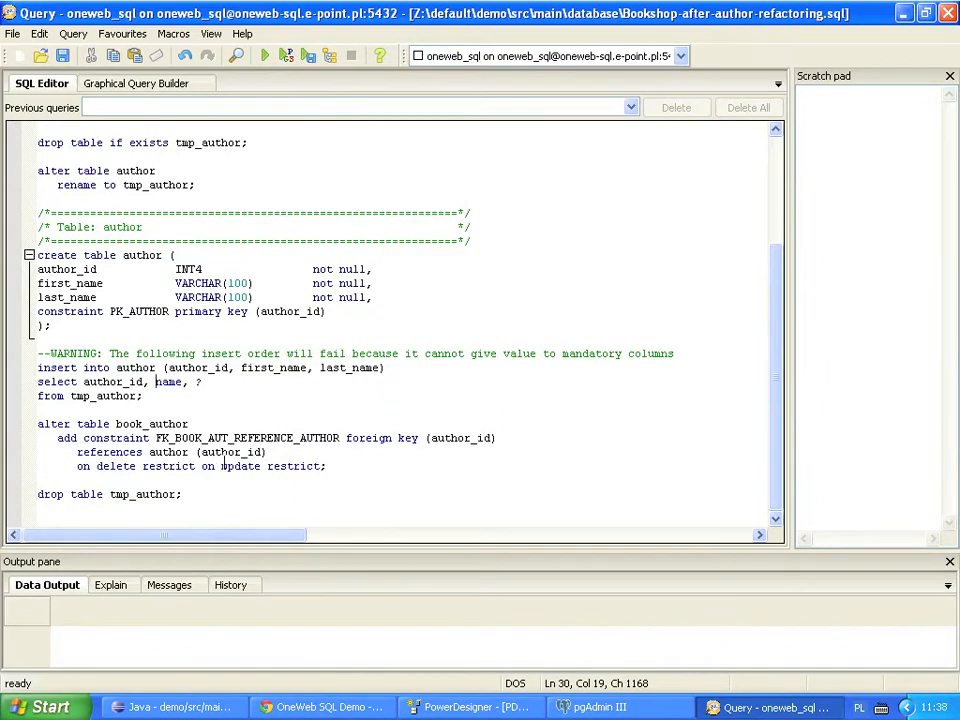
- Rewrite the select to split name into two substrings around the space for first_name and last_name
type("subst")
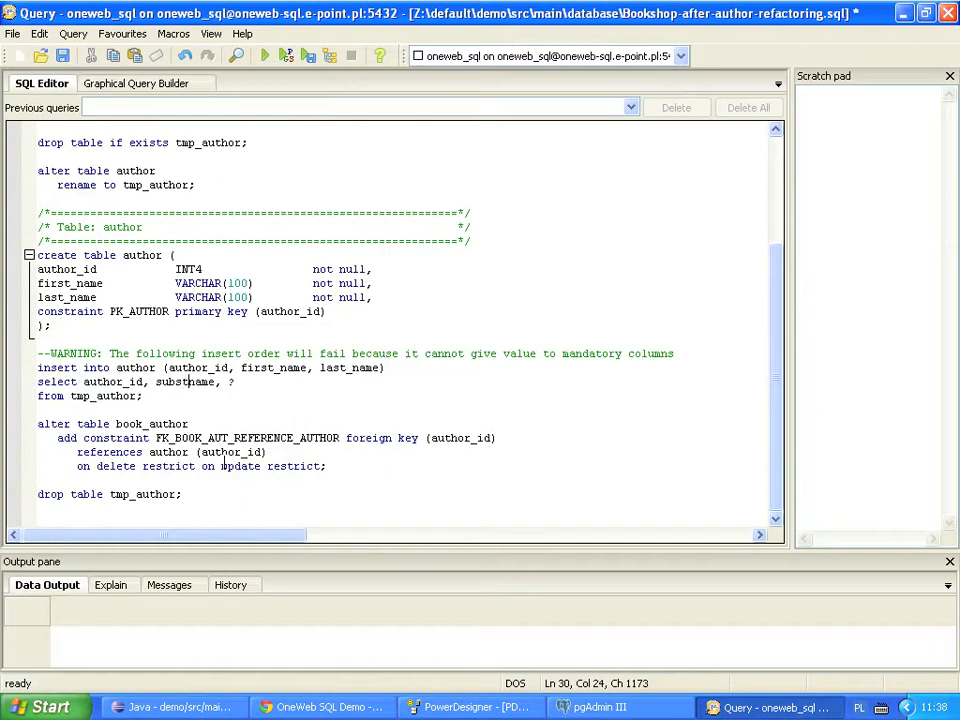
type("ring(")
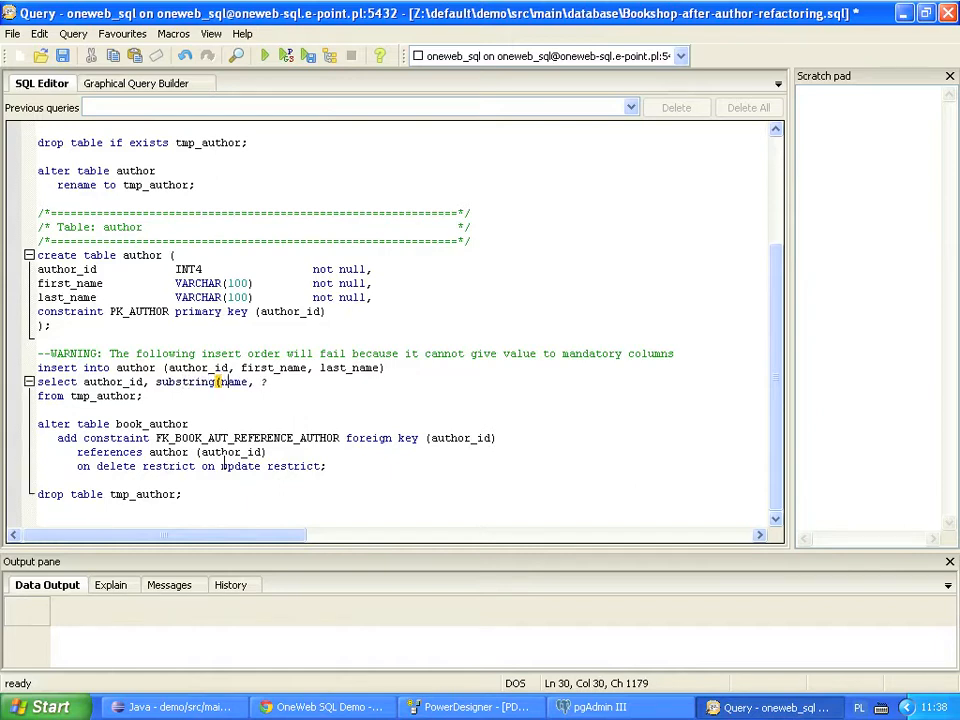
type("from 0 for position(")
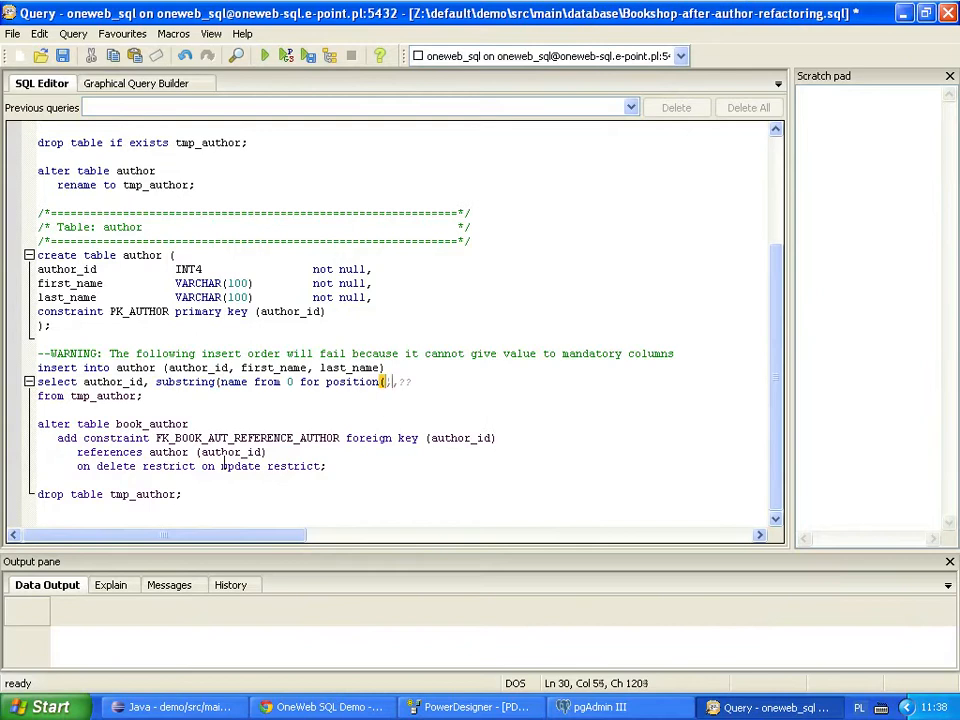
type("' ' in name),")
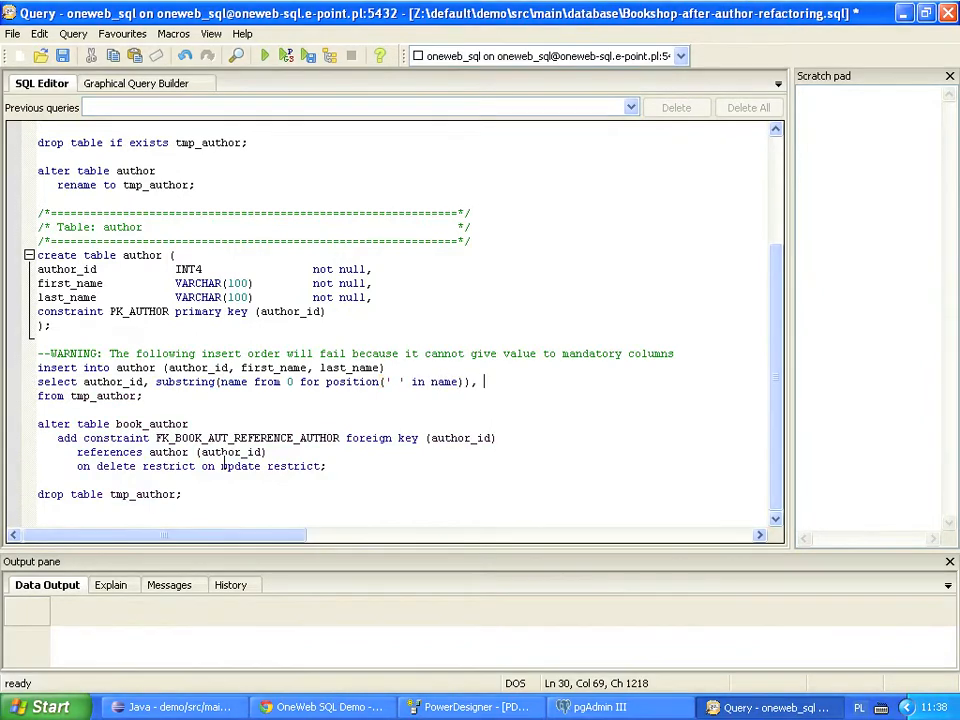
type("substrin")
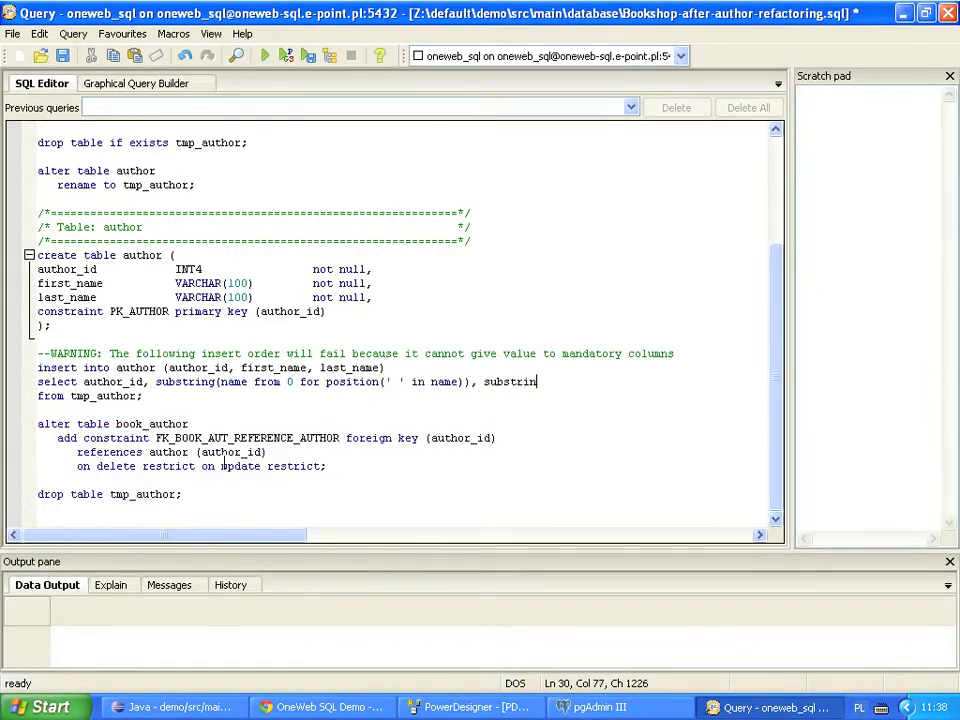
type("(name from position(' ' in name)+1")
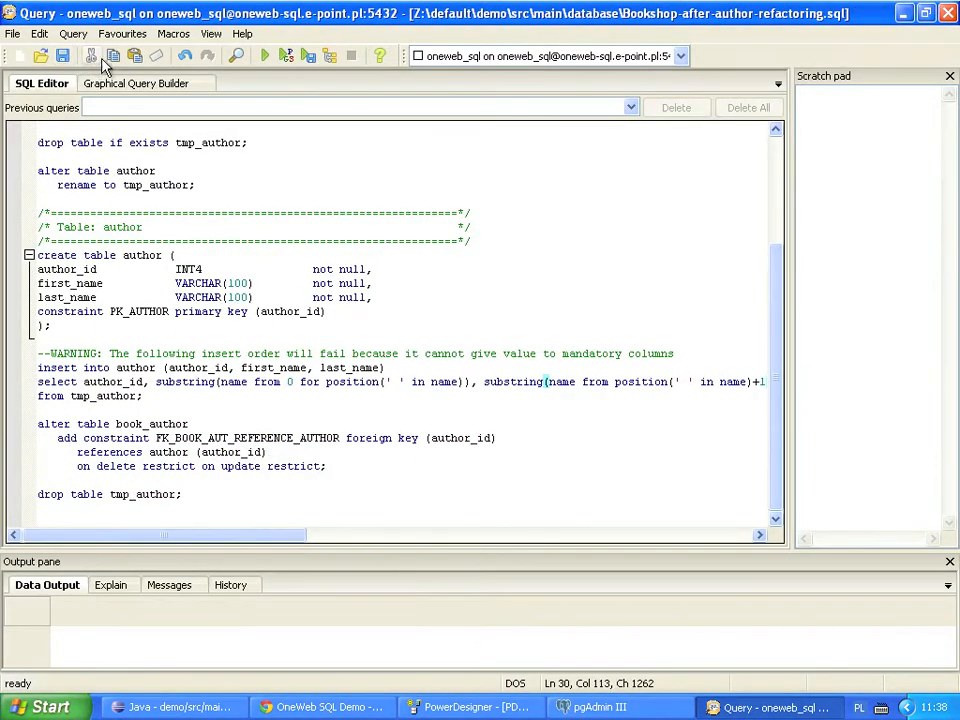
- Execute the refactoring script, refresh the server tree and view the author table's first_name and last_name data
left_click(262, 52)
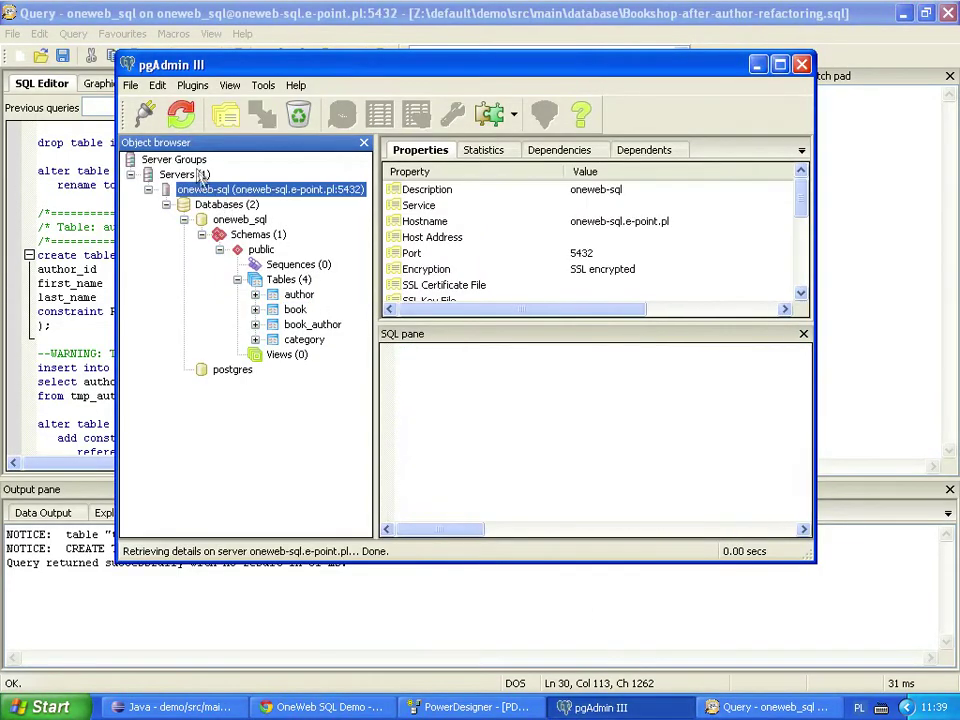
left_click(188, 112)
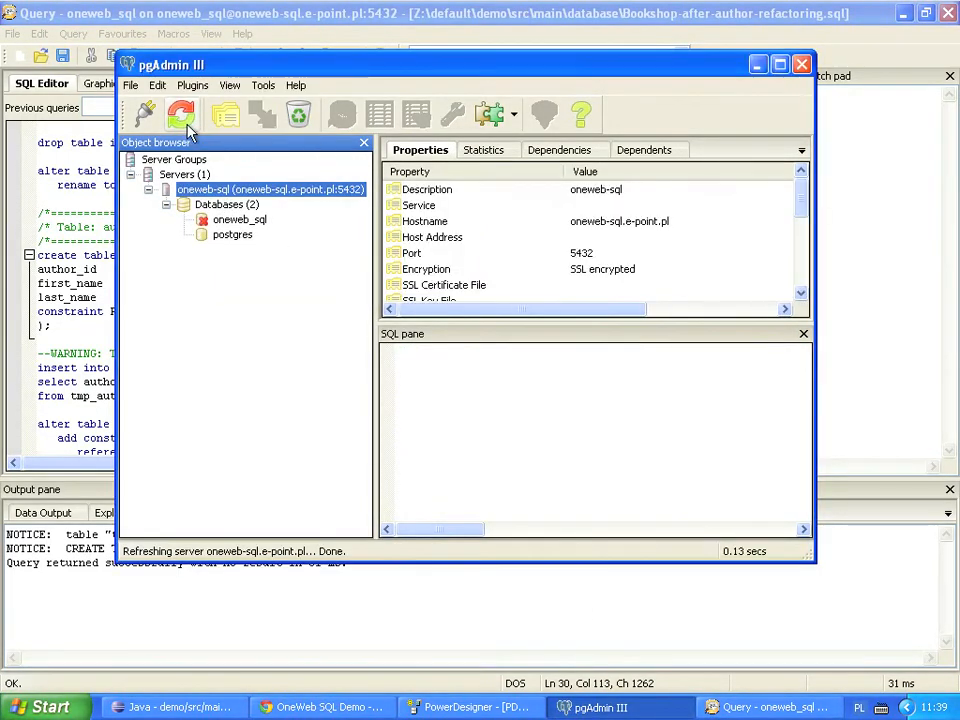
left_click(240, 218)
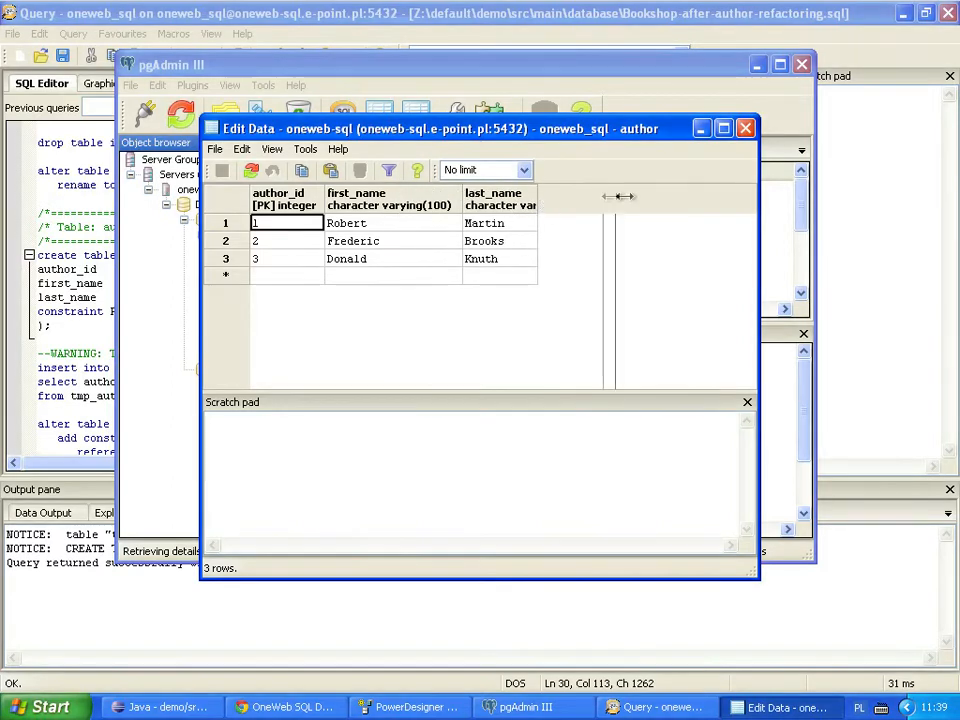
left_click_drag(616, 196, 644, 196)
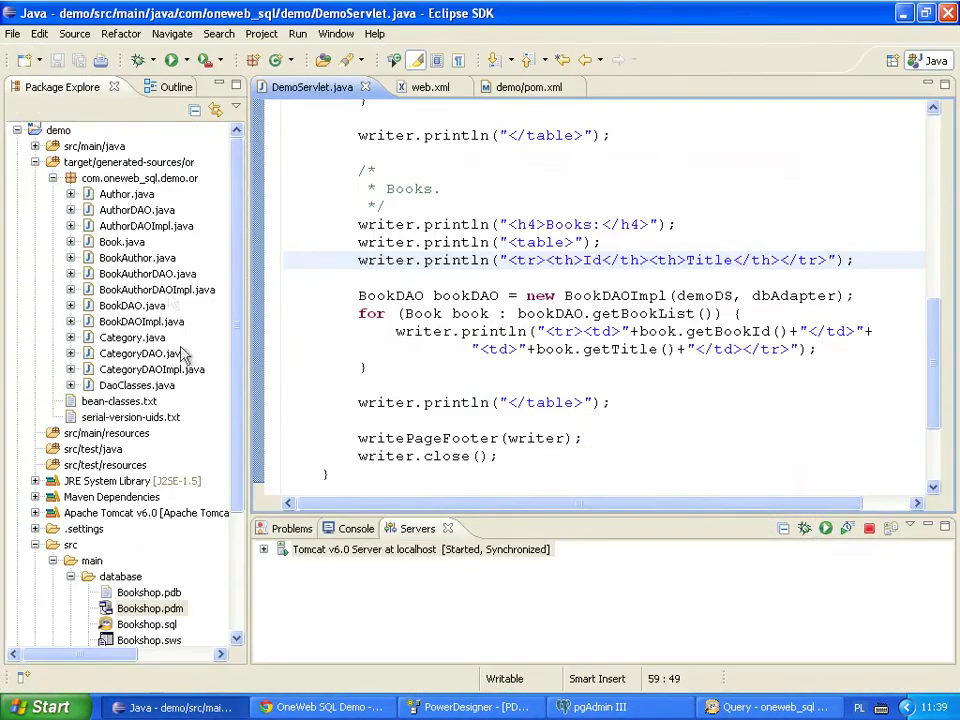
- Refresh the demo project from its context menu so Tomcat reloads the demo context
right_click(56, 130)
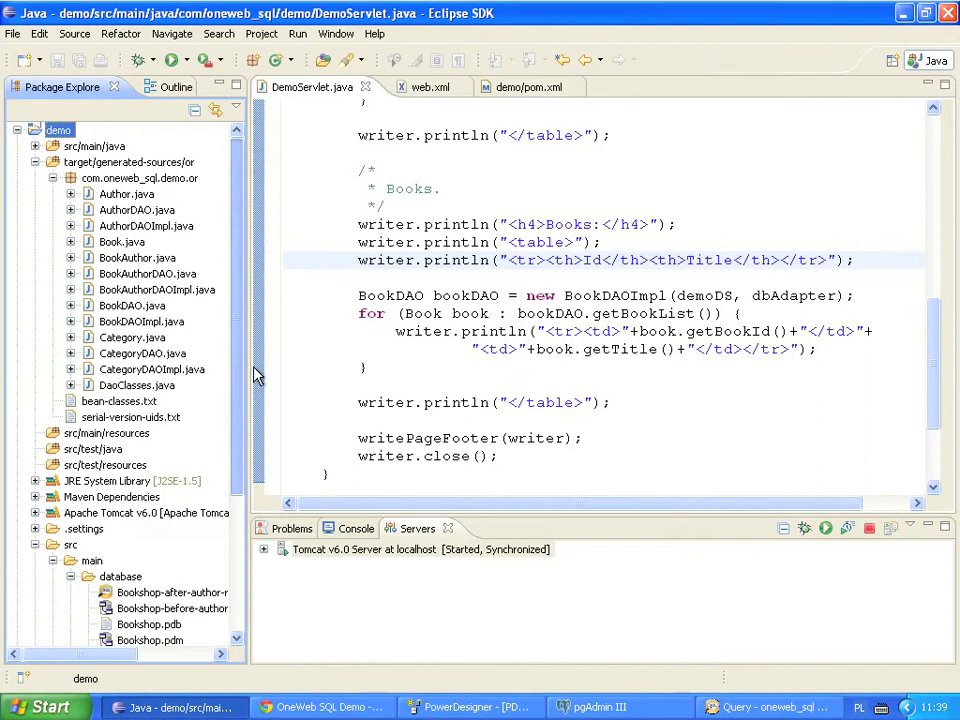
left_click(196, 60)
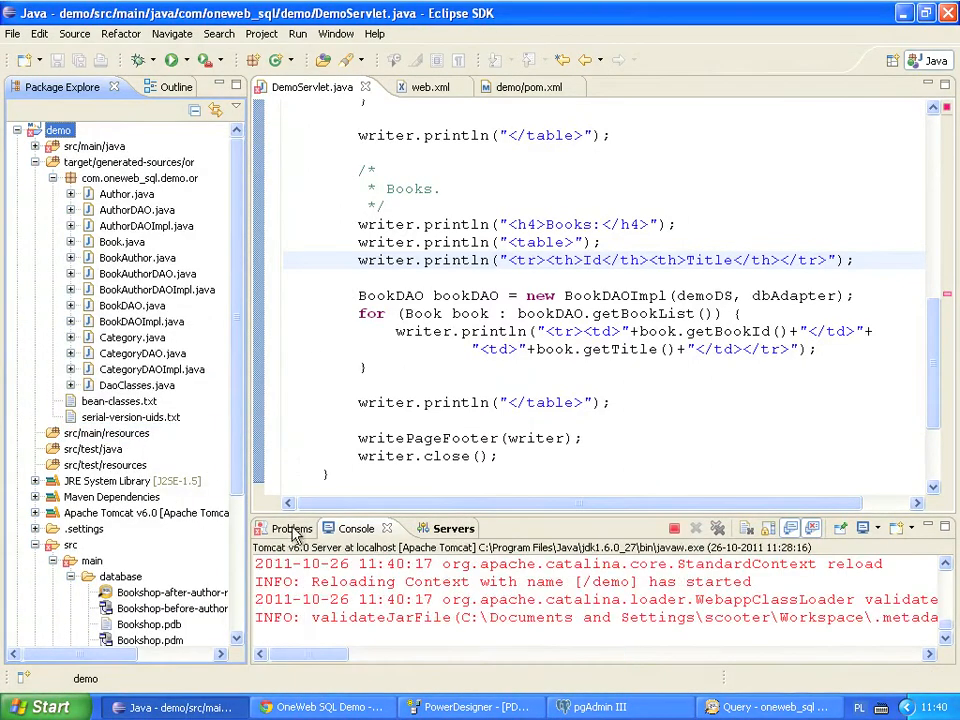
- Apply the quick fix 'Change to getFirstName()' from Problems and show the author table's new columns
left_click(292, 528)
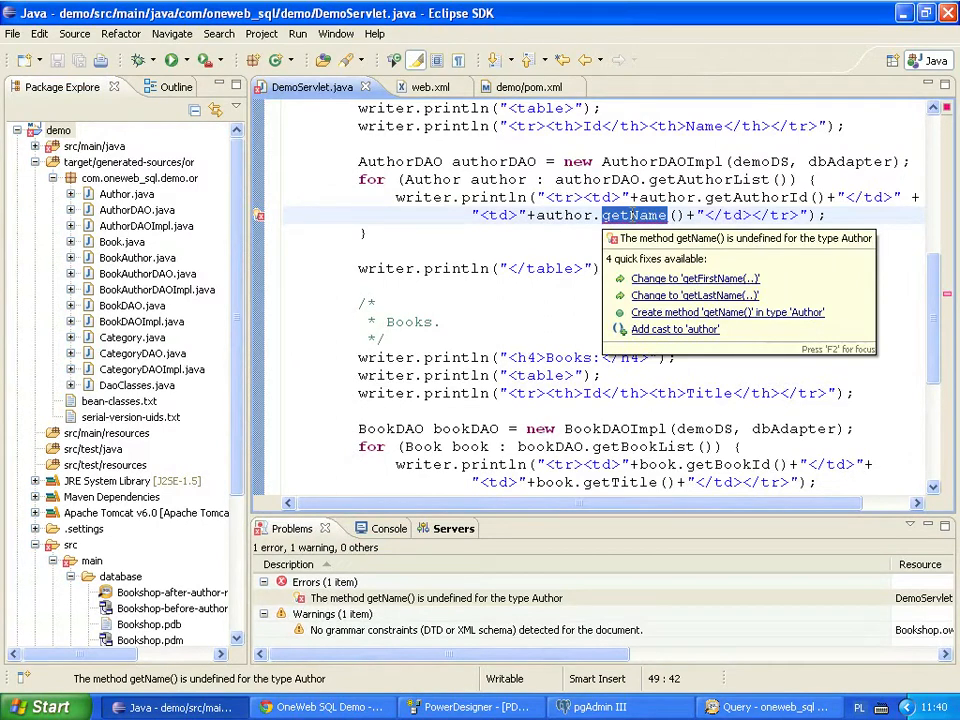
mouse_move(590, 270)
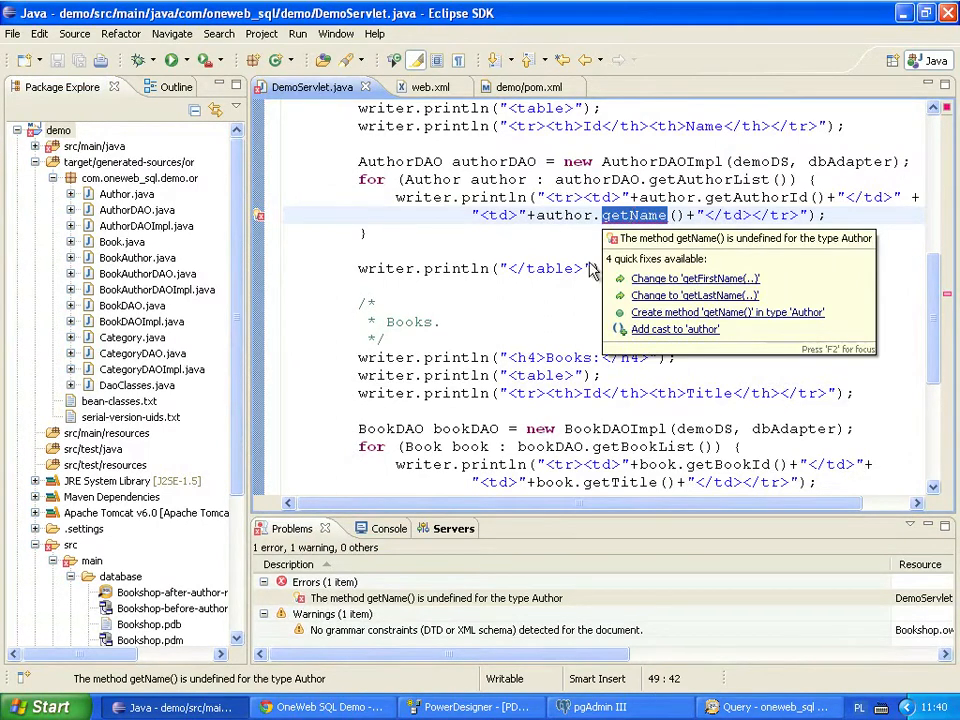
left_click(604, 708)
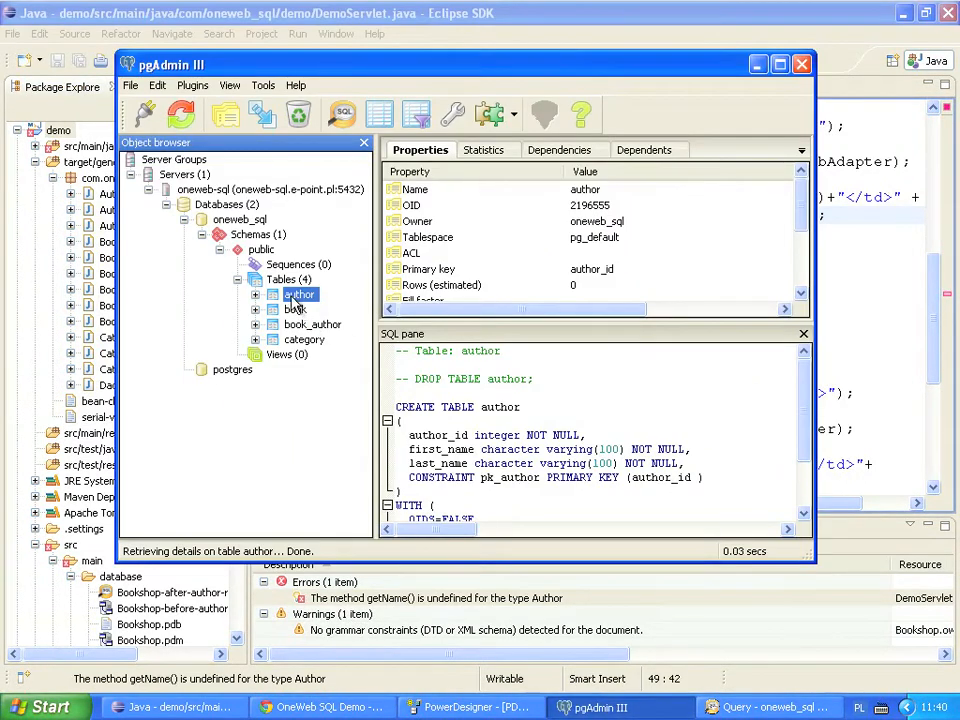
left_click(272, 294)
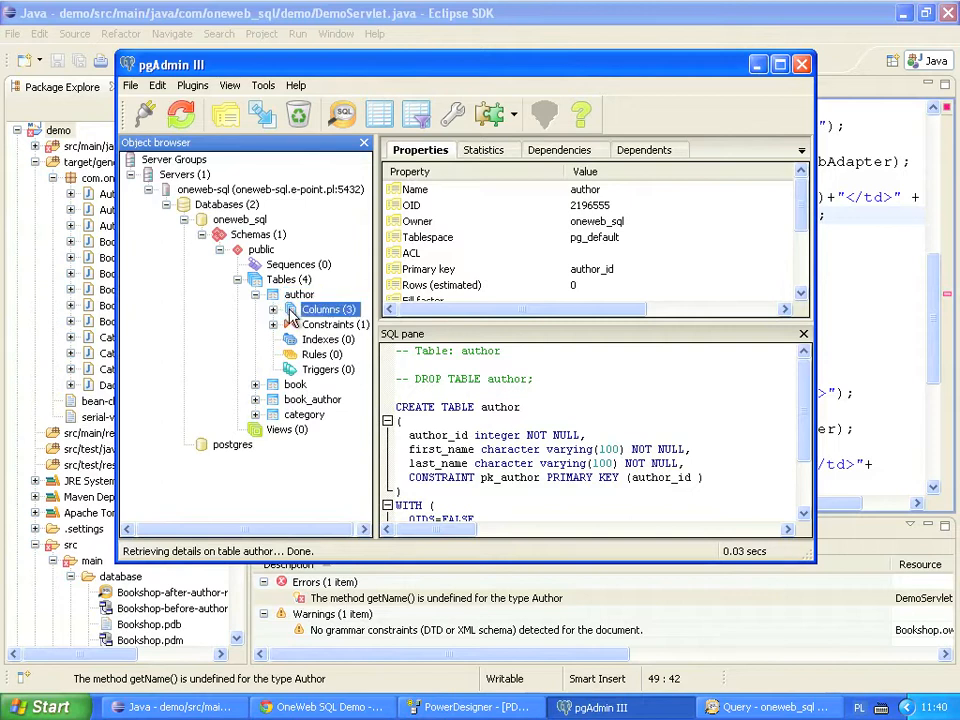
left_click(328, 308)
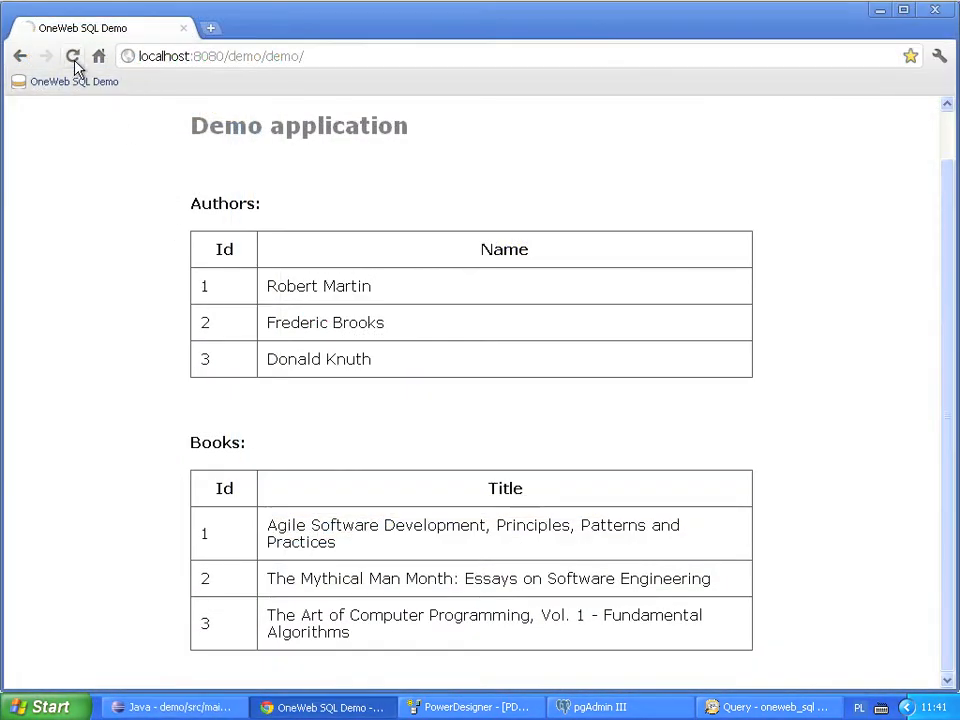
- Reload the demo page in Chrome, then return to Eclipse to adjust the servlet headers
left_click(76, 56)
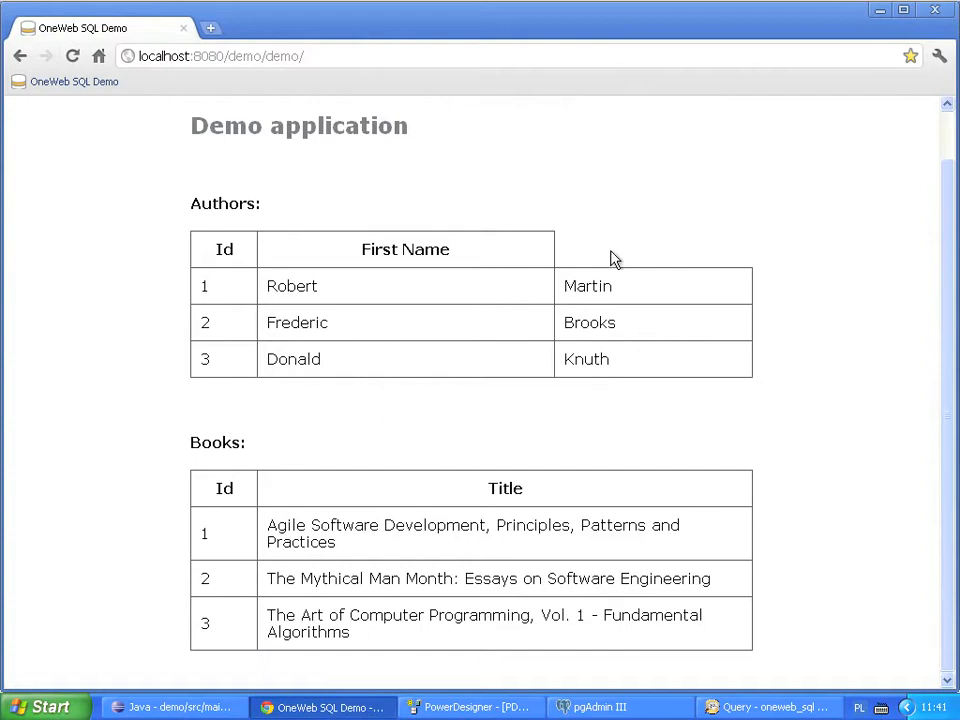
mouse_move(176, 708)
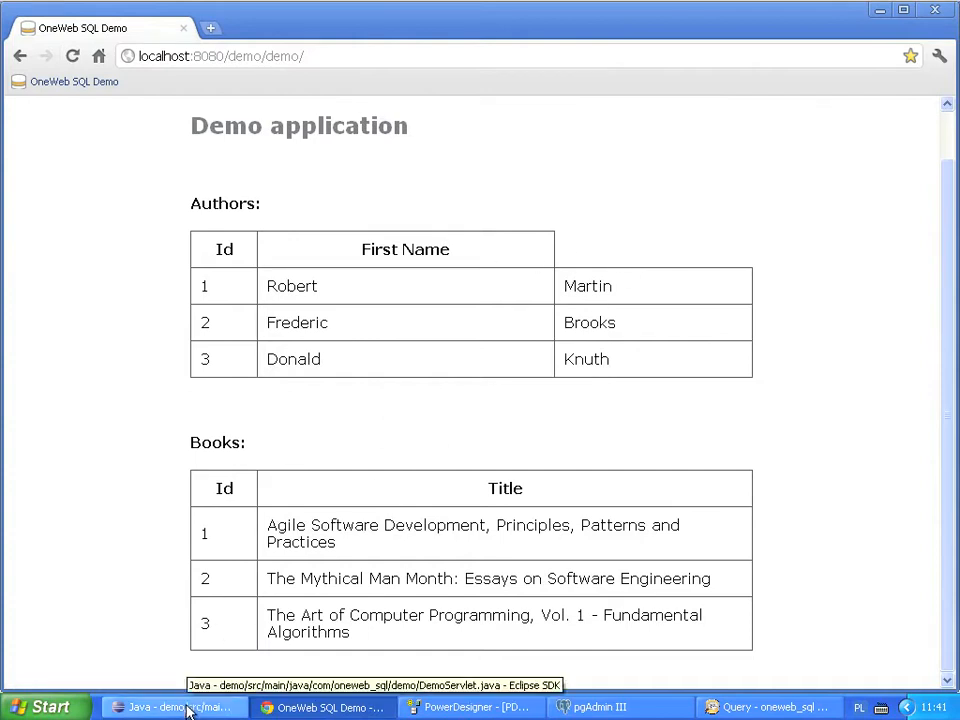
left_click(156, 704)
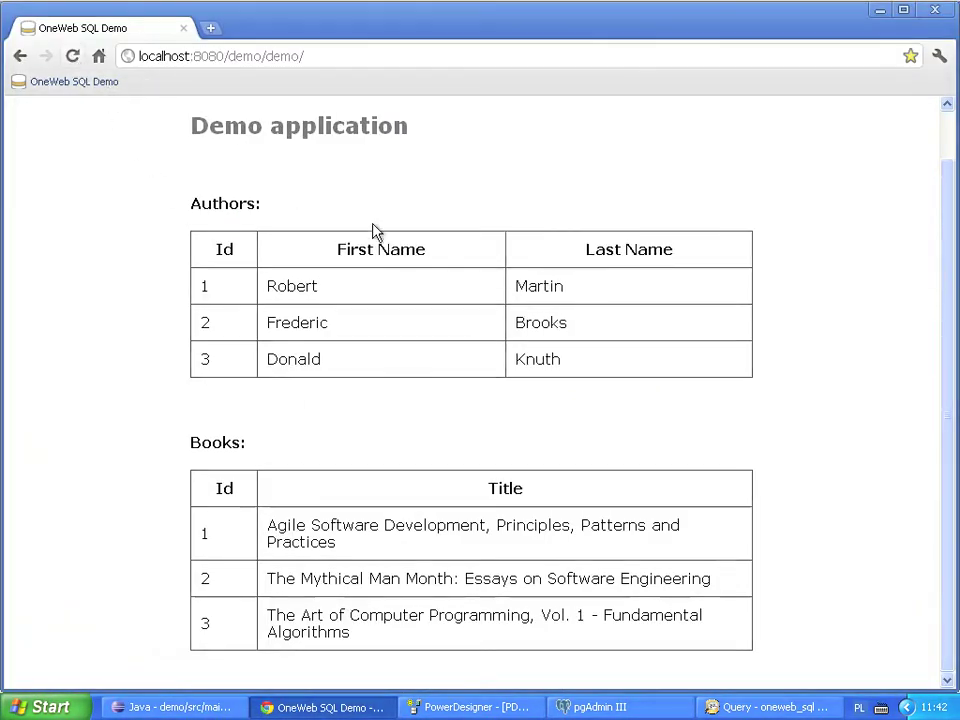
mouse_move(568, 272)
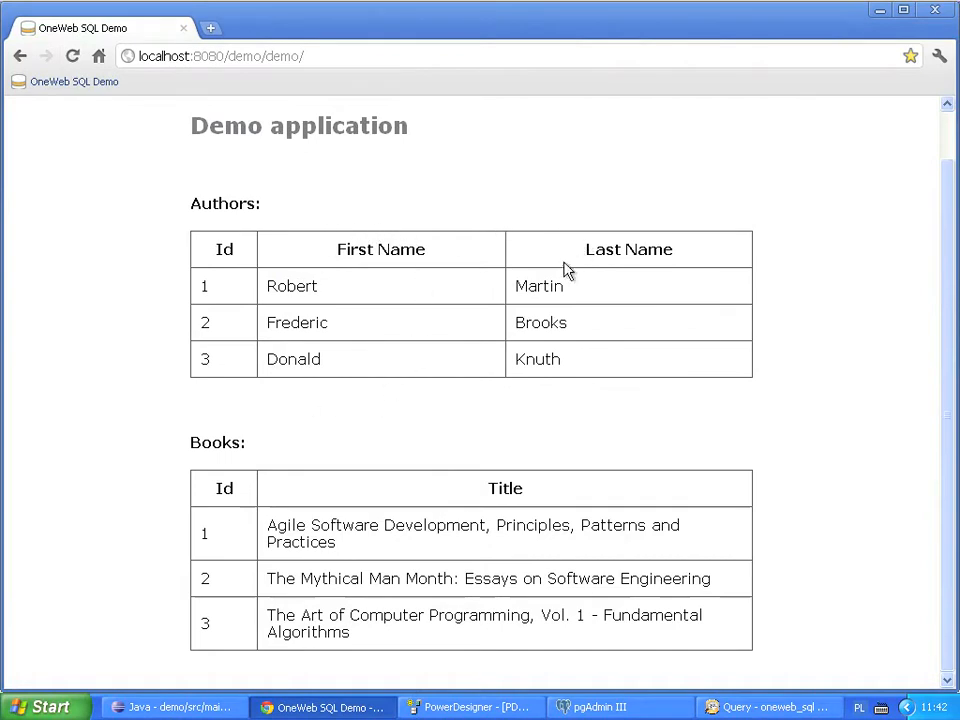
mouse_move(780, 552)
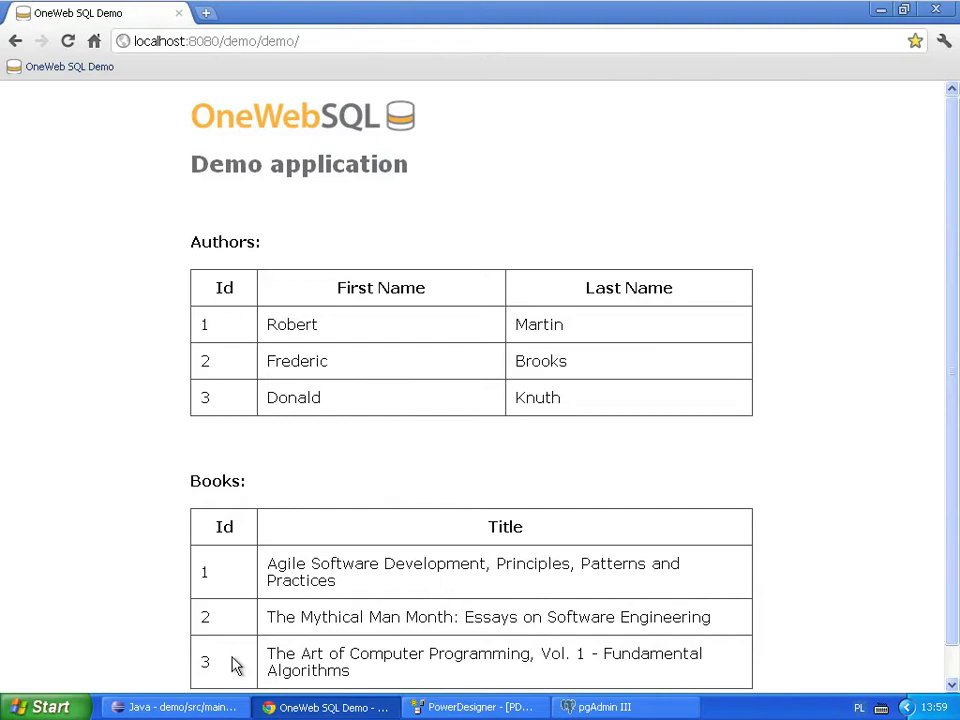
- Save the Bookshop model via Save As under its existing name in the database folder
left_click(474, 706)
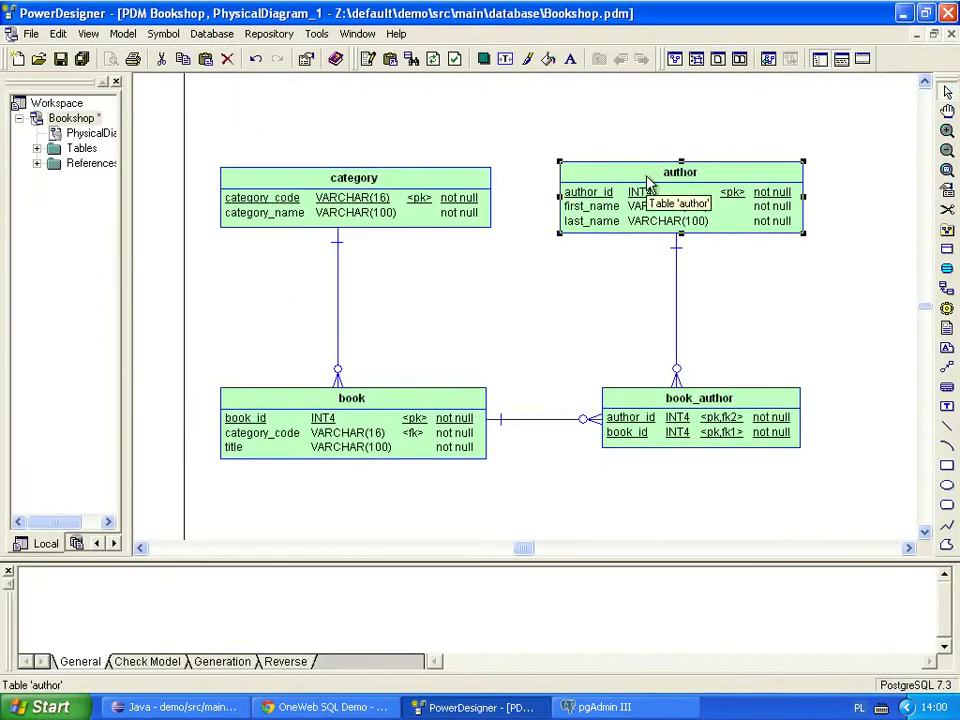
left_click(352, 398)
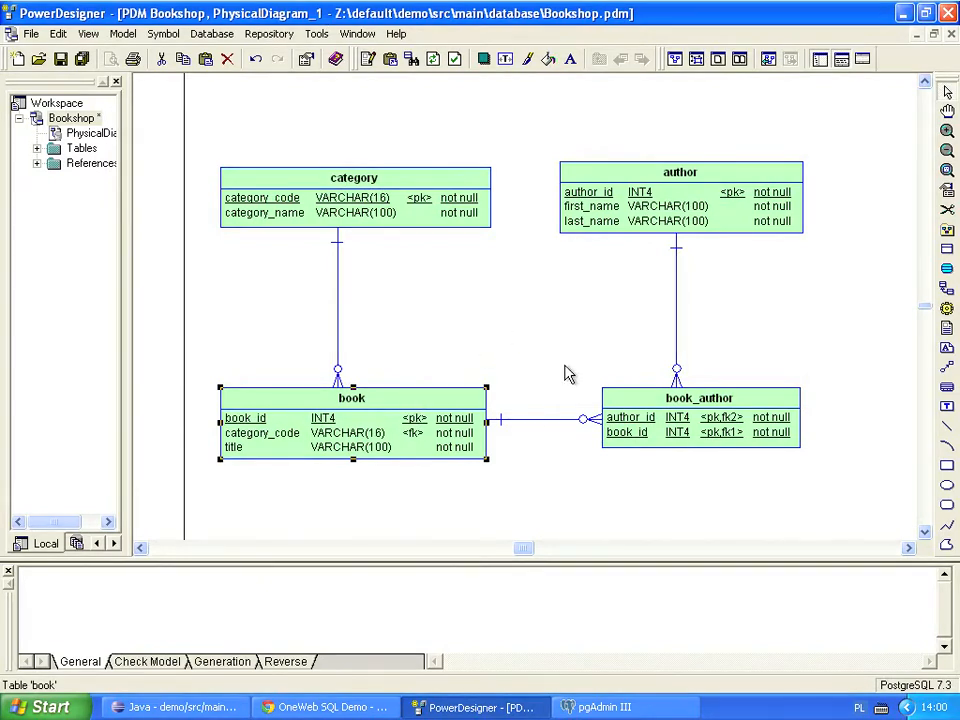
left_click(696, 396)
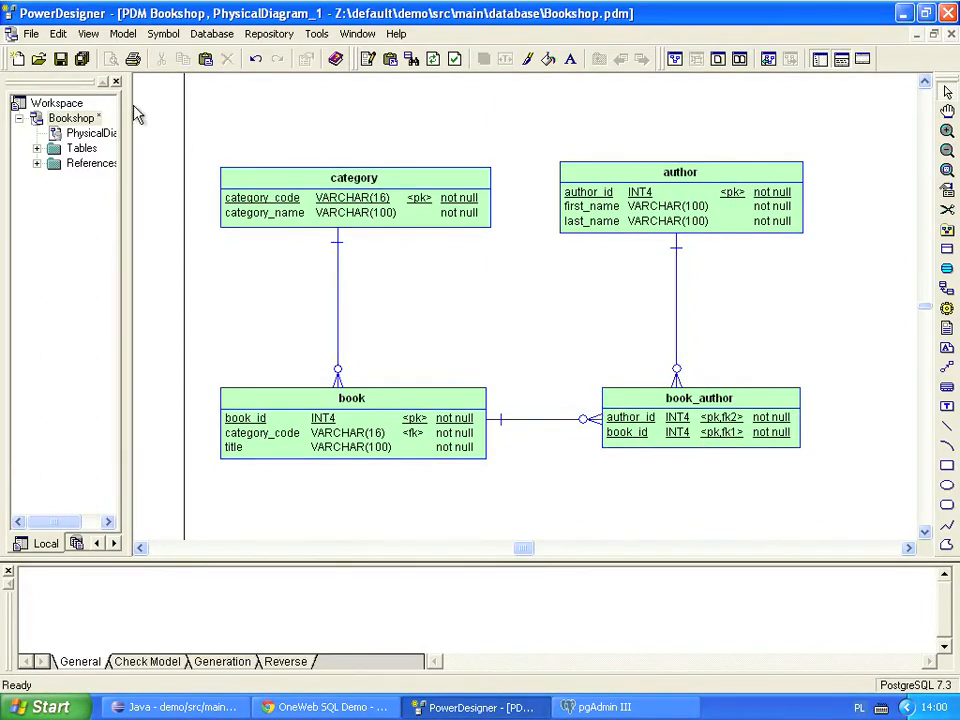
left_click(16, 32)
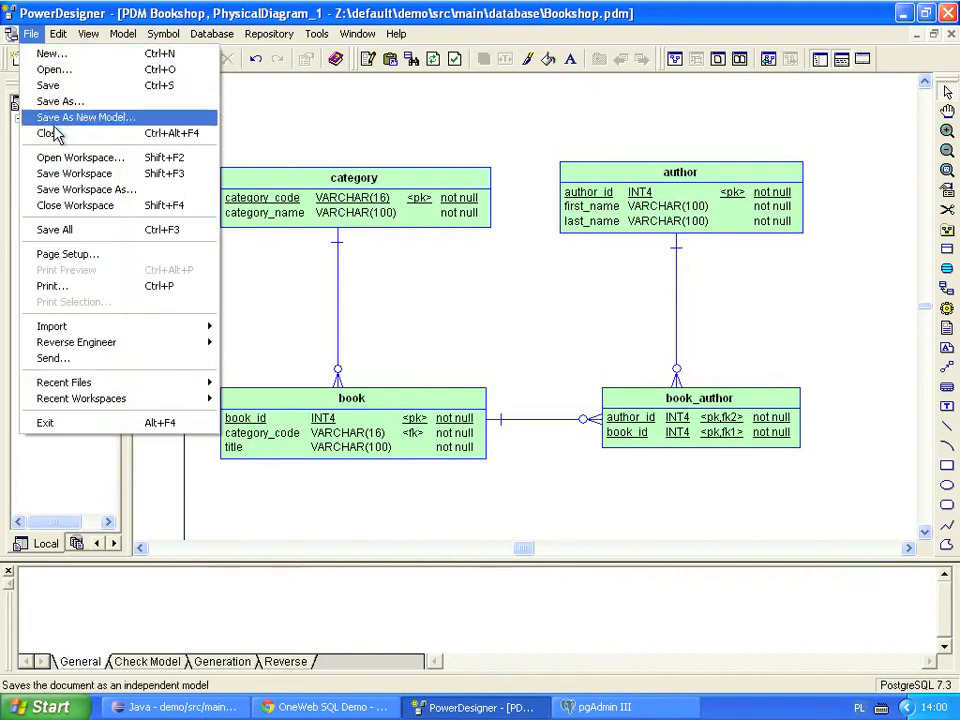
left_click(84, 120)
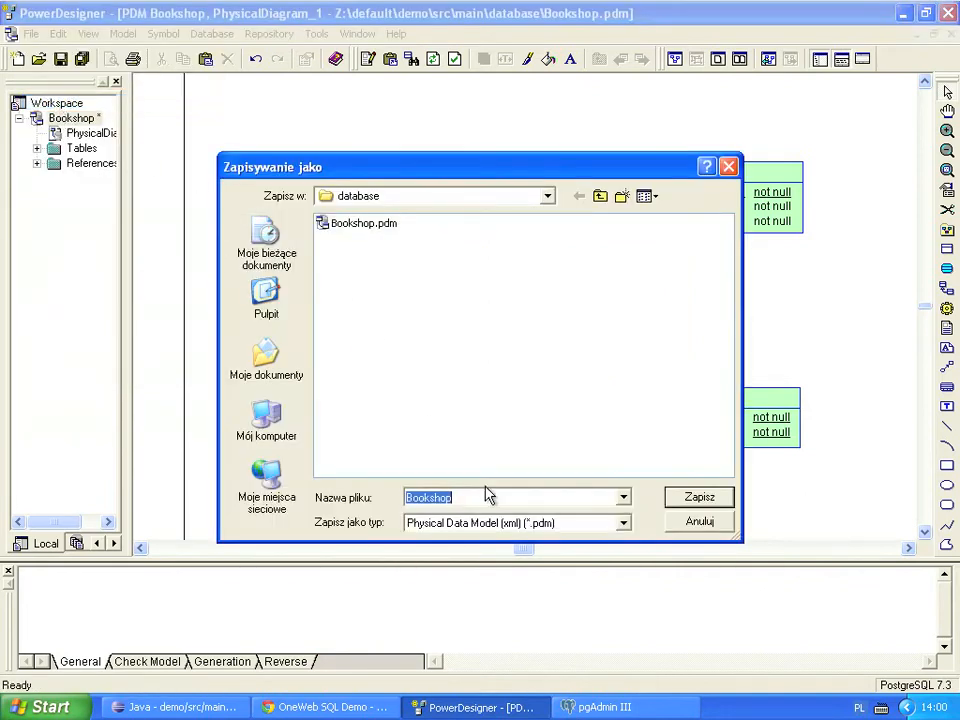
left_click(620, 522)
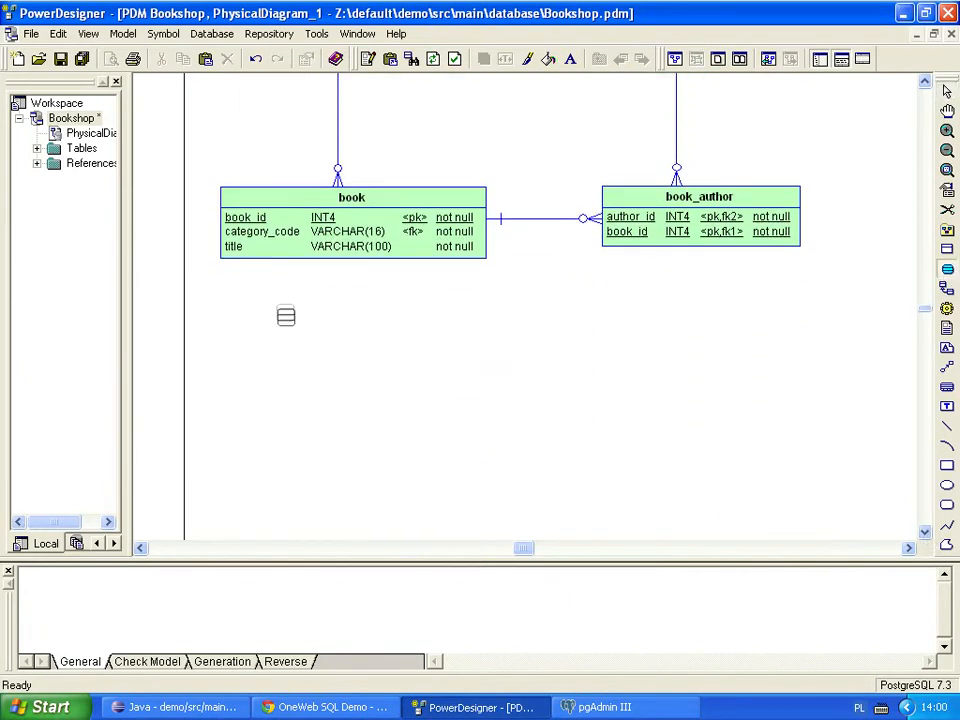
- Name the new view book_with_author and select book.book_id, book.title, first_name, last_name in its query
double_click(286, 316)
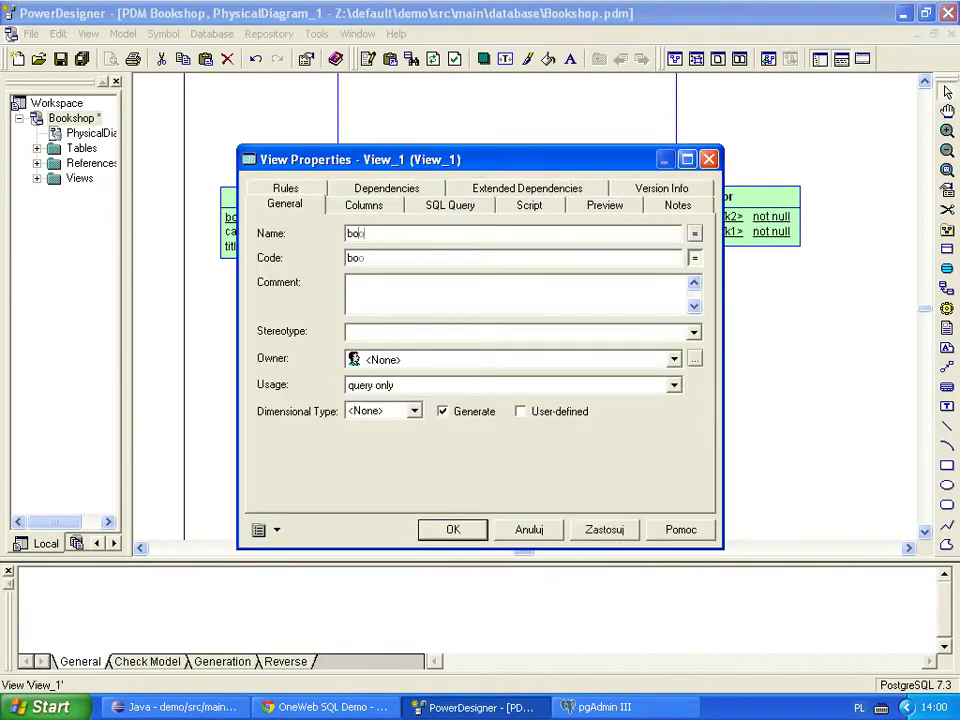
type("book_with_author")
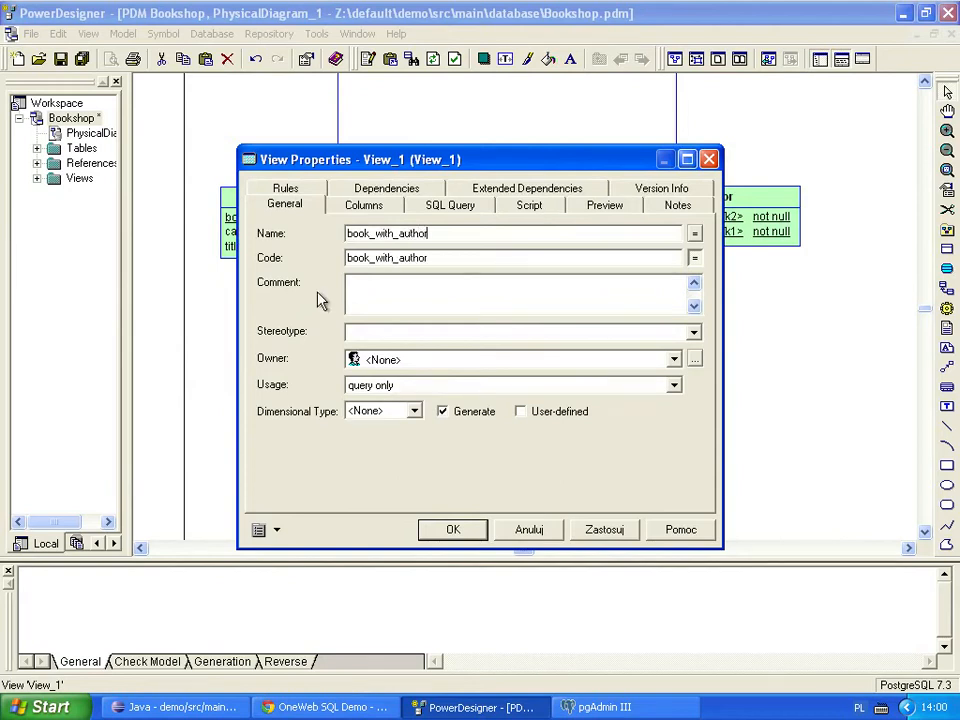
left_click(448, 204)
type("SELECT")
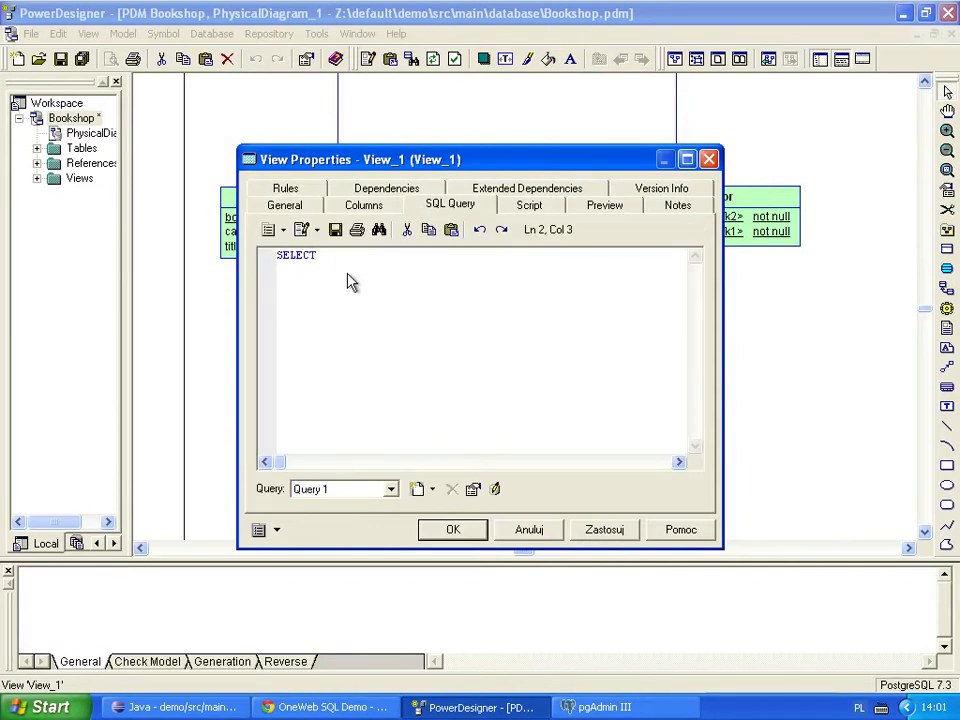
type("book.")
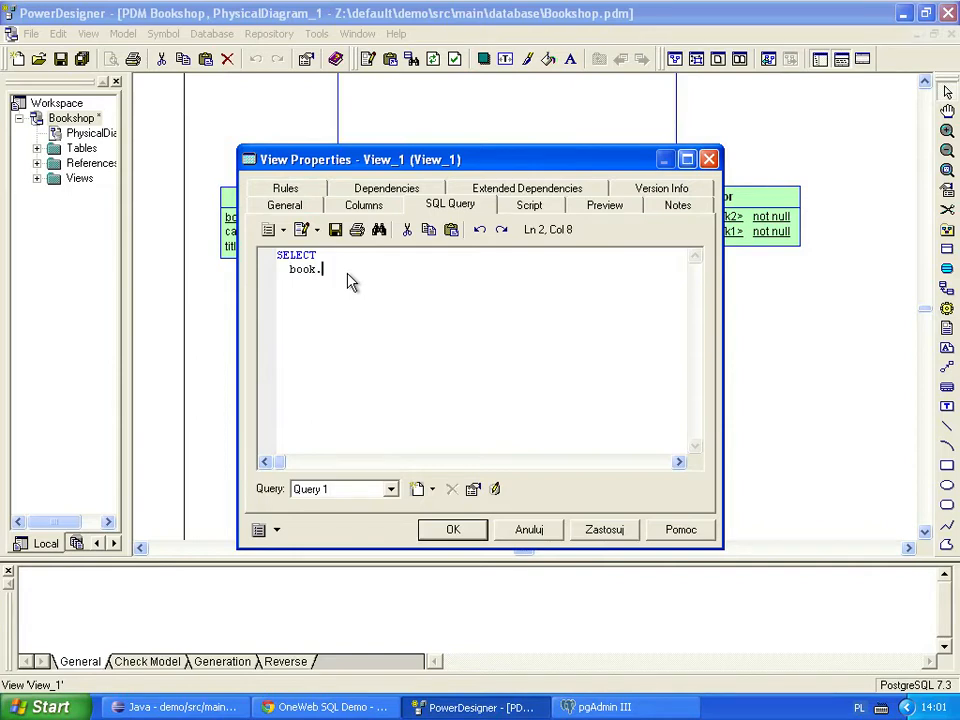
type("book_id,")
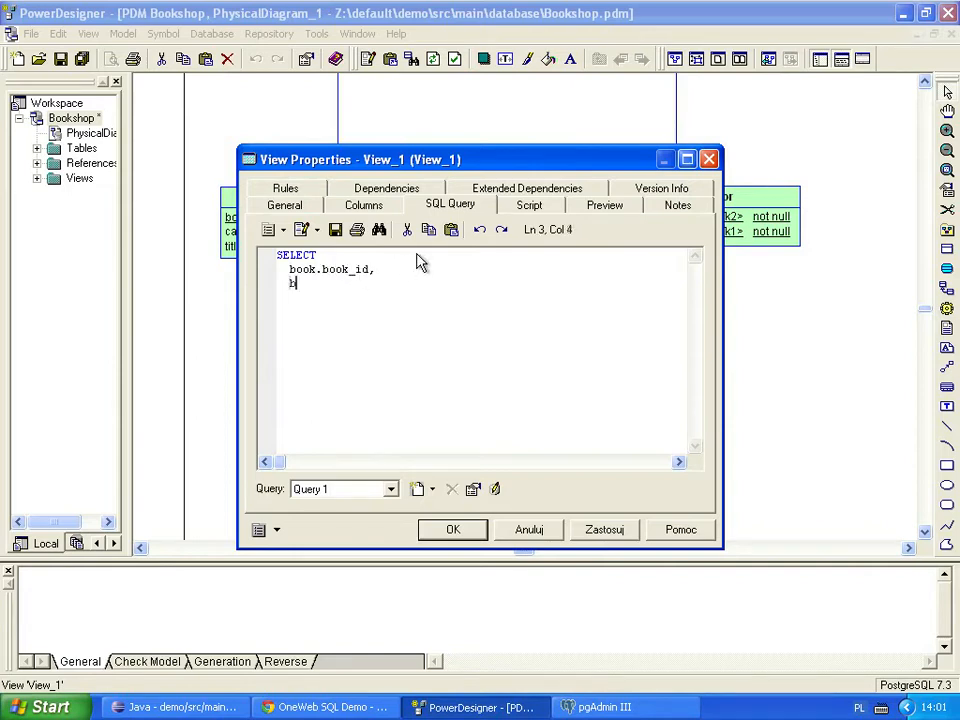
type("book.title,")
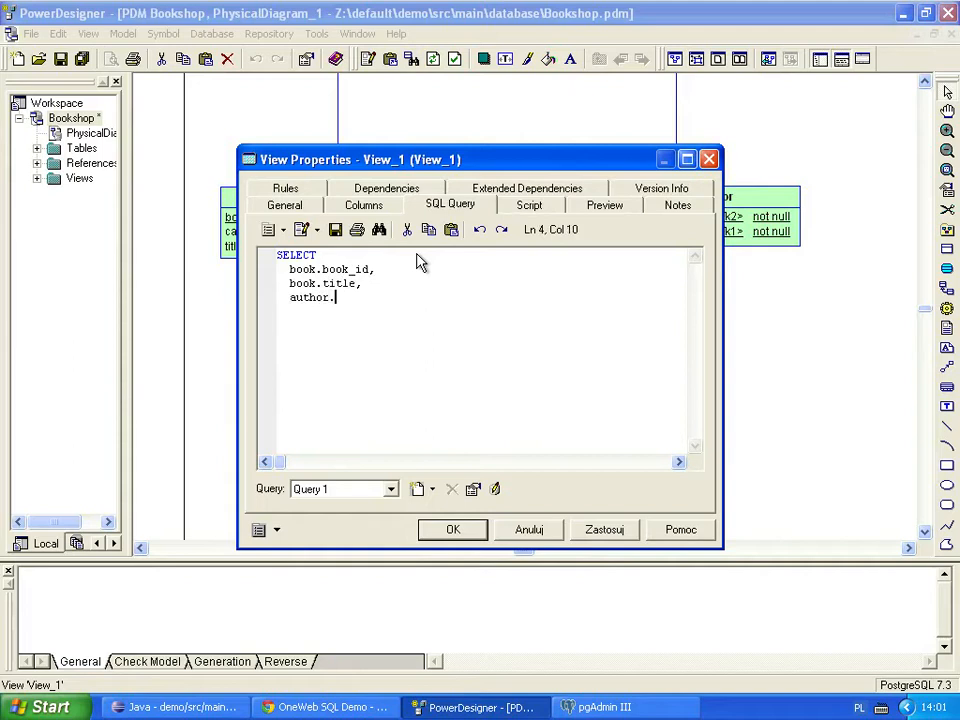
type("first_name,")
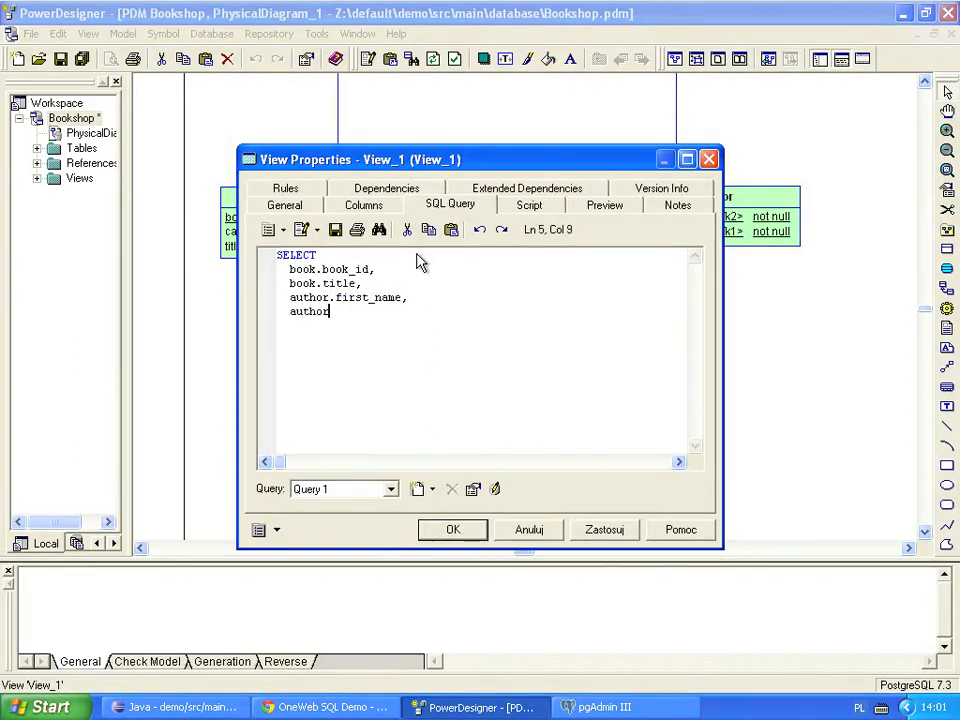
type(".last_name")
type("FROM")
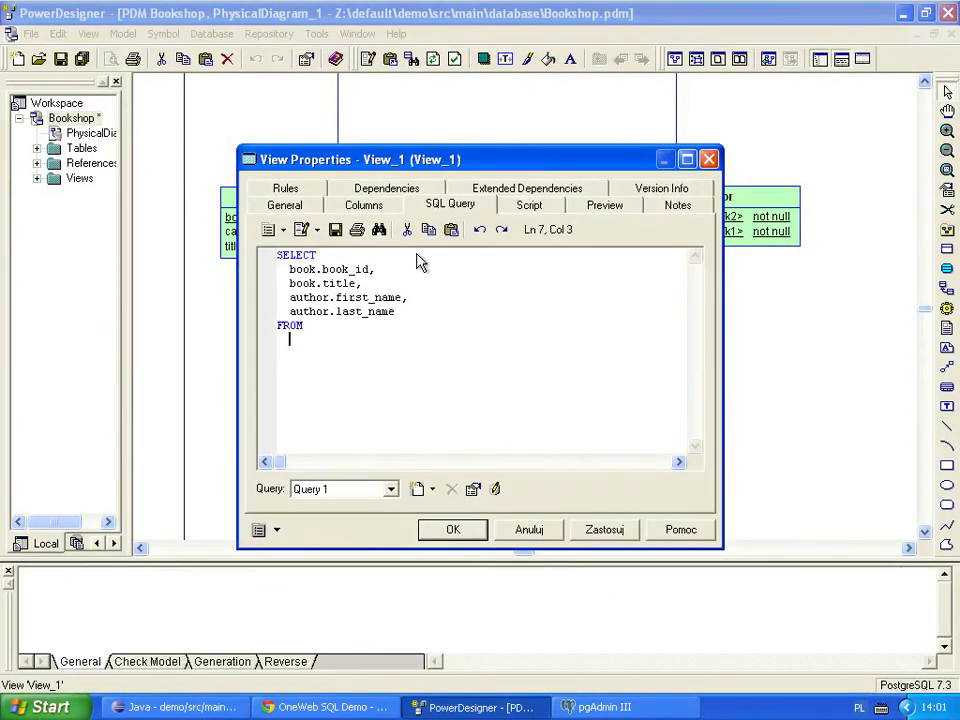
- Add the FROM book JOIN book_author JOIN author clauses, check the resulting columns and confirm the view
type("book JOIN boo")
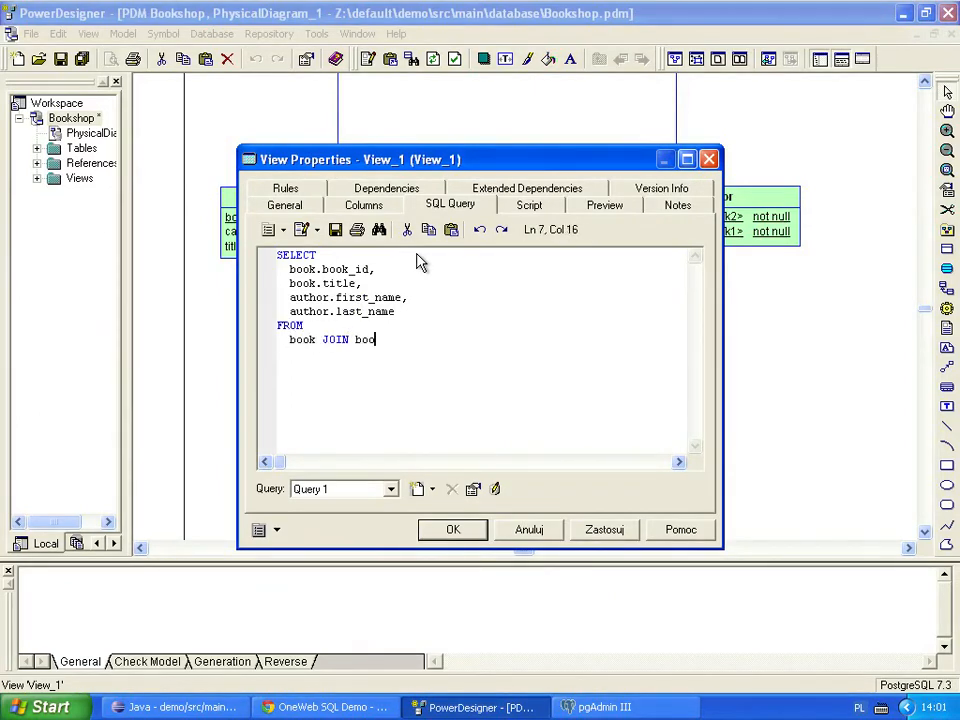
type("k_author ON book.")
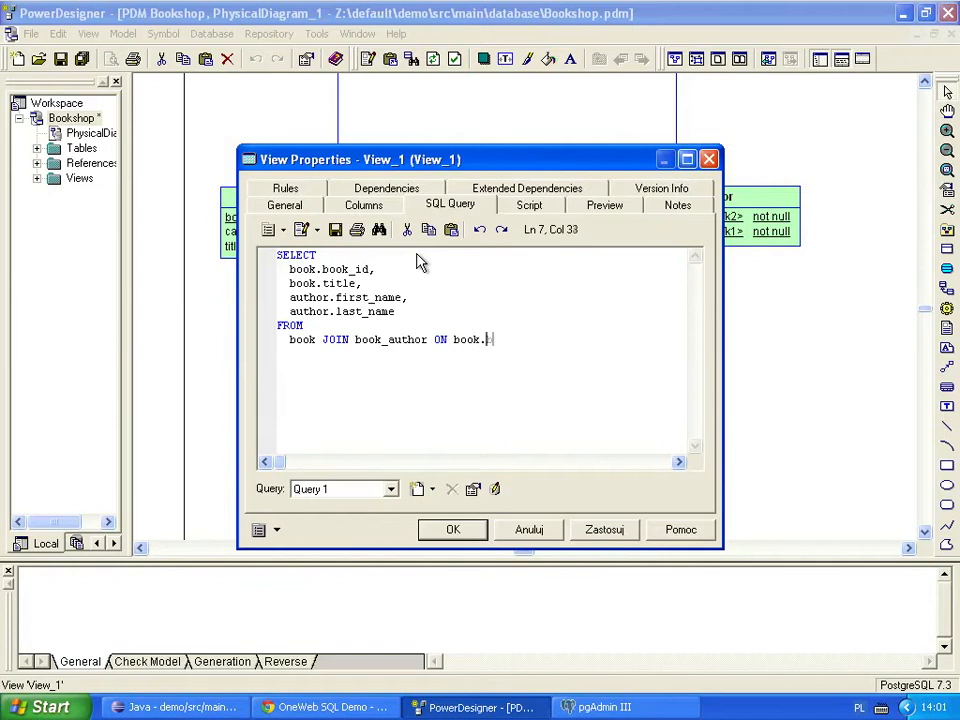
type("book_id = book_author.book_id")
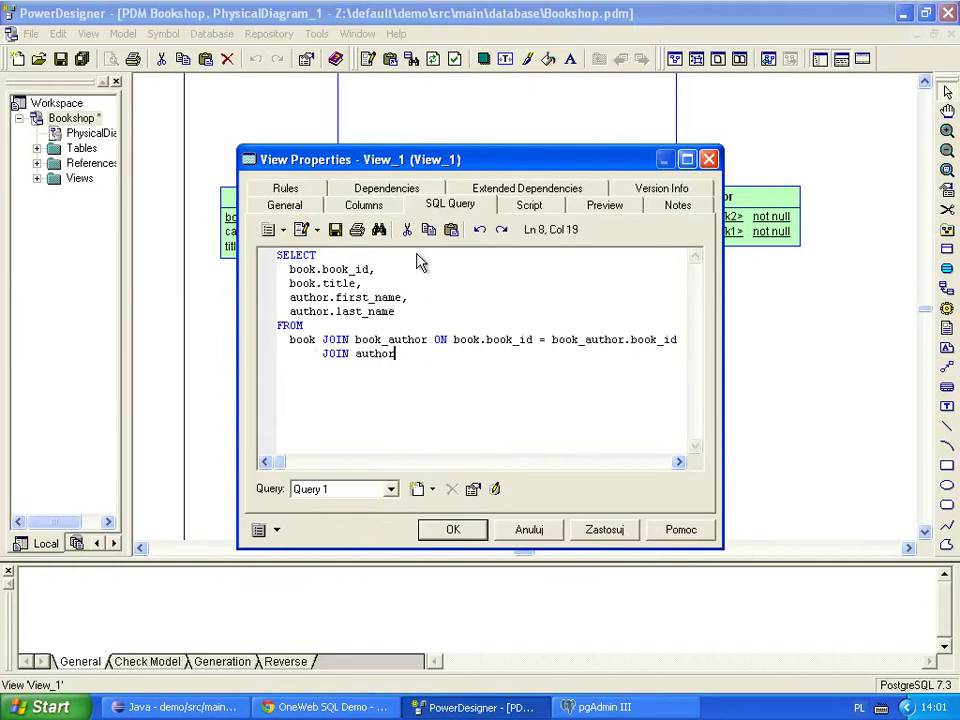
type("ON author.a")
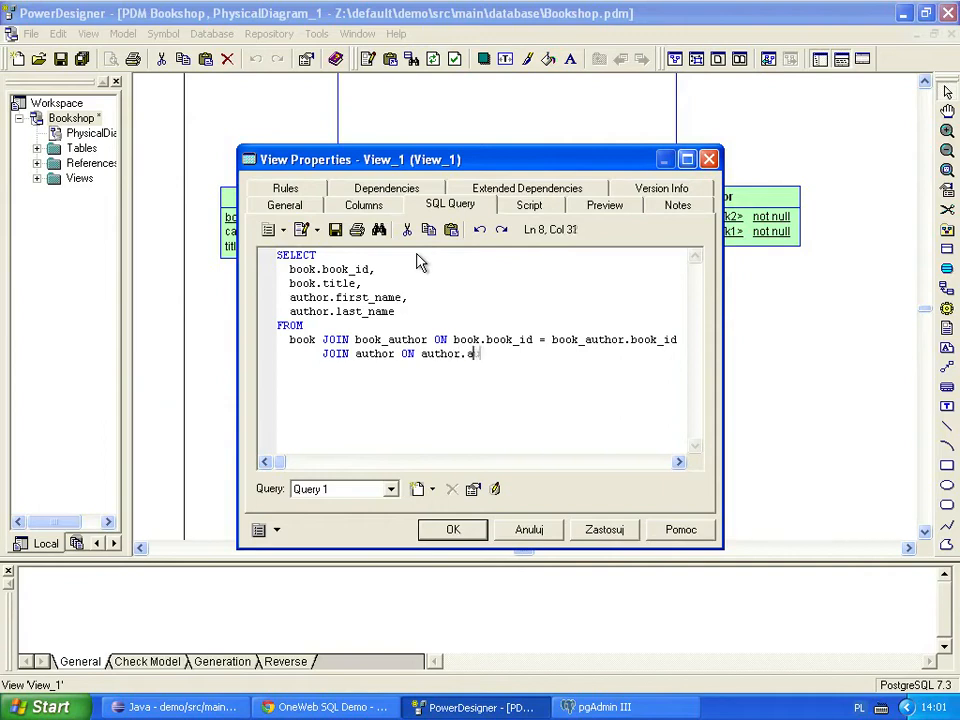
type("uthor_id = book_author.author_id")
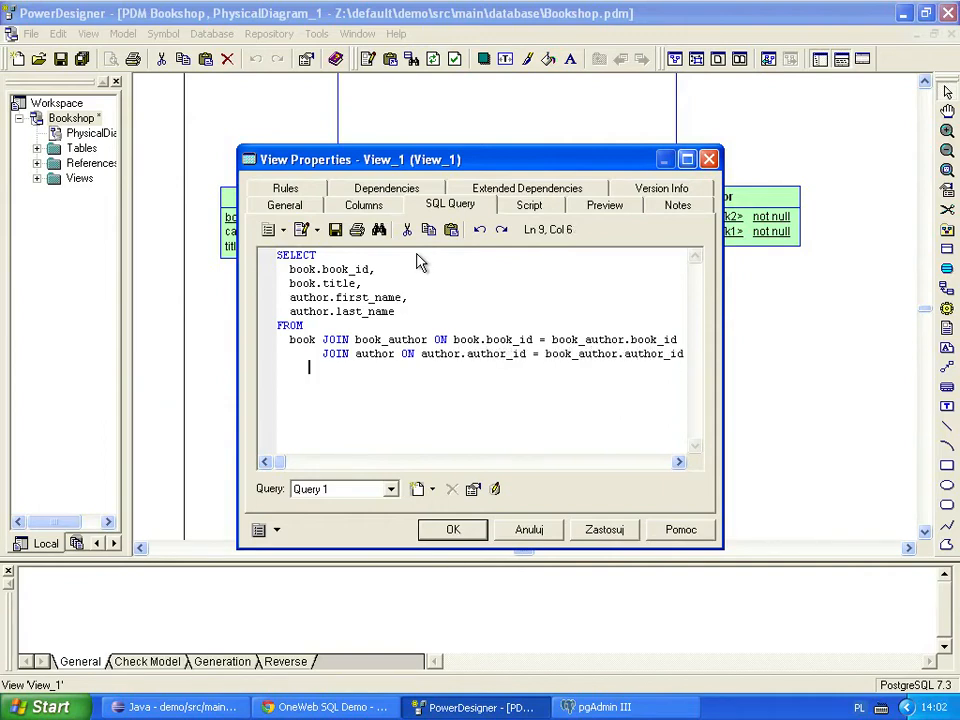
left_click(364, 204)
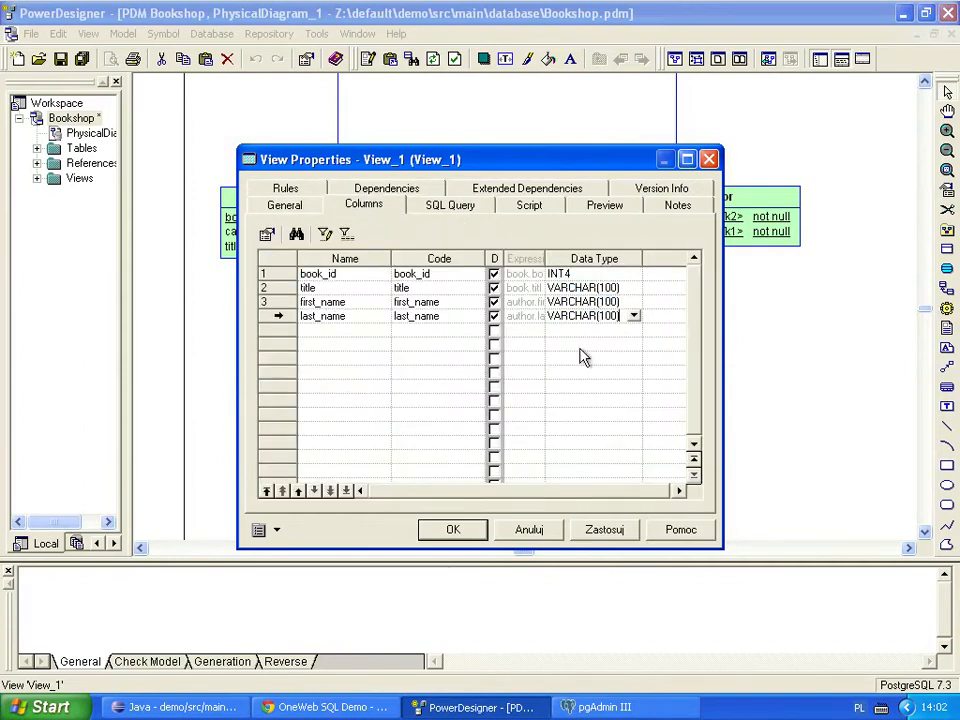
left_click(452, 528)
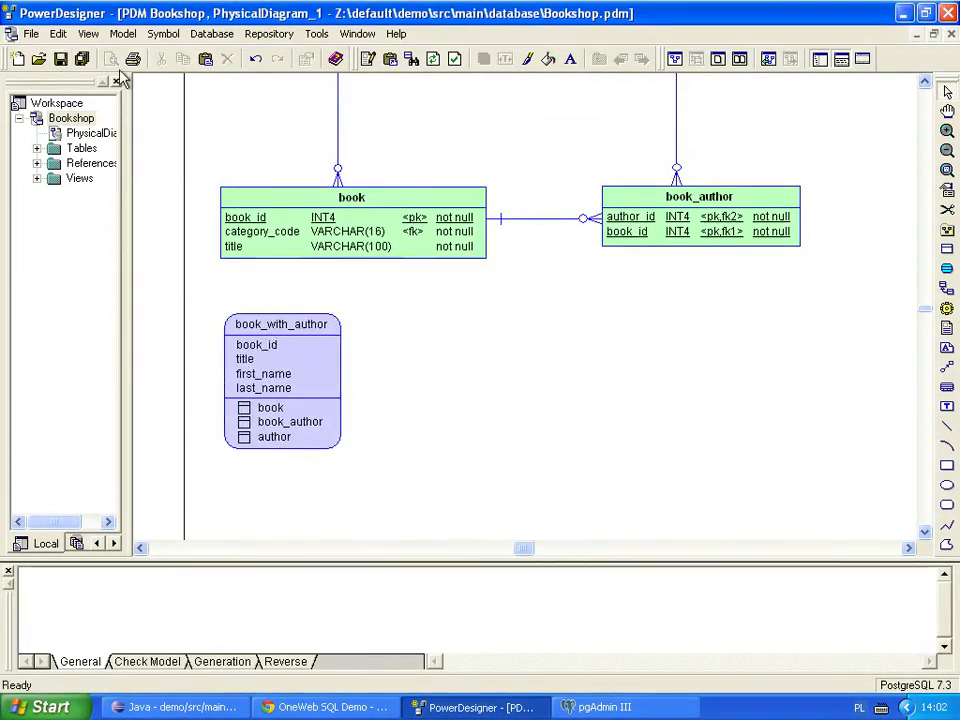
- Start Modify Database with script Bookshop-after.sql compared against the Bookshop-before-new-view.apm archive
left_click(210, 36)
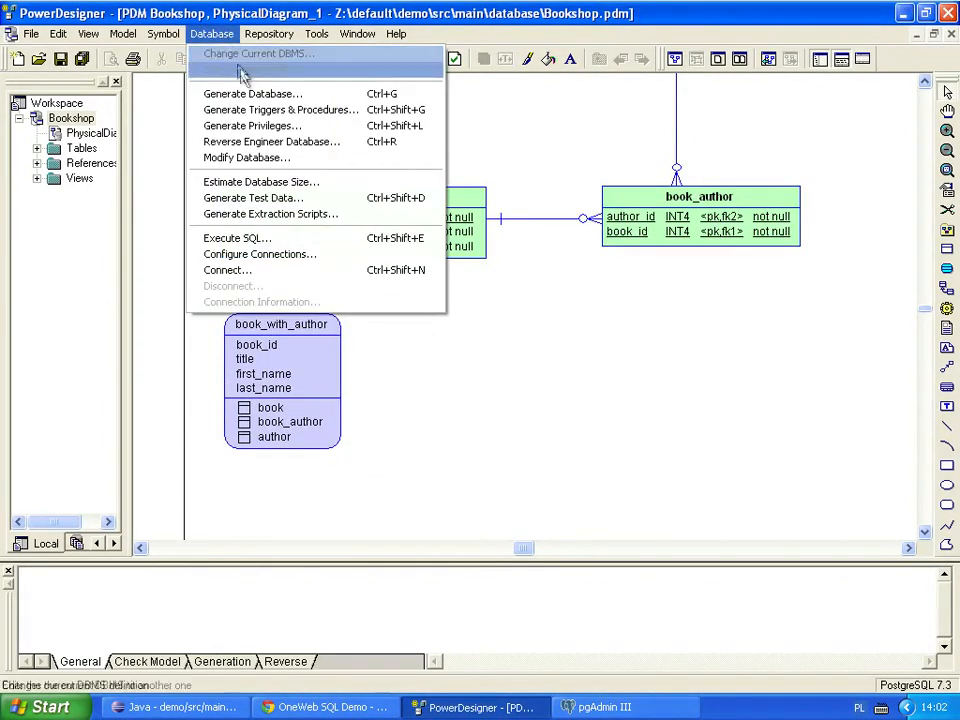
left_click(246, 156)
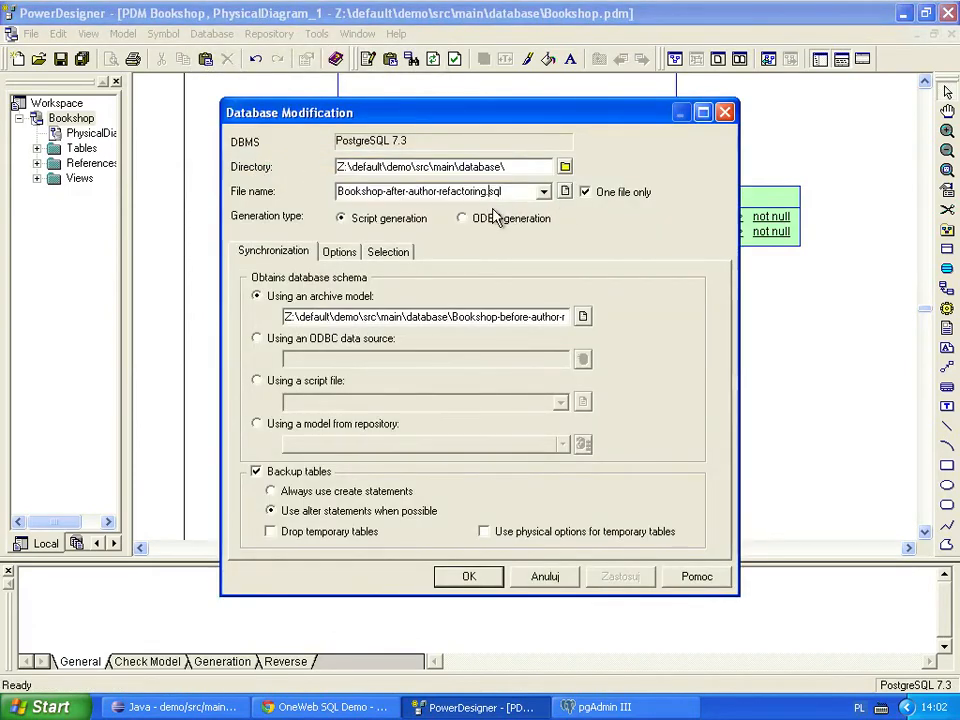
type("Bookshop-after.sql")
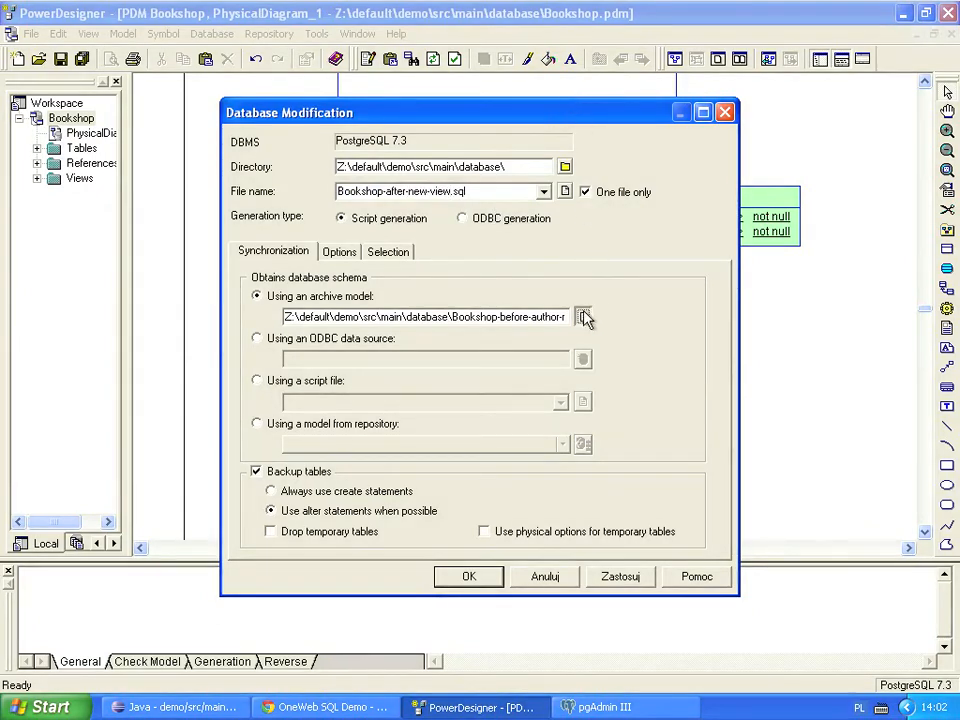
left_click(584, 316)
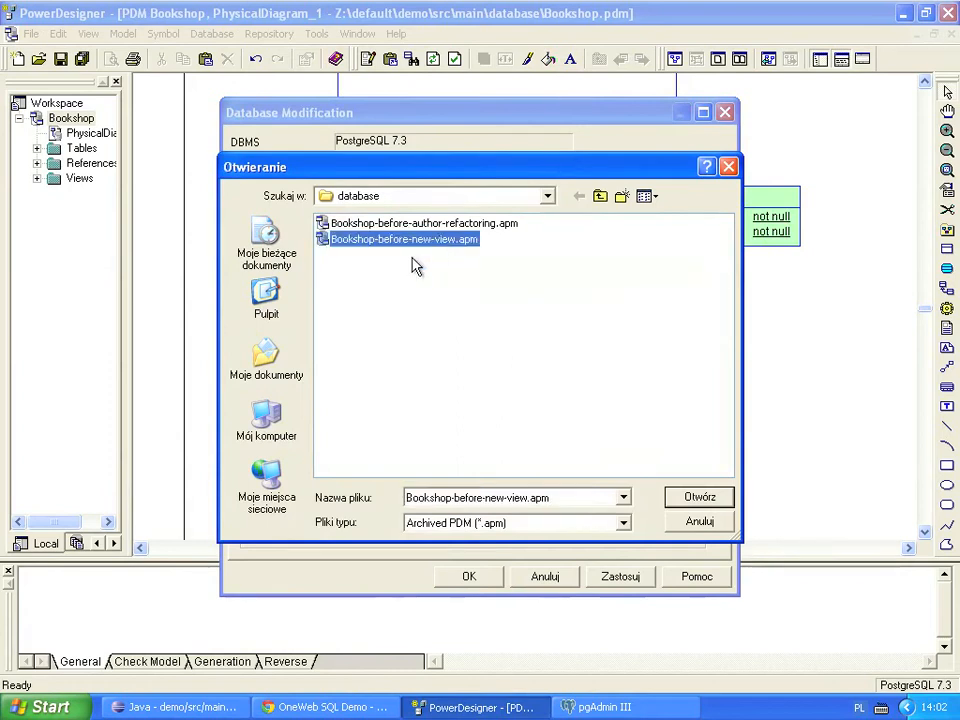
left_click(698, 496)
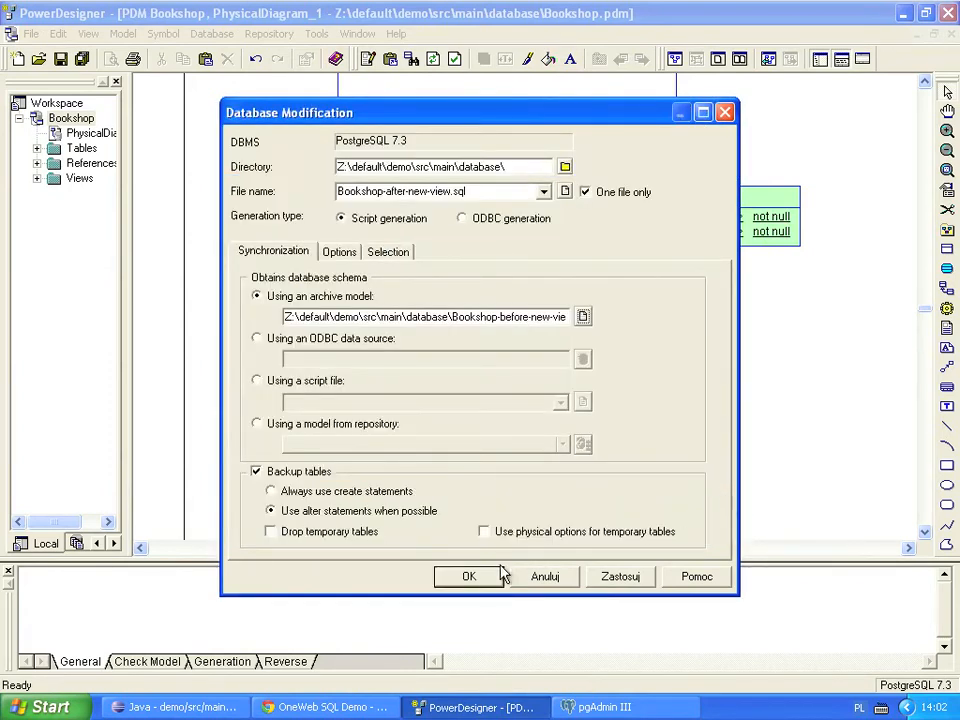
left_click(468, 576)
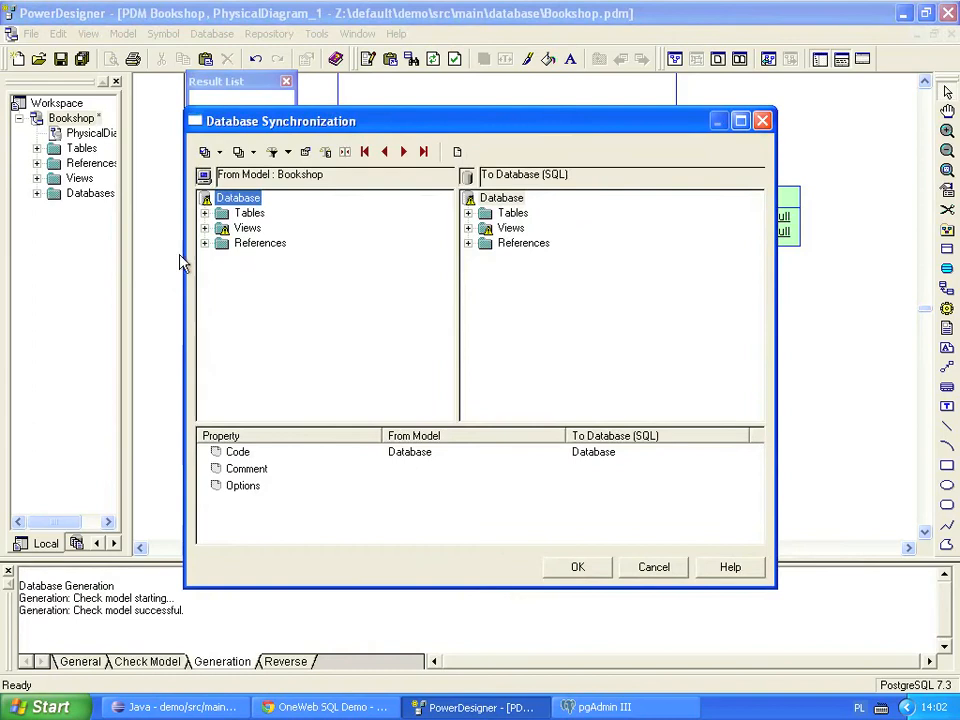
- Review the book_with_author view and its columns in the comparison, then generate the script
left_click(204, 228)
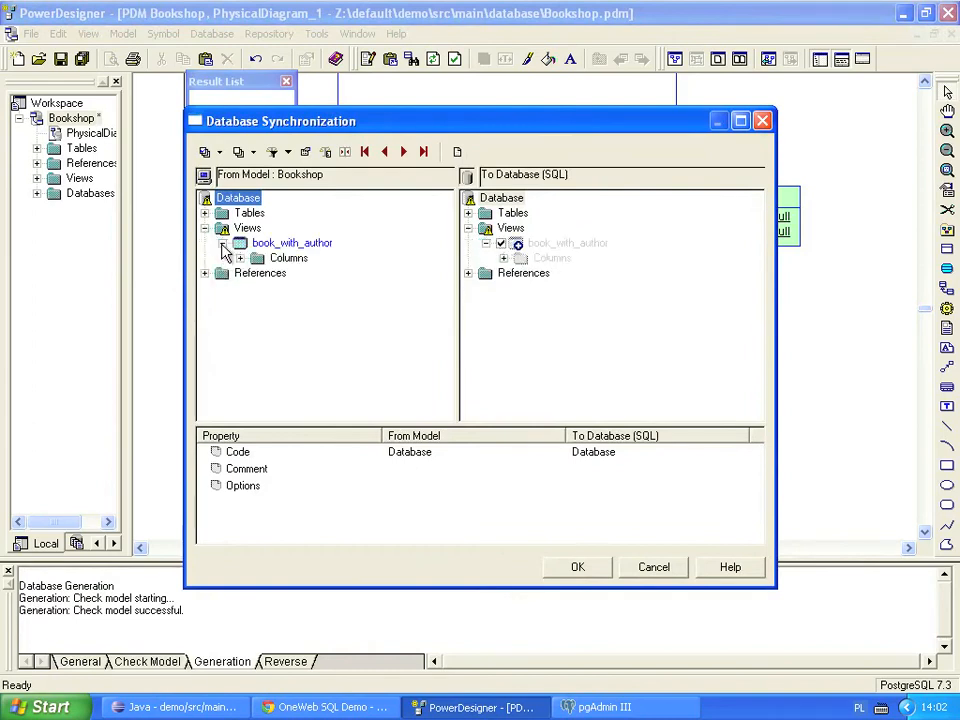
left_click(292, 242)
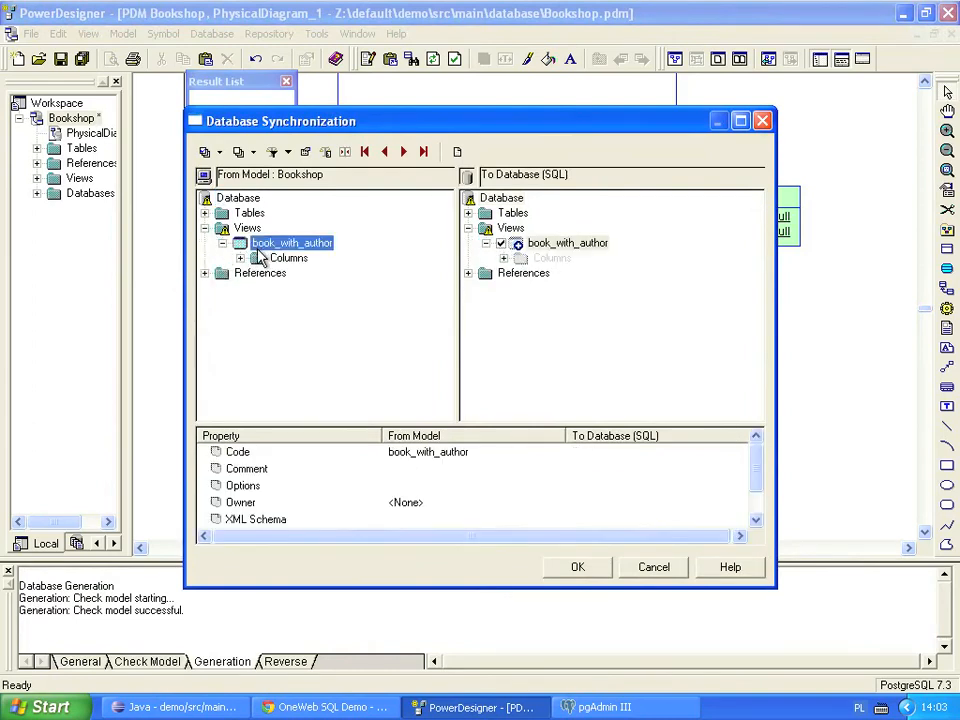
left_click(240, 258)
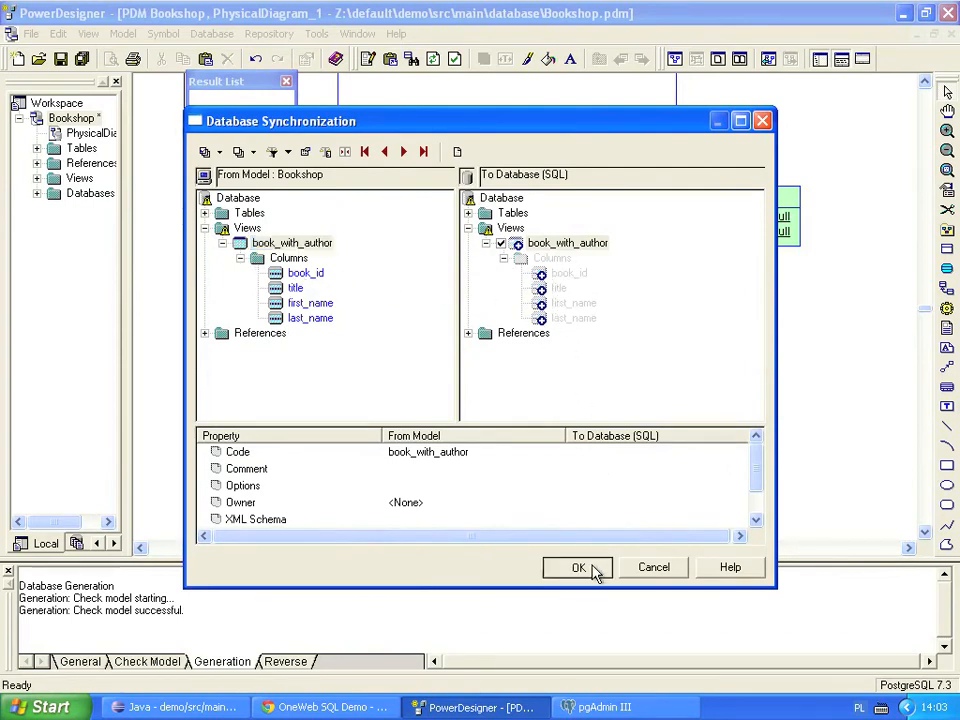
left_click(578, 568)
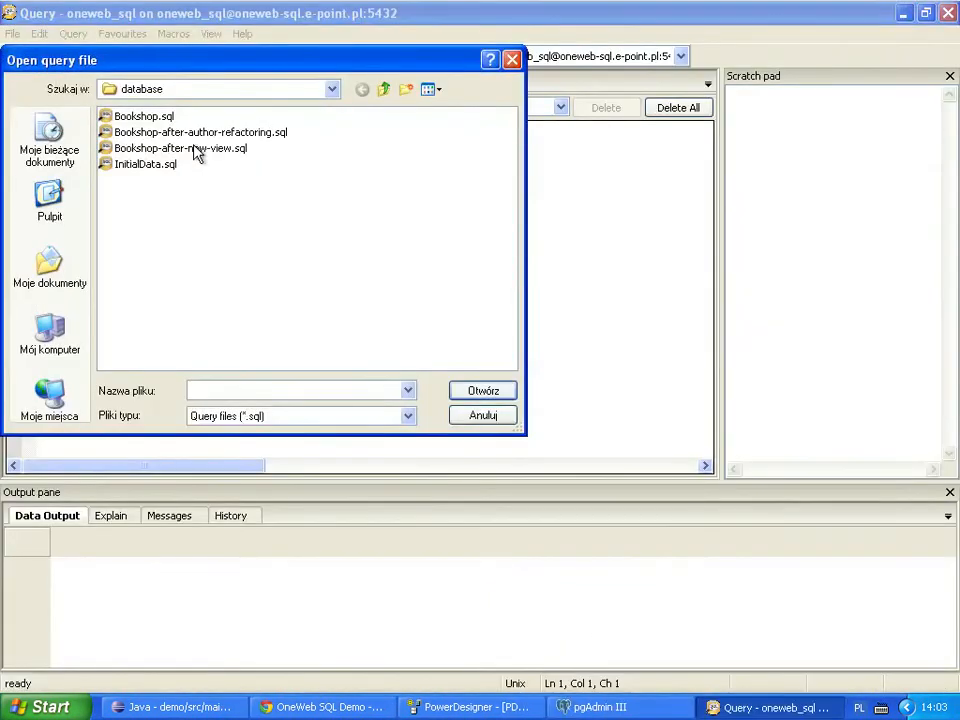
- Load Bookshop-after-new-view.sql into the query window and execute it to create the view
double_click(180, 148)
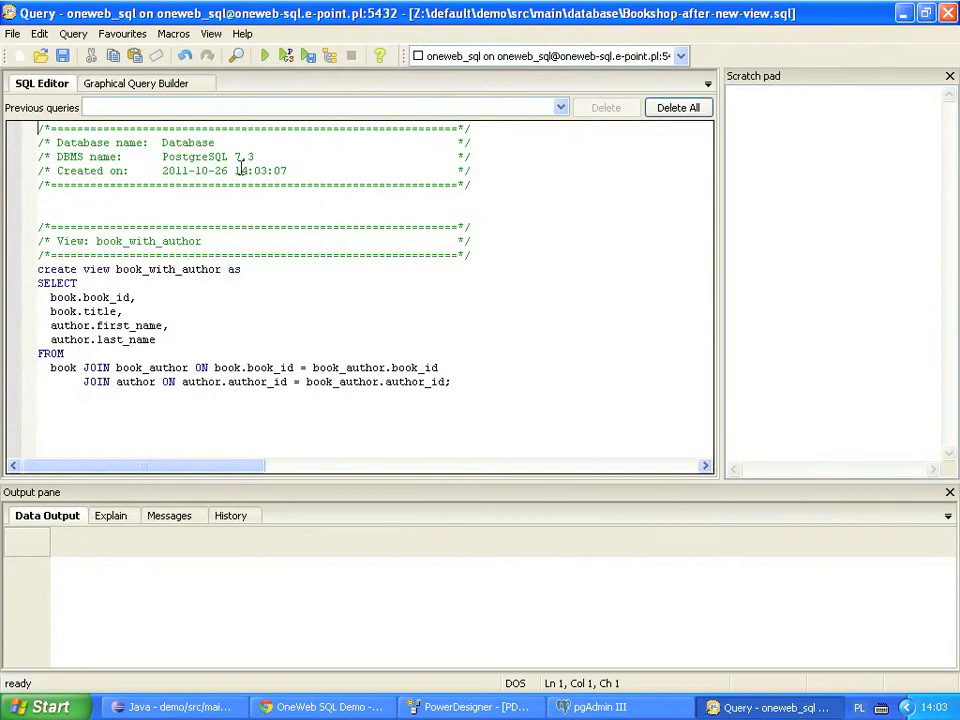
left_click(264, 54)
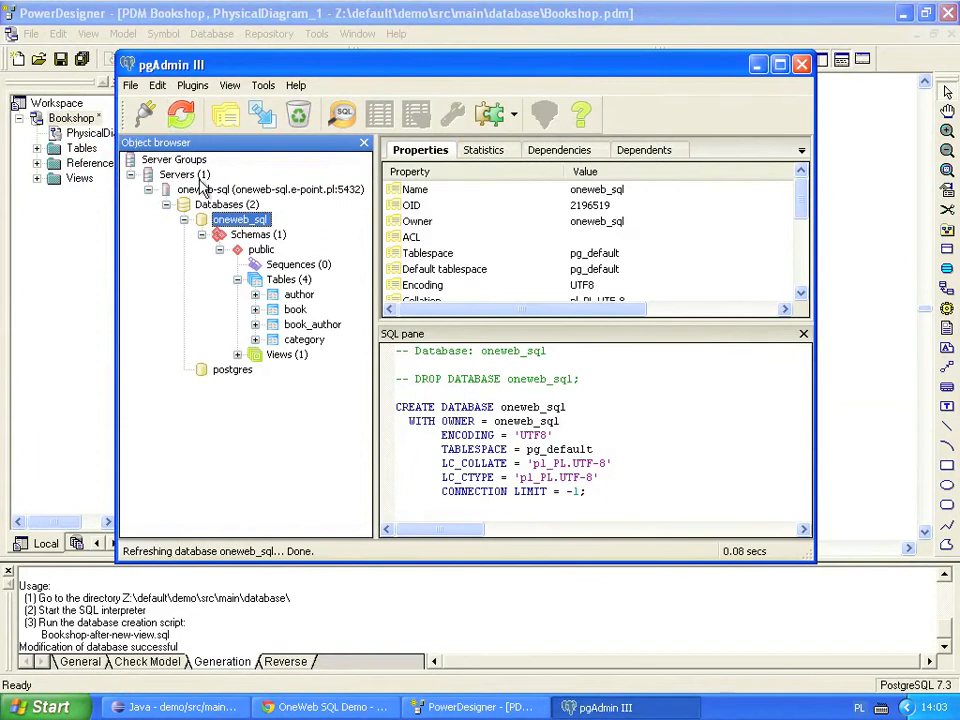
- Refresh the oneweb_sql database and expand Views to confirm book_with_author exists
left_click(238, 354)
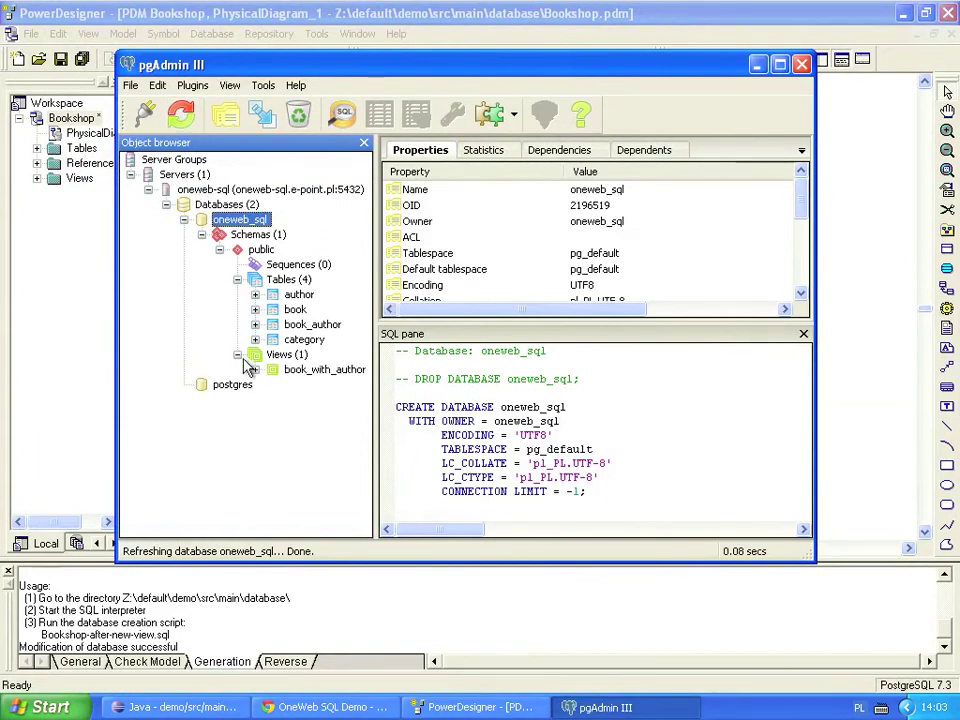
left_click(324, 368)
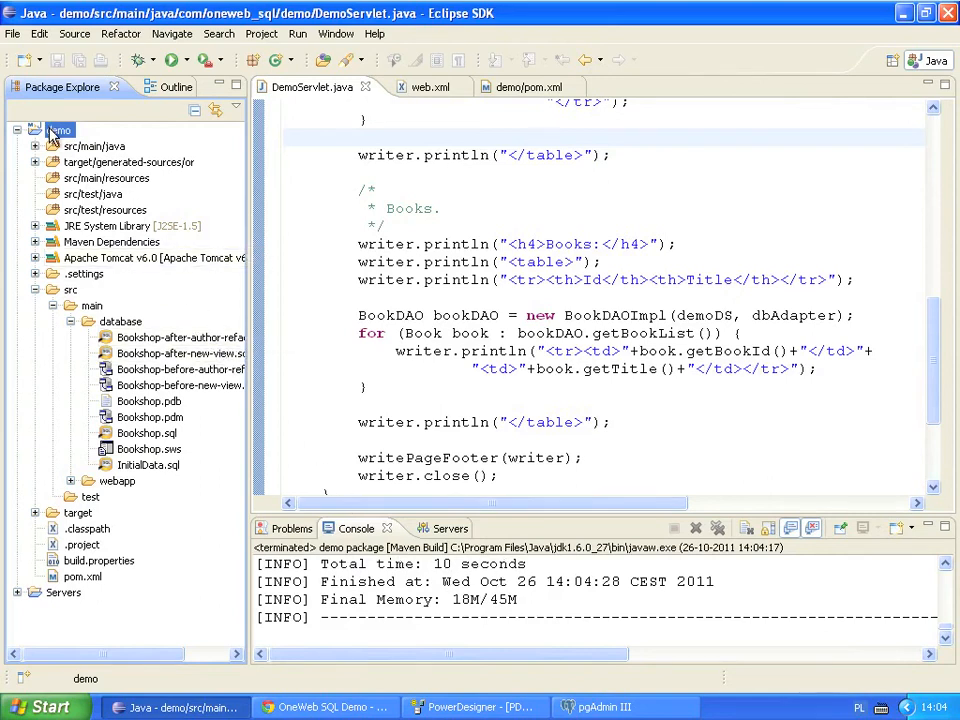
- Widen the Books table header with Author First Name and Author Last Name columns
right_click(60, 130)
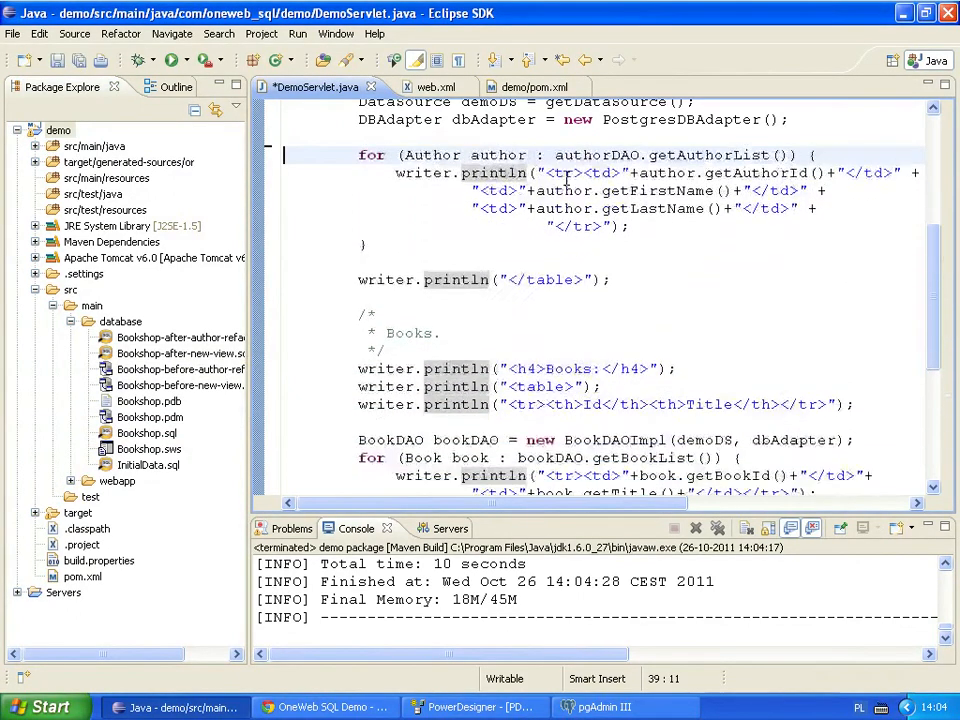
scroll("down", 3)
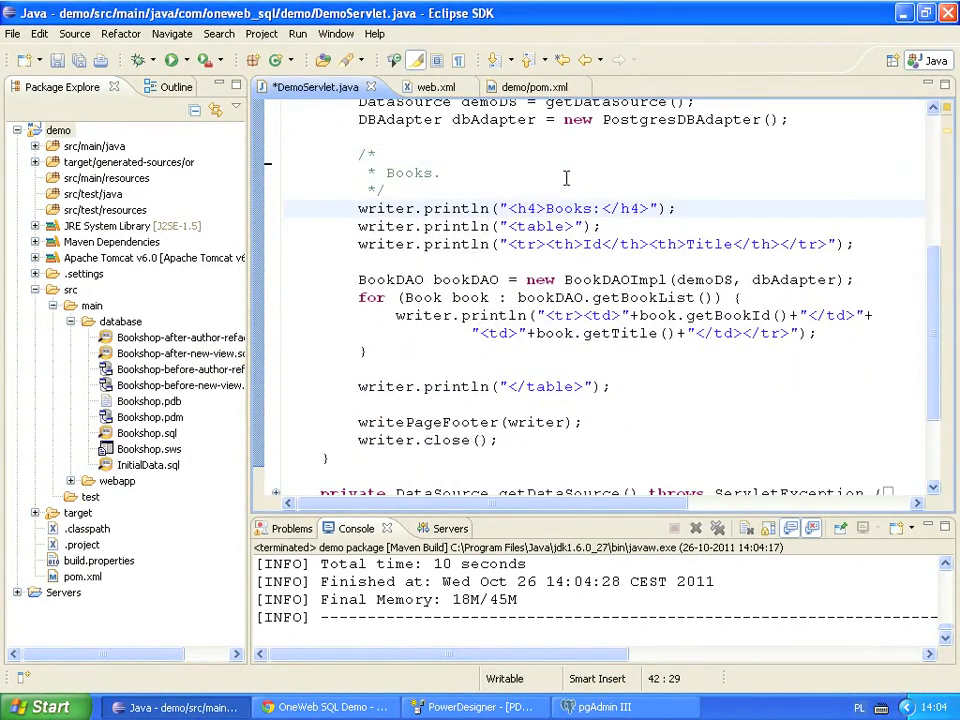
left_click(688, 244)
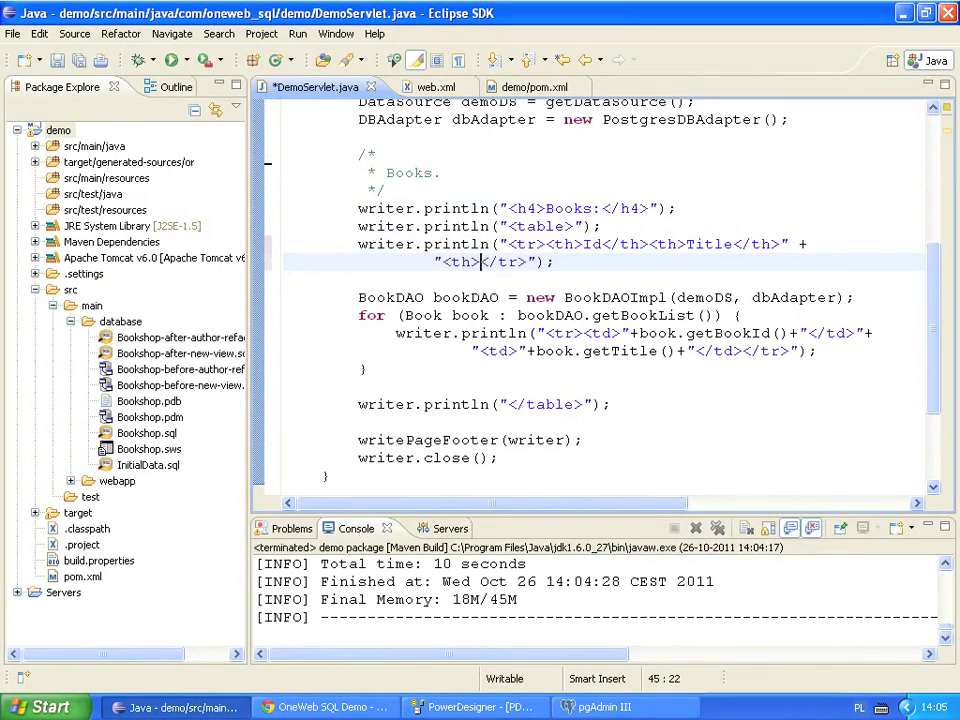
type("Author First Name</th>")
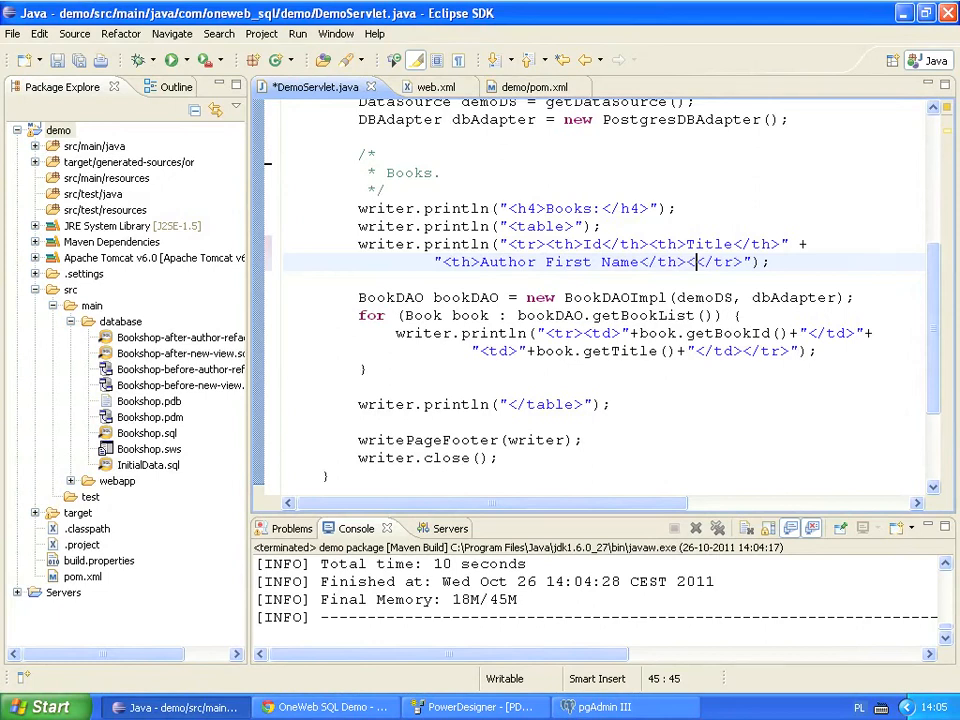
type("<th>Author Last Name<")
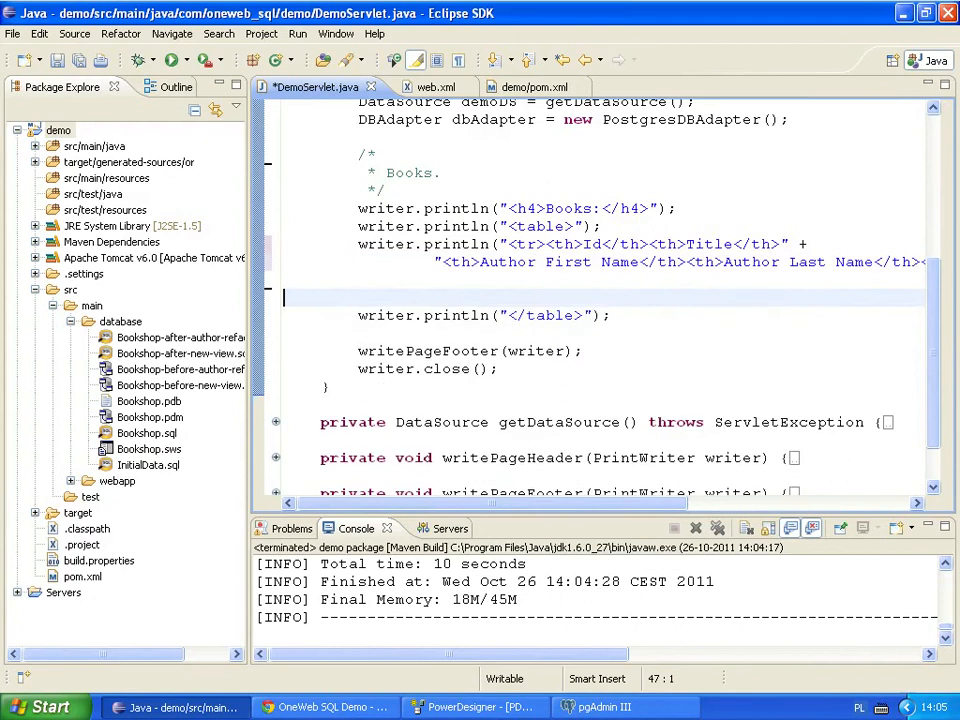
- Instantiate a BookWithAuthorDAOImpl and begin a for loop over BookWithAuthor records
type("Boo")
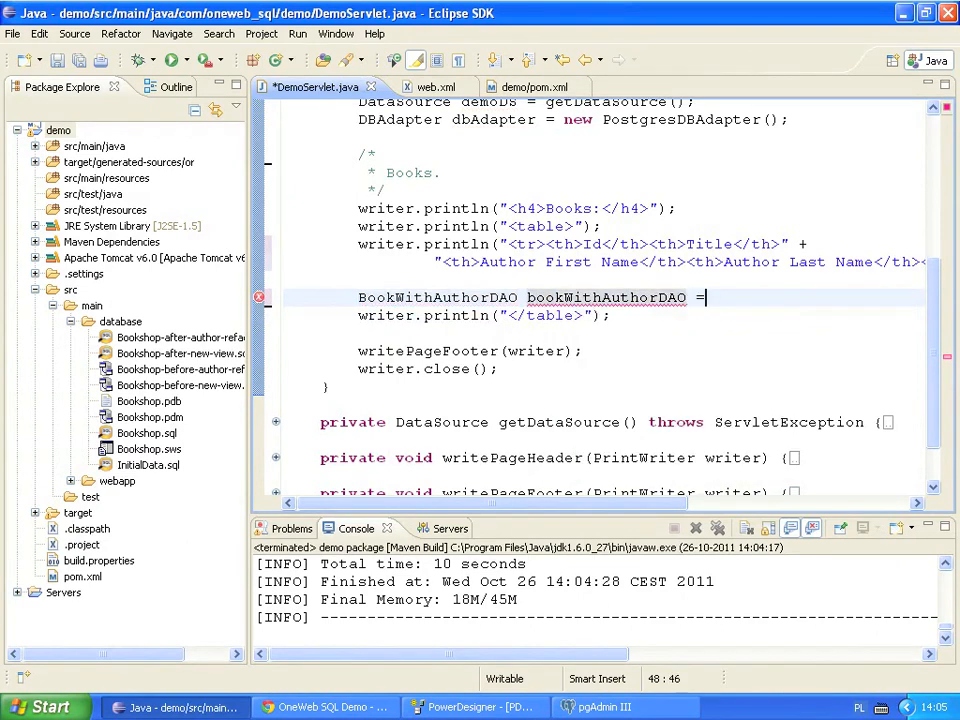
type("new BookWithAuthorDAOImpl(demoDS, dbAdapter")
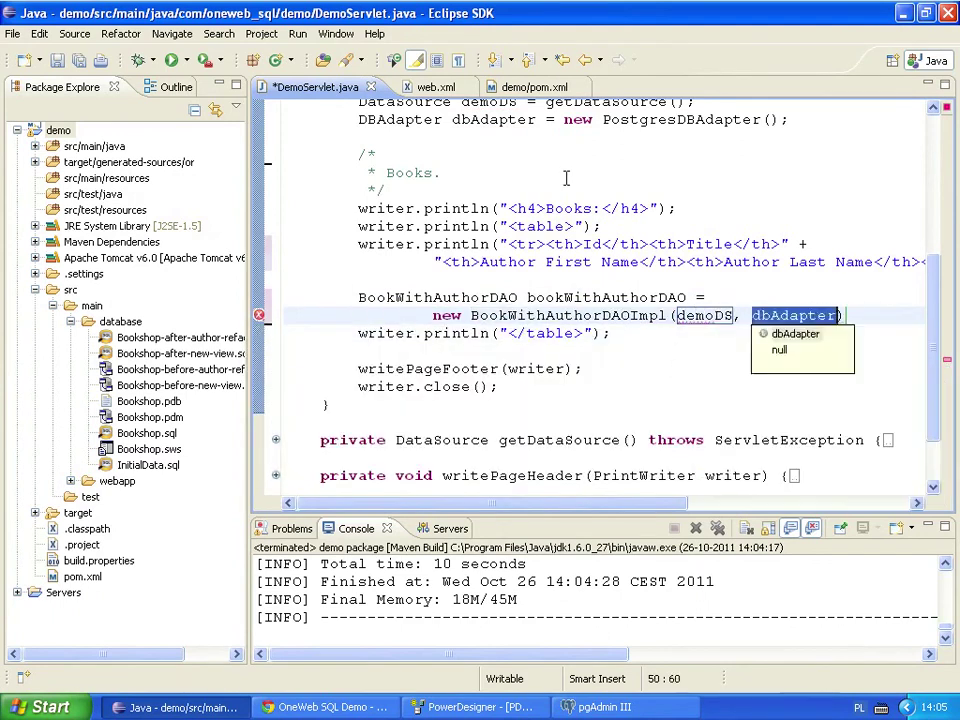
type("for")
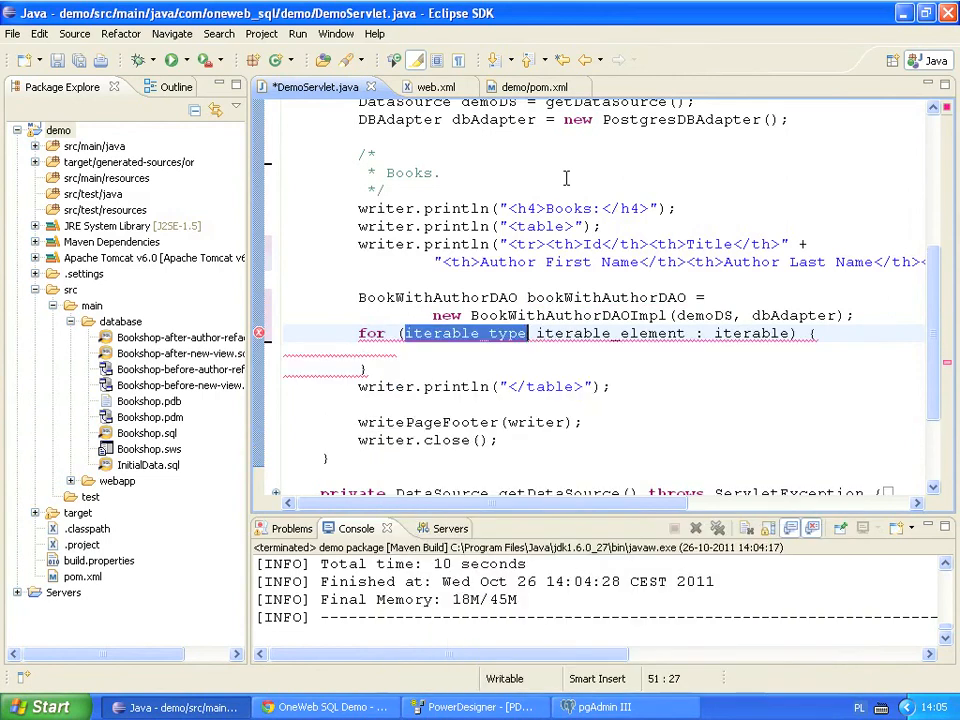
type("Boo")
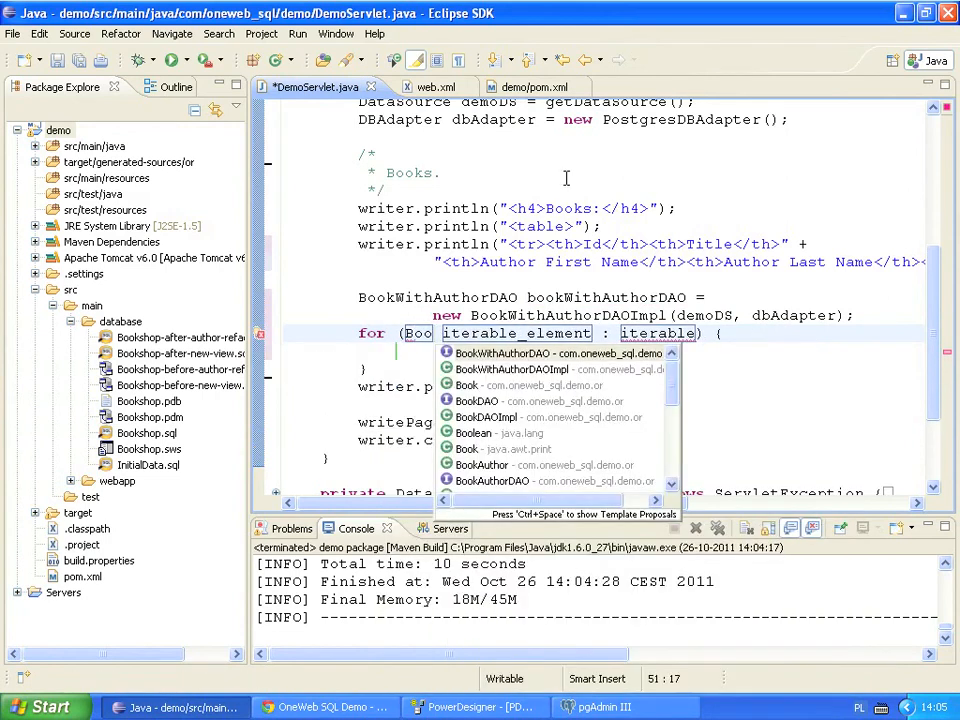
type("BookWithAuthor bookWithAuthor : bookWithAuthorDAO.getBookWithAut")
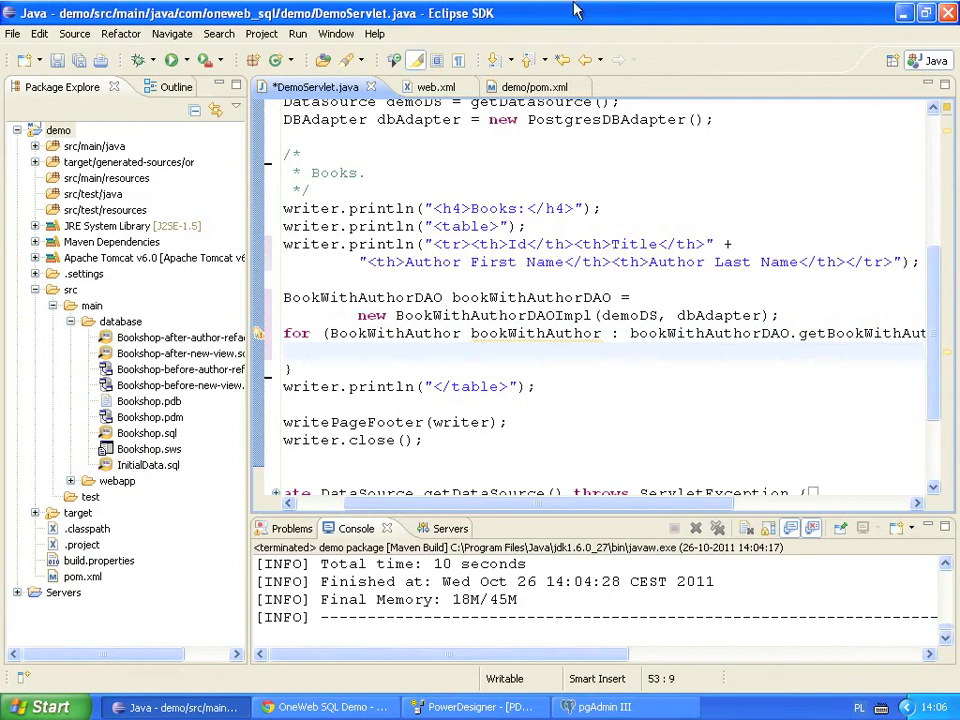
- Complete the loop source as getBookWithAuthorList sorted by BookWithAuthorDAO.TITLE
right_click(316, 88)
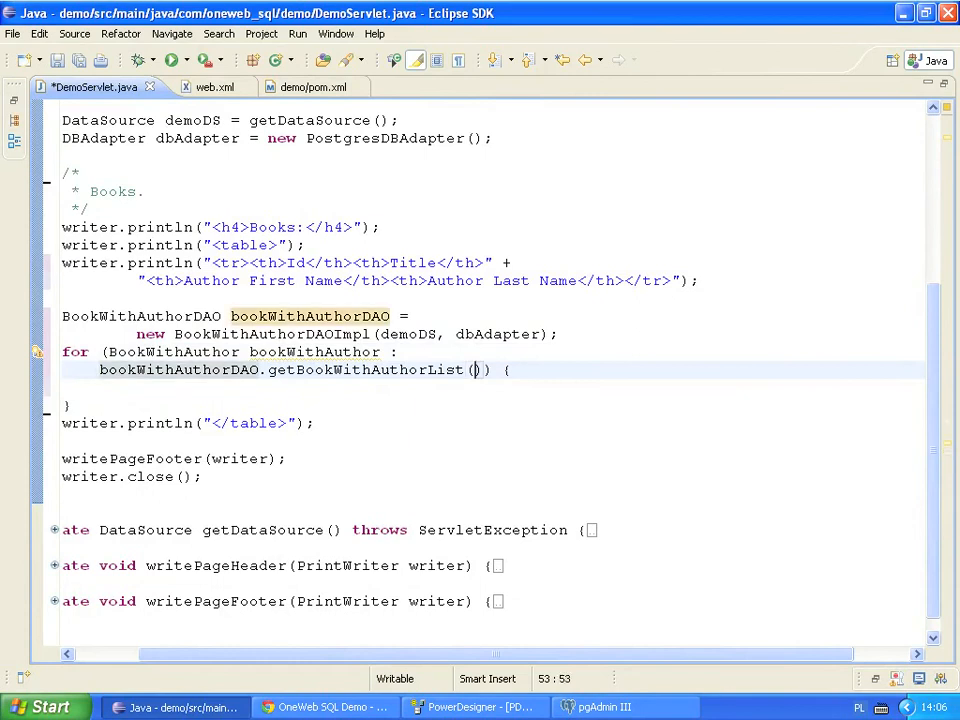
type("B")
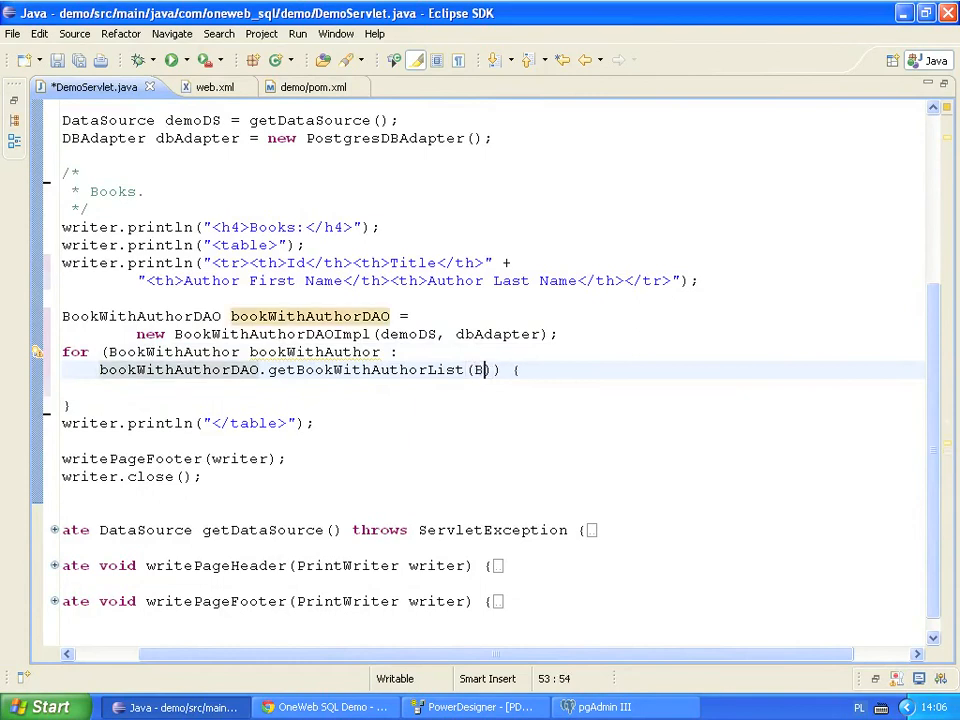
type("ookWithAuthorDAO.")
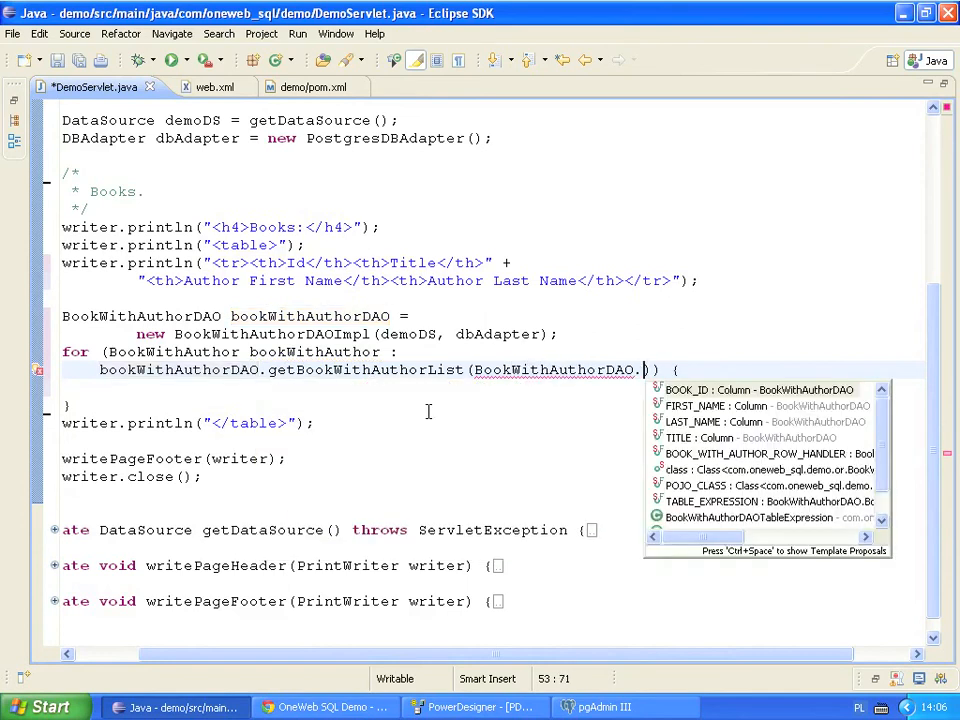
type("t")
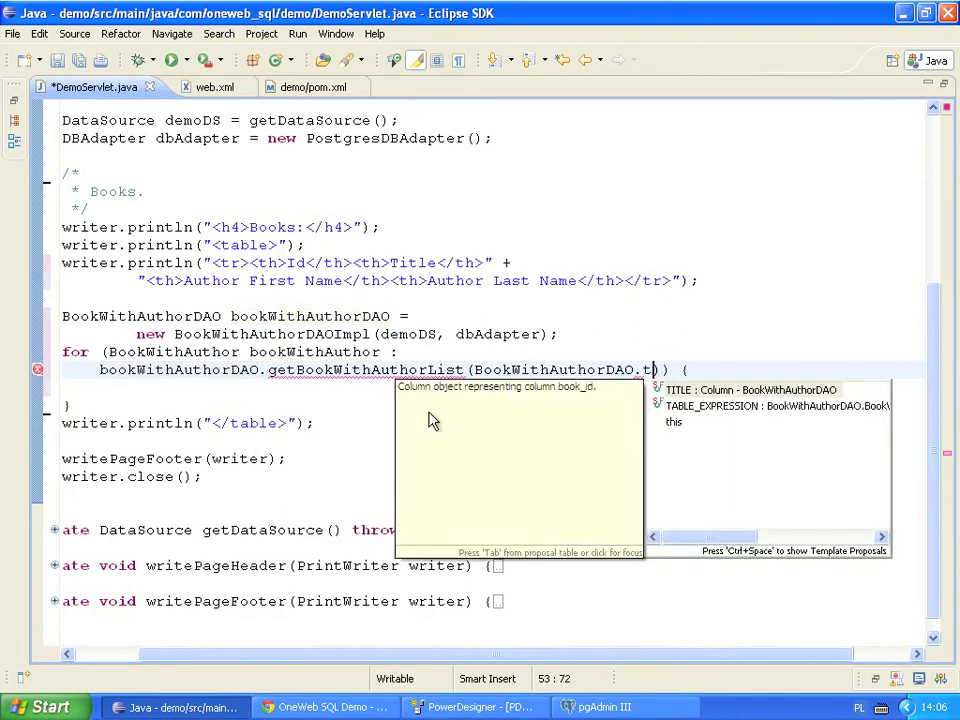
left_click(692, 390)
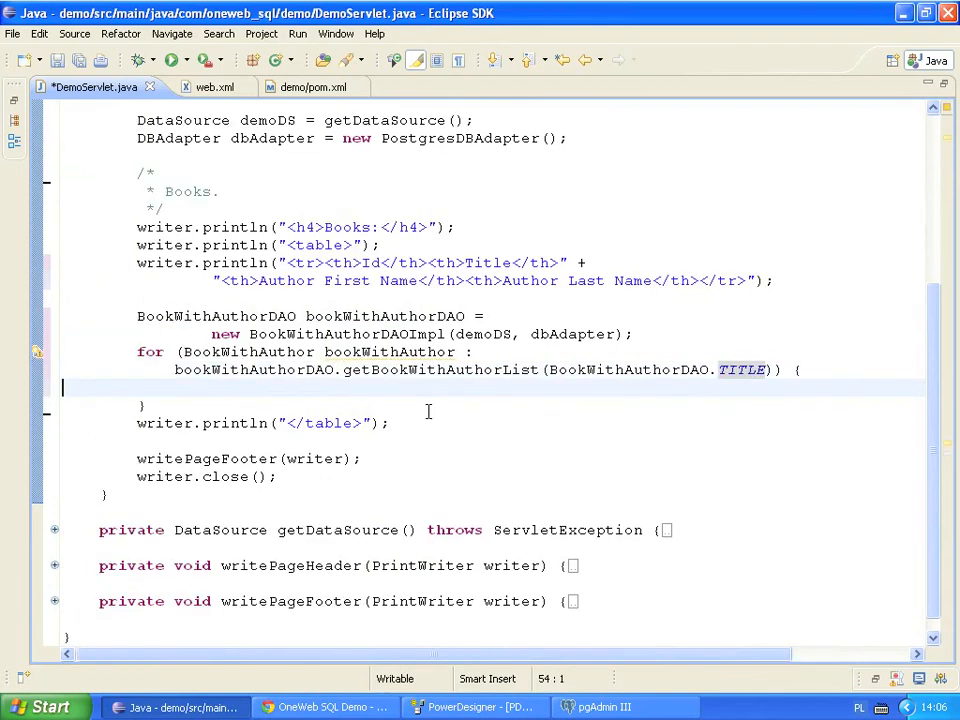
- Add writer.println printing getBookId, getTitle, getFirstName and getLastName as table cells
type("write")
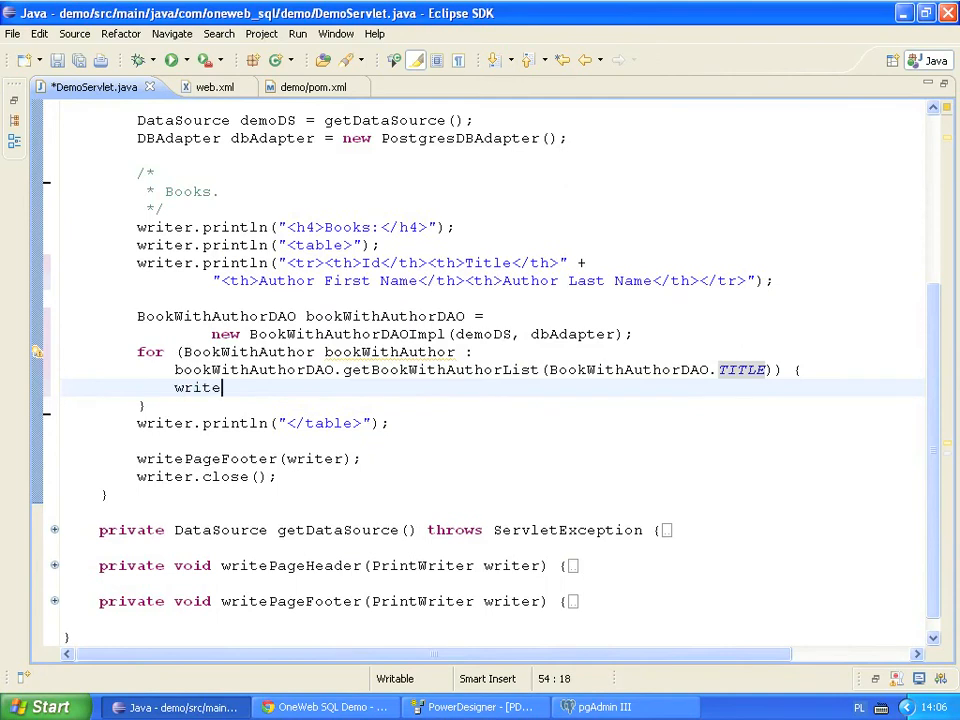
type("r.println(\"<td>")
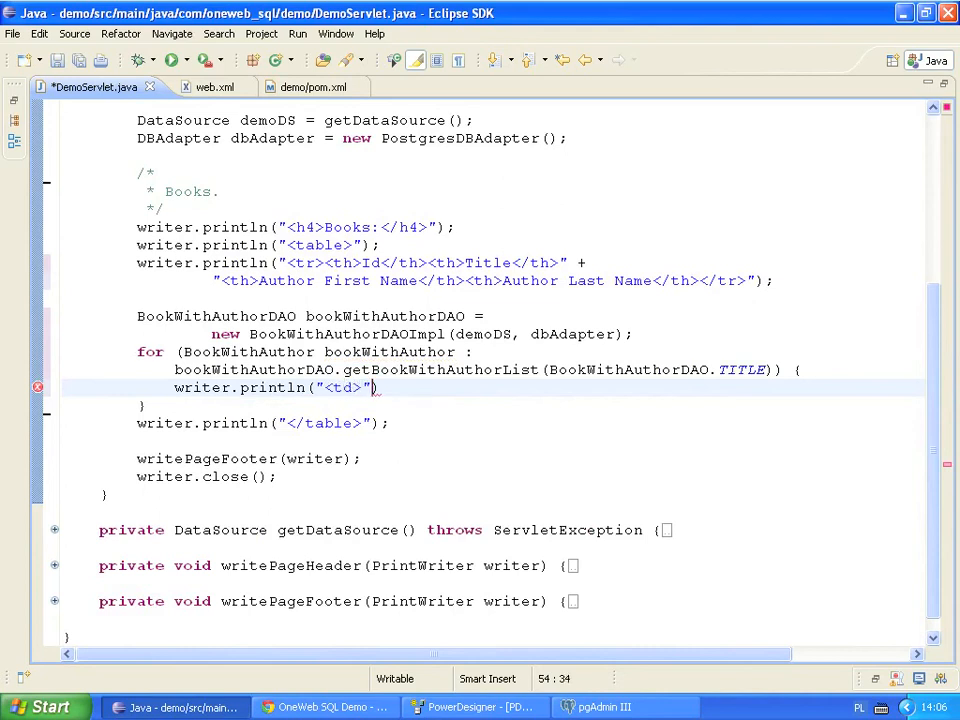
type("+book")
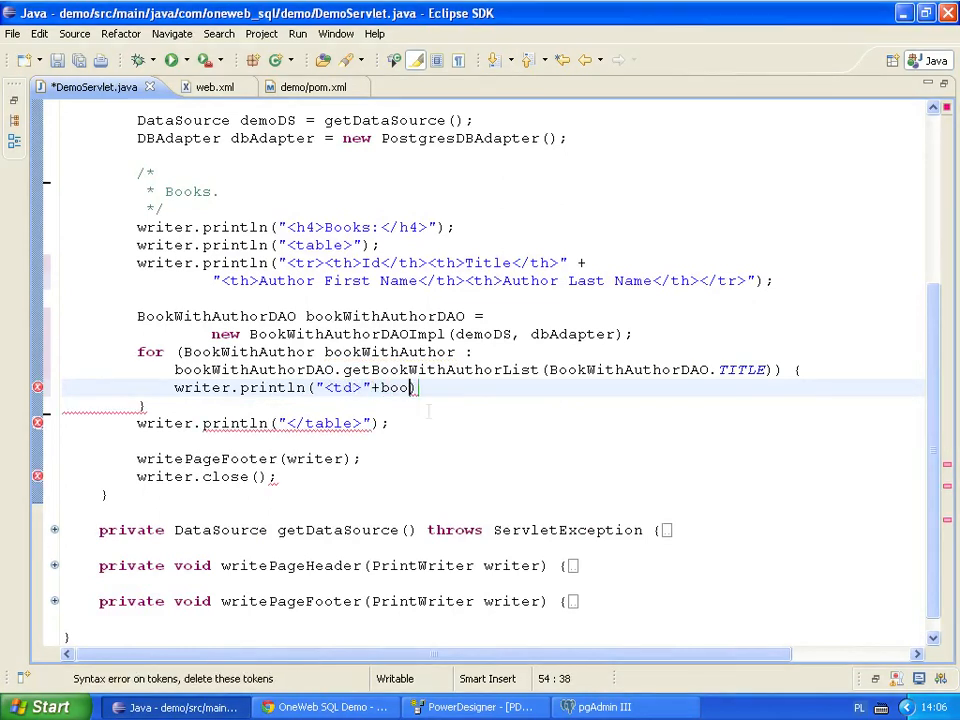
type("bookWithAuthor.getBookId(")
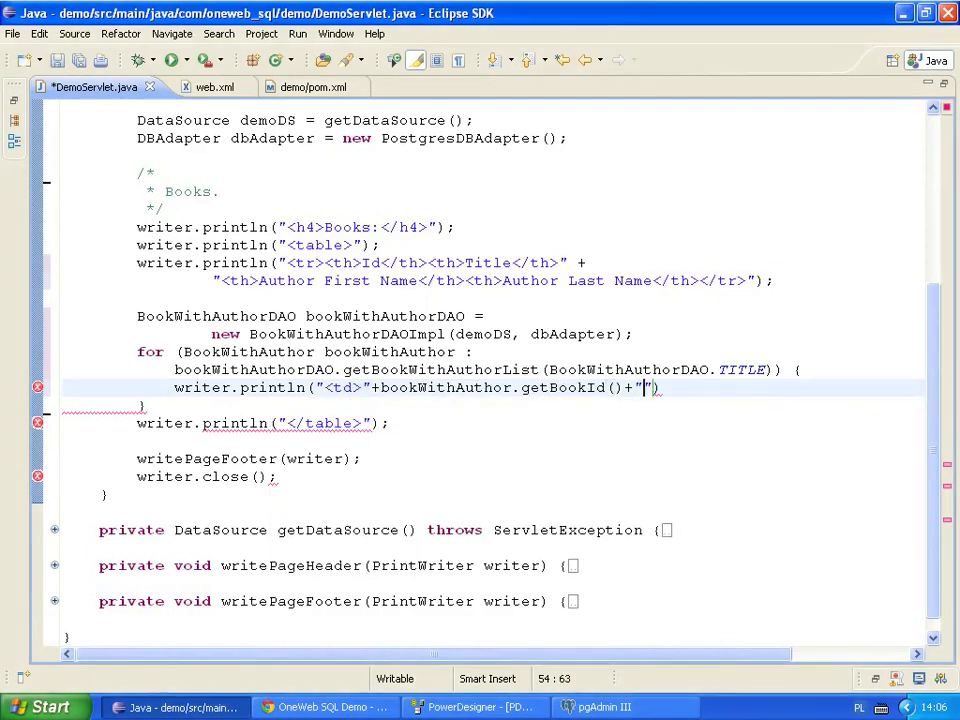
type("</td>\"+")
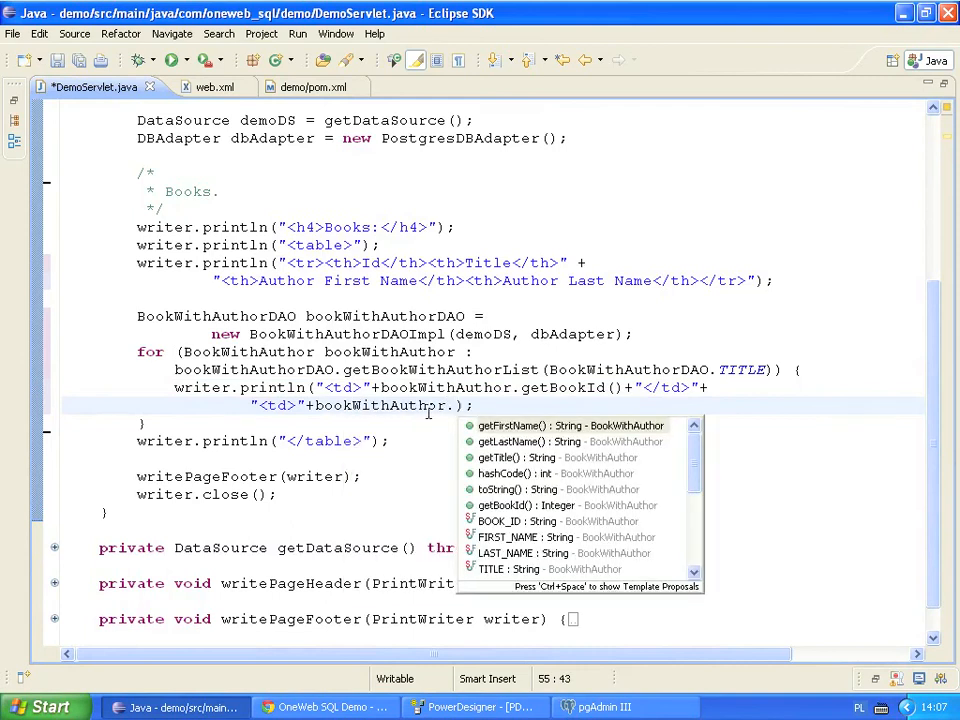
type("get")
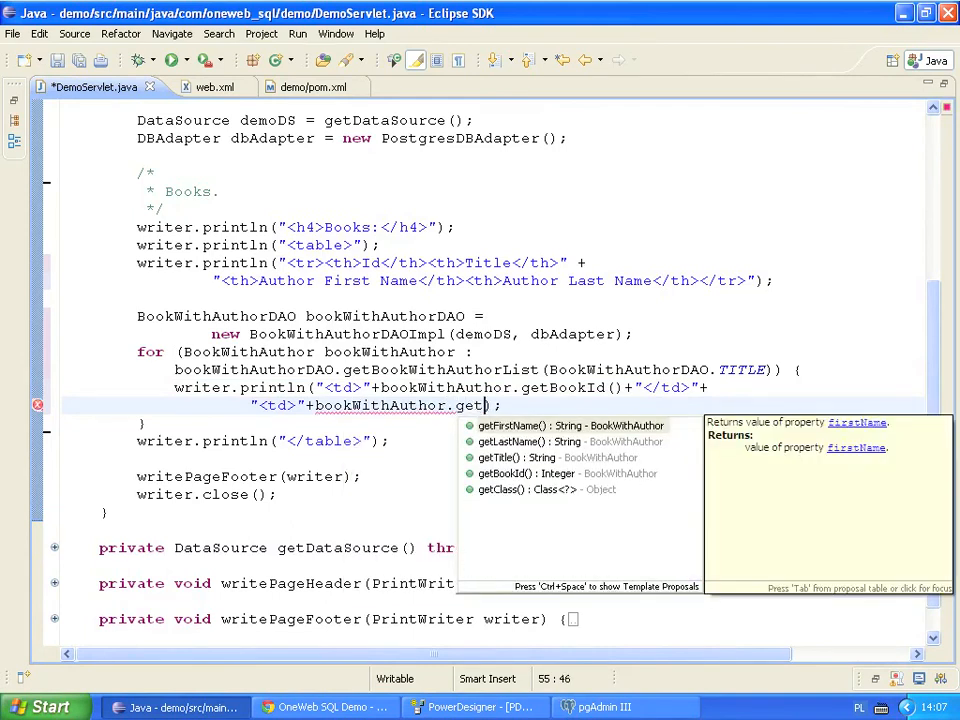
mouse_move(514, 442)
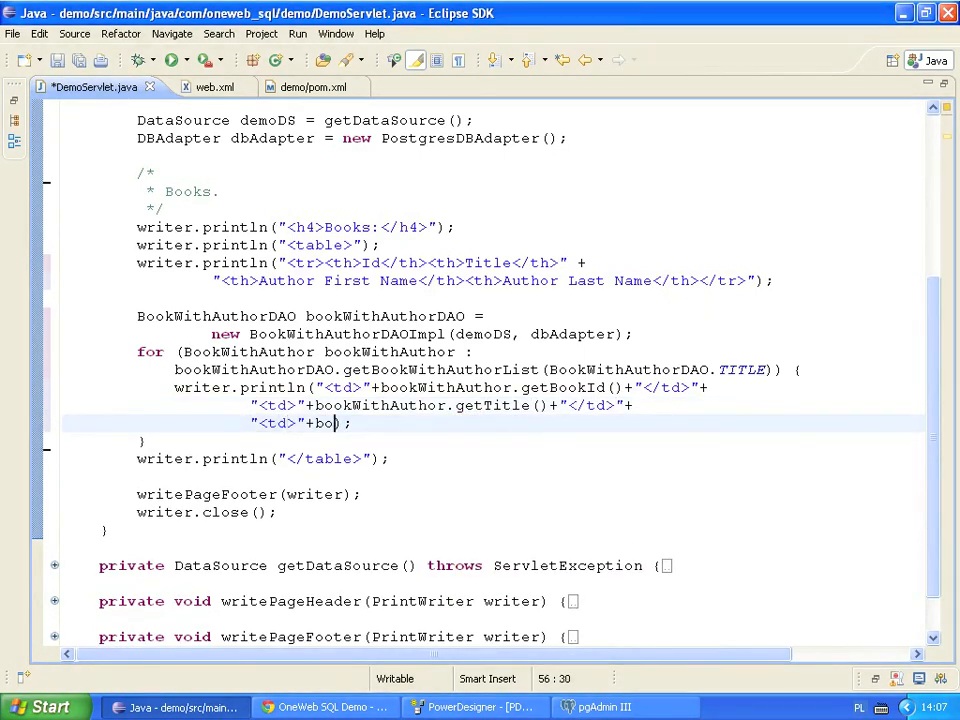
type("bookWithAuthor.getFirstName(")
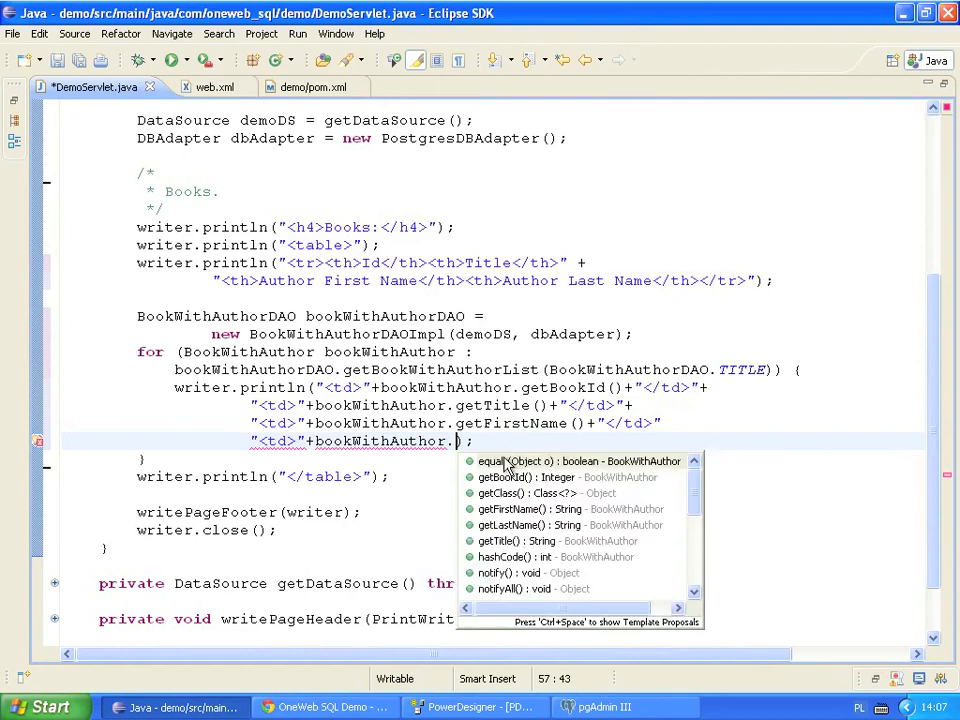
left_click(512, 524)
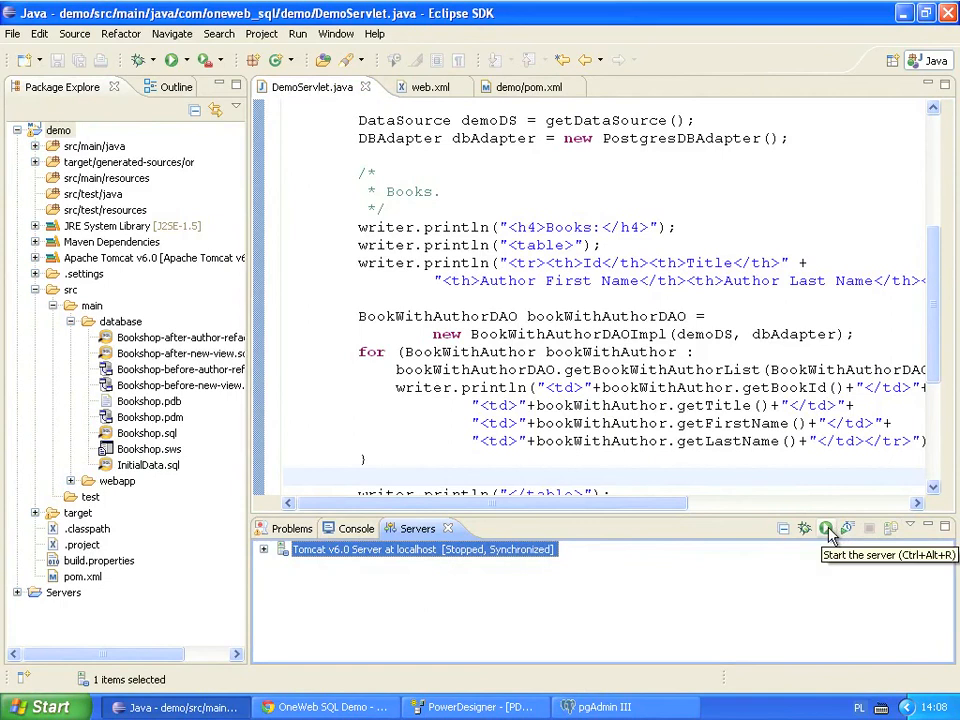
- Start Tomcat and reload localhost:8080/demo/demo/ to show books with author names
left_click(824, 528)
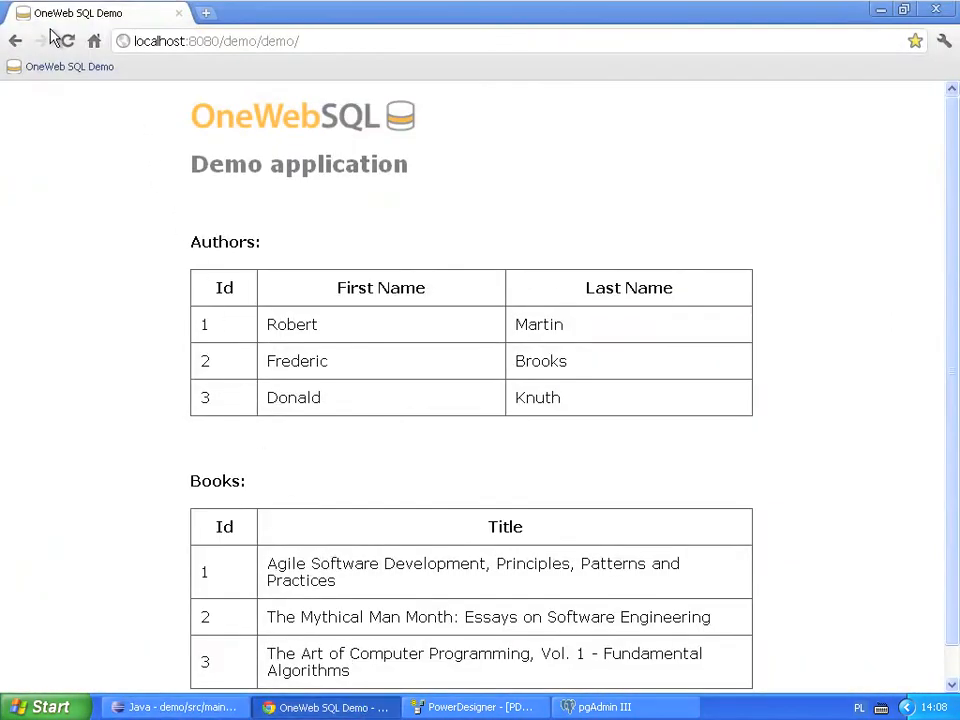
left_click(68, 42)
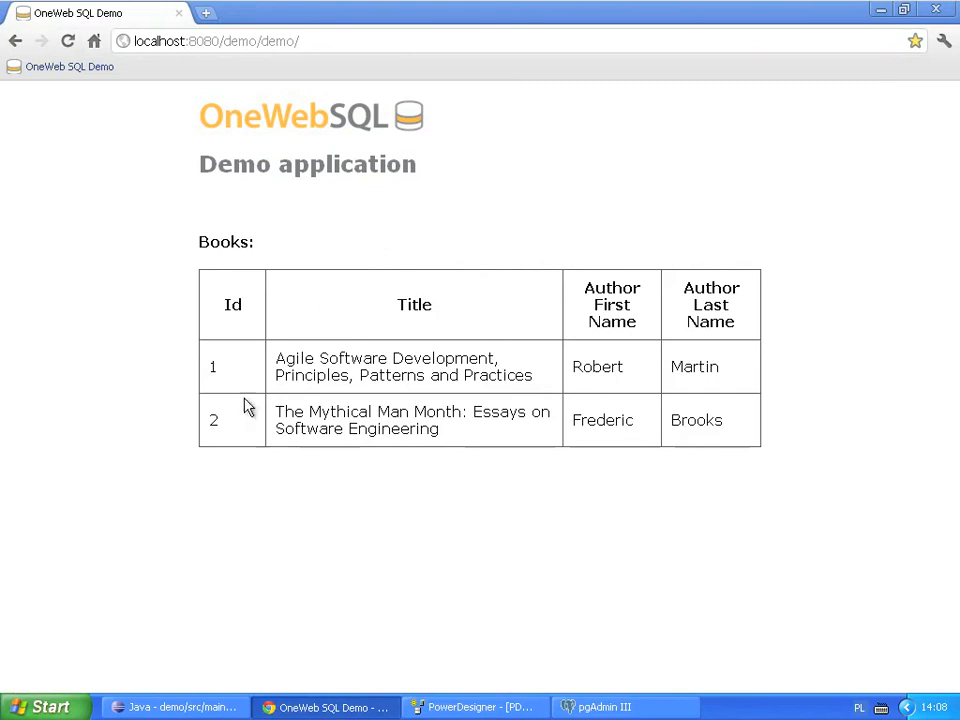
mouse_move(526, 548)
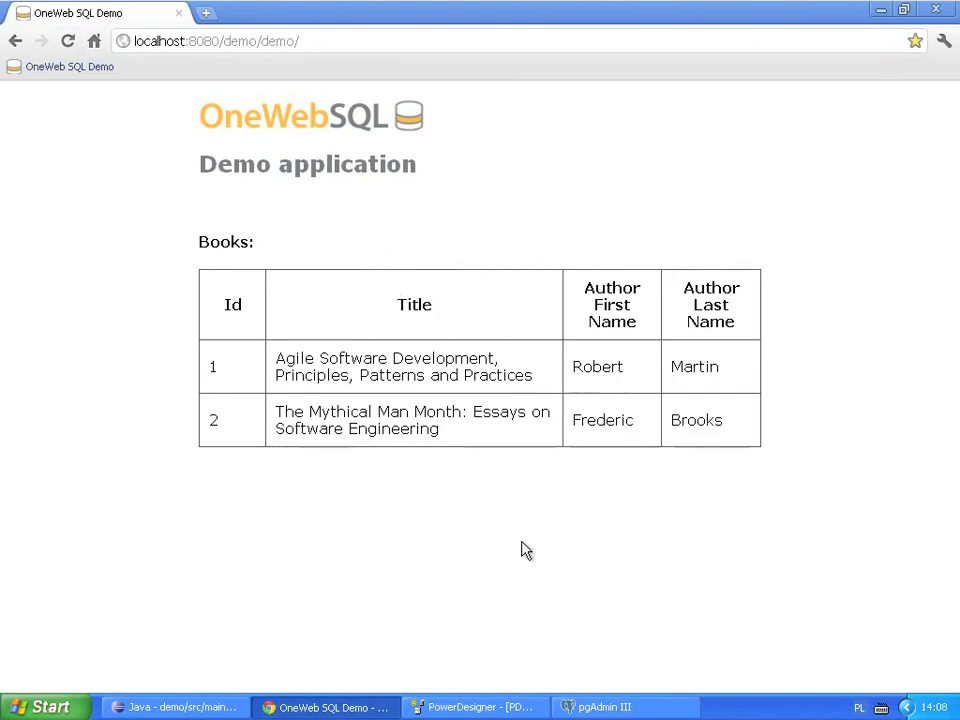
mouse_move(624, 654)
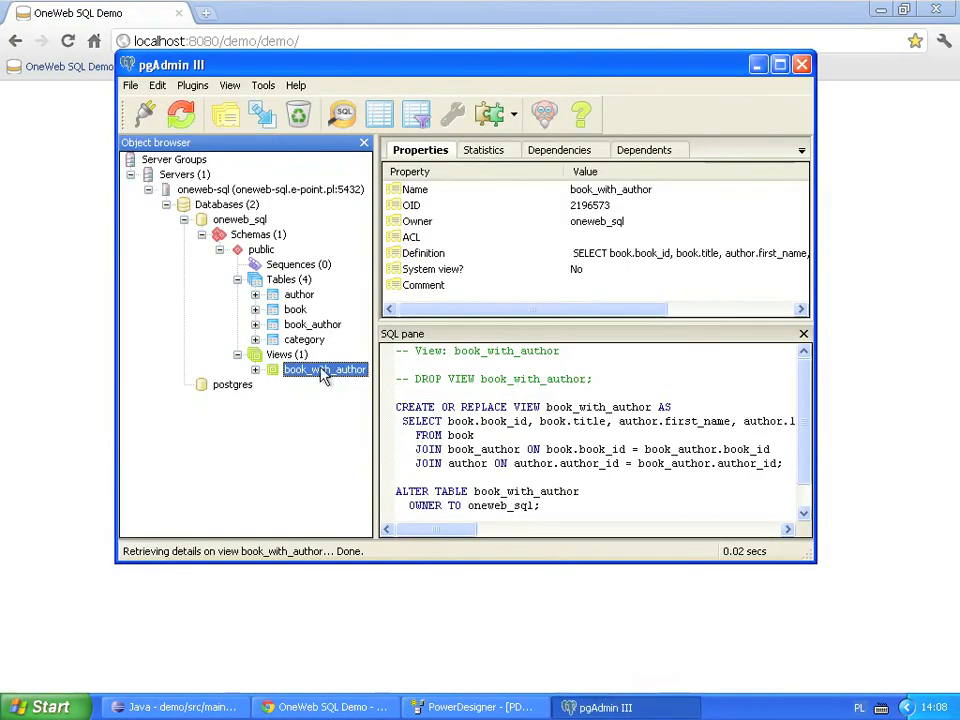
- Select the book_with_author view in pgAdmin to display its CREATE OR REPLACE definition
left_click(312, 324)
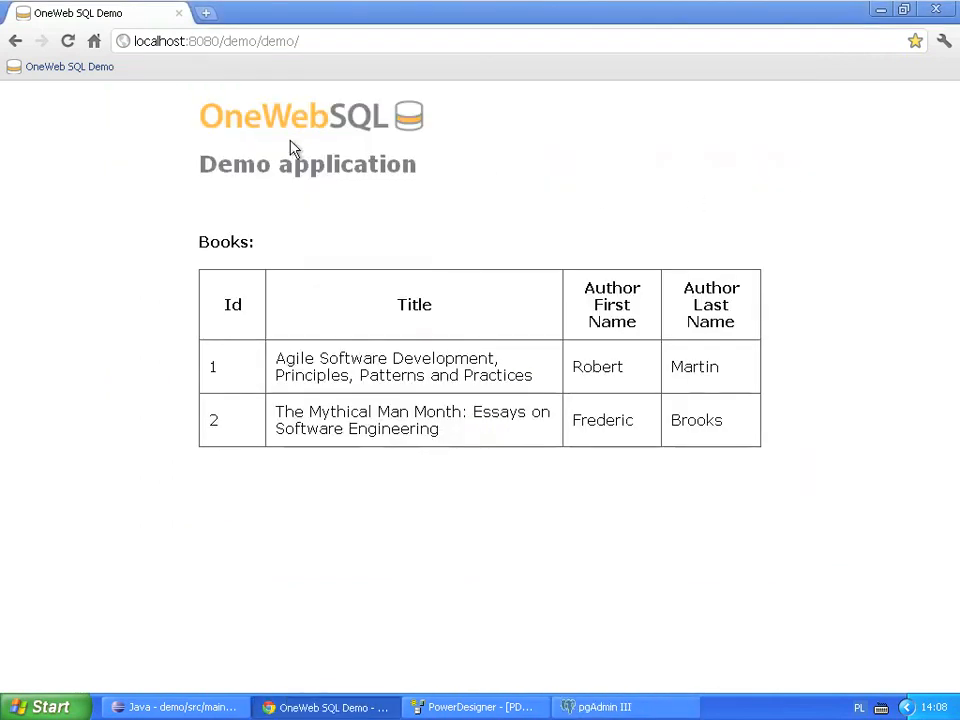
- Reload the demo page so all three books list with authors, sorted by title
left_click(76, 44)
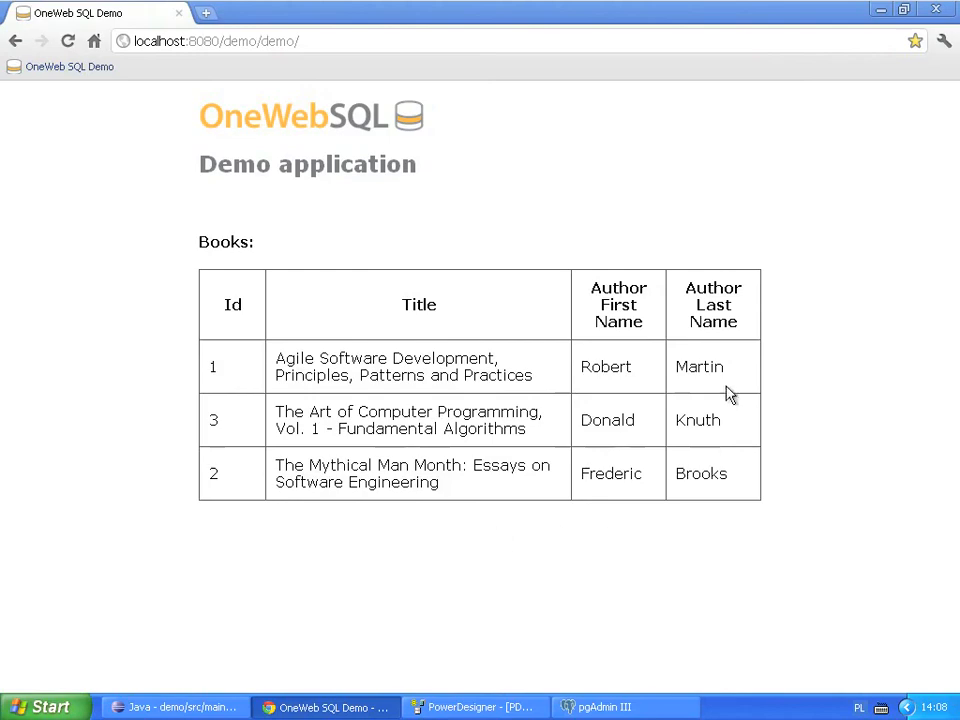
mouse_move(392, 572)
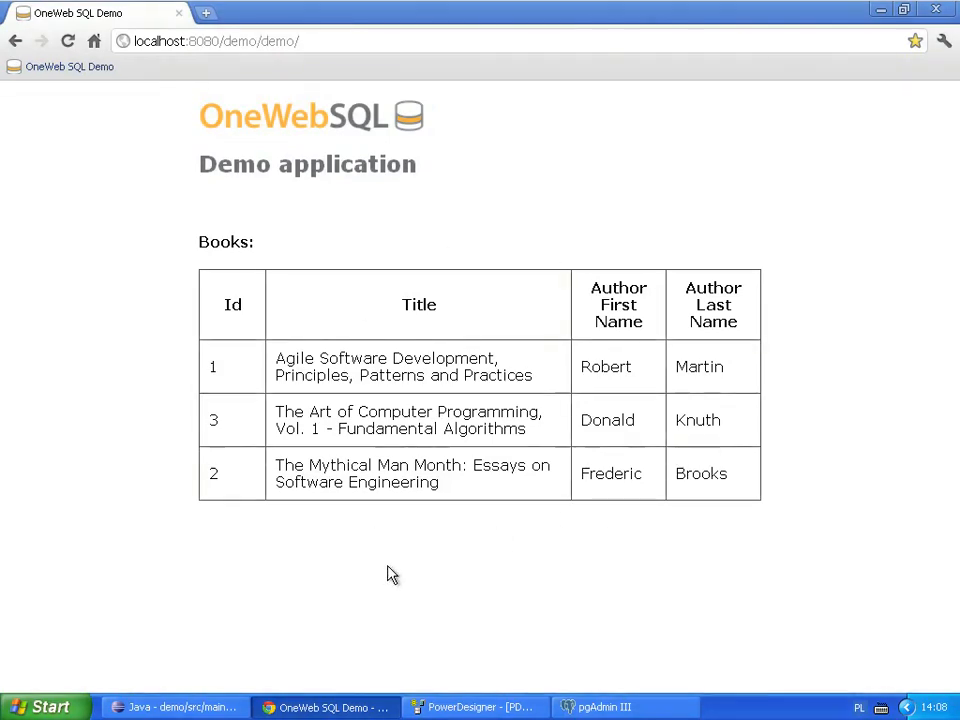